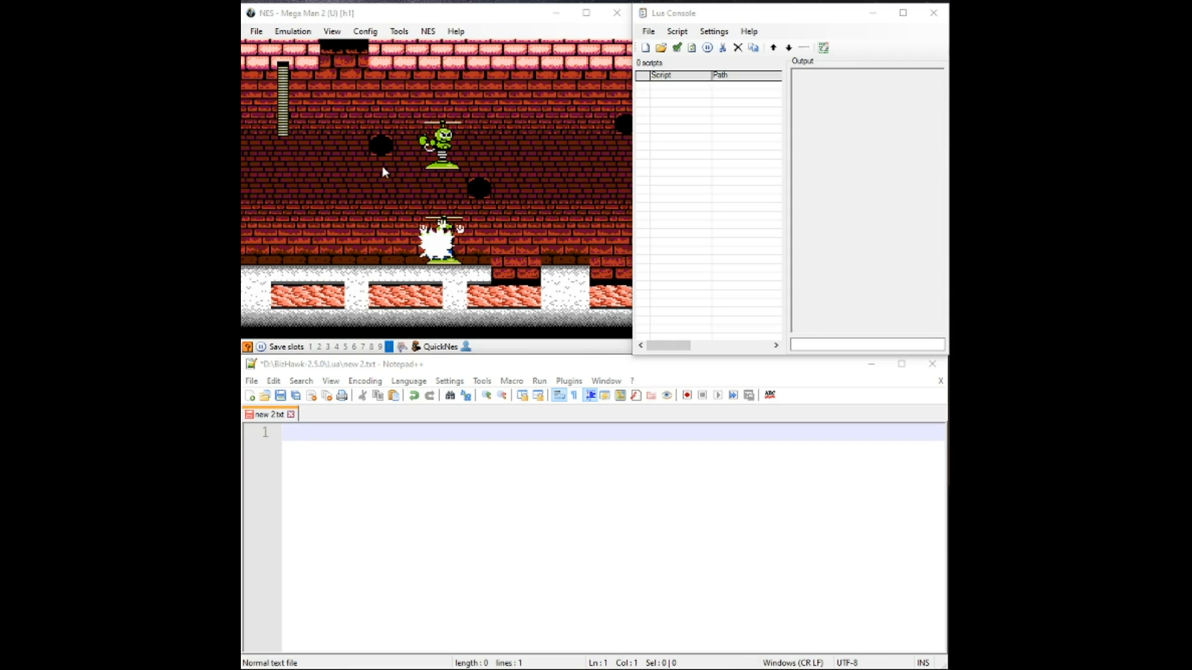
Create a new Lua script from the Lua Console and save it as test.lua.
{"action": "left_click", "coordinate": [398, 31]}
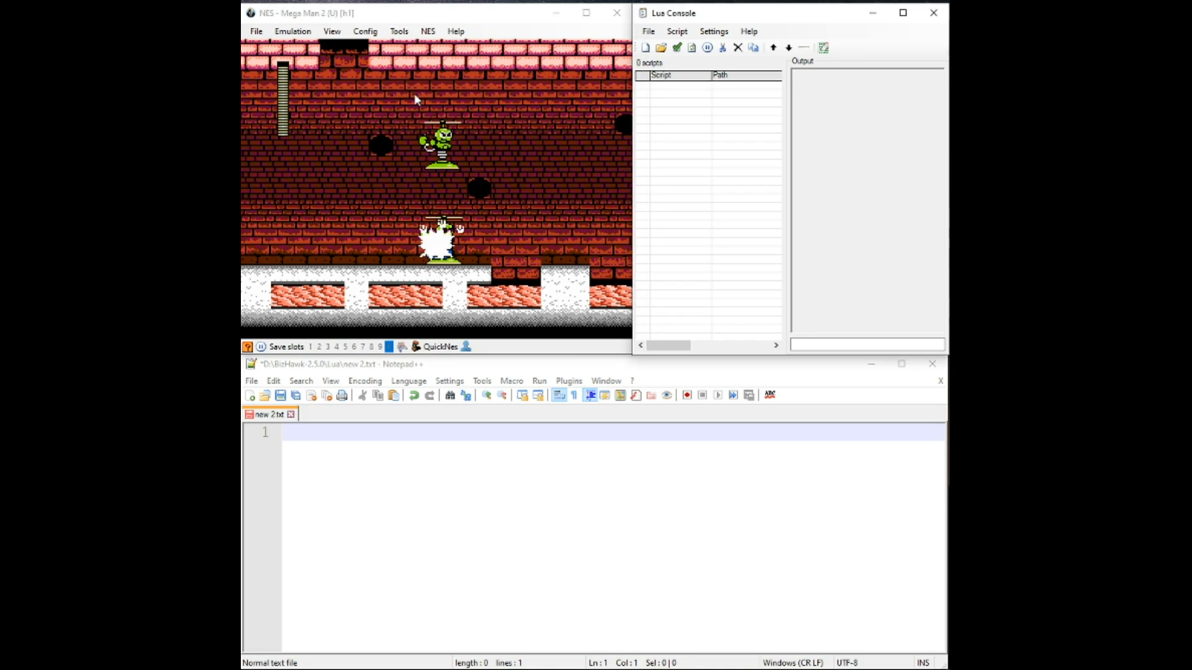
{"action": "mouse_move", "coordinate": [874, 7]}
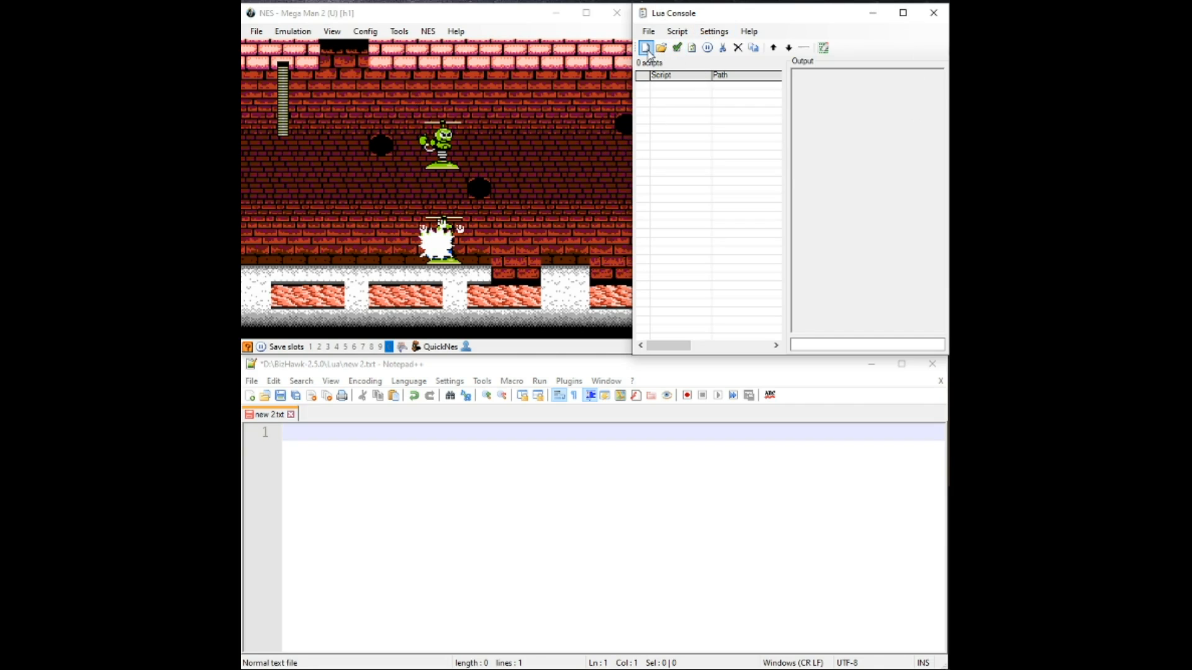
{"action": "mouse_move", "coordinate": [647, 47]}
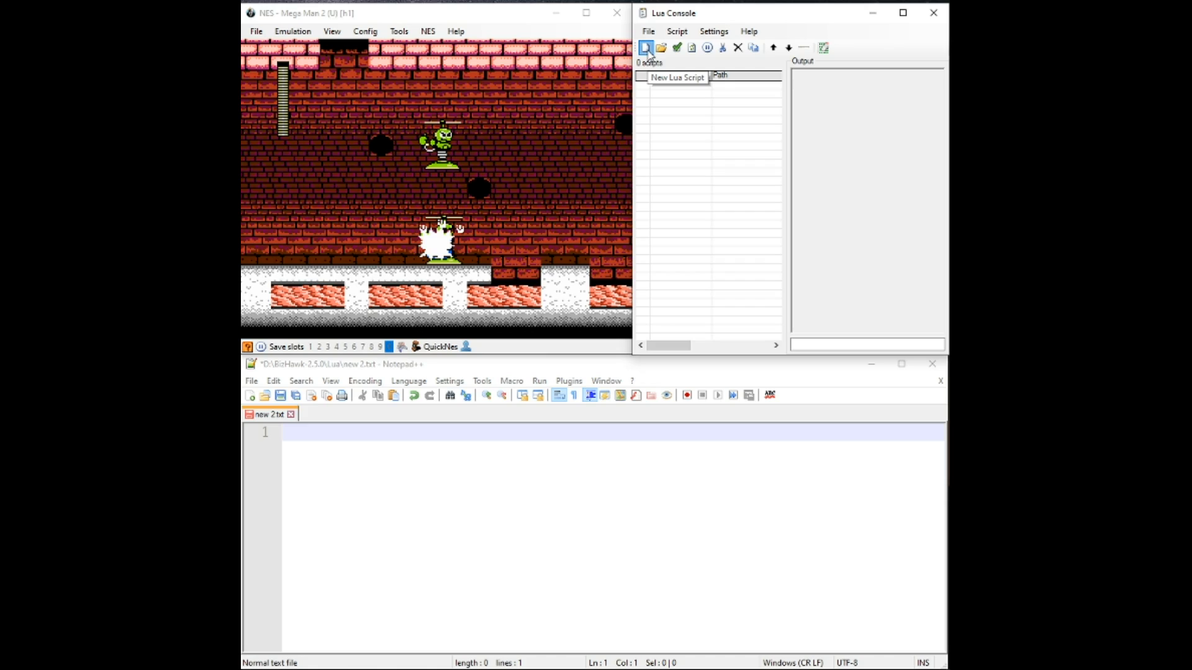
{"action": "left_click", "coordinate": [646, 47]}
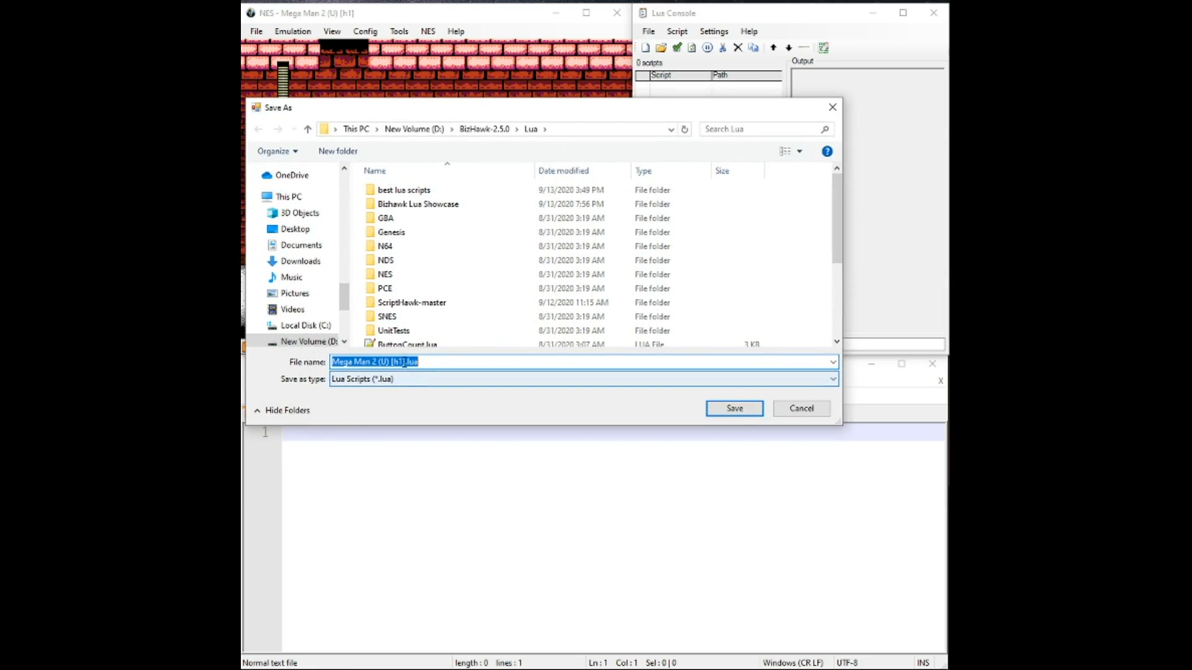
{"action": "type", "text": ".lua"}
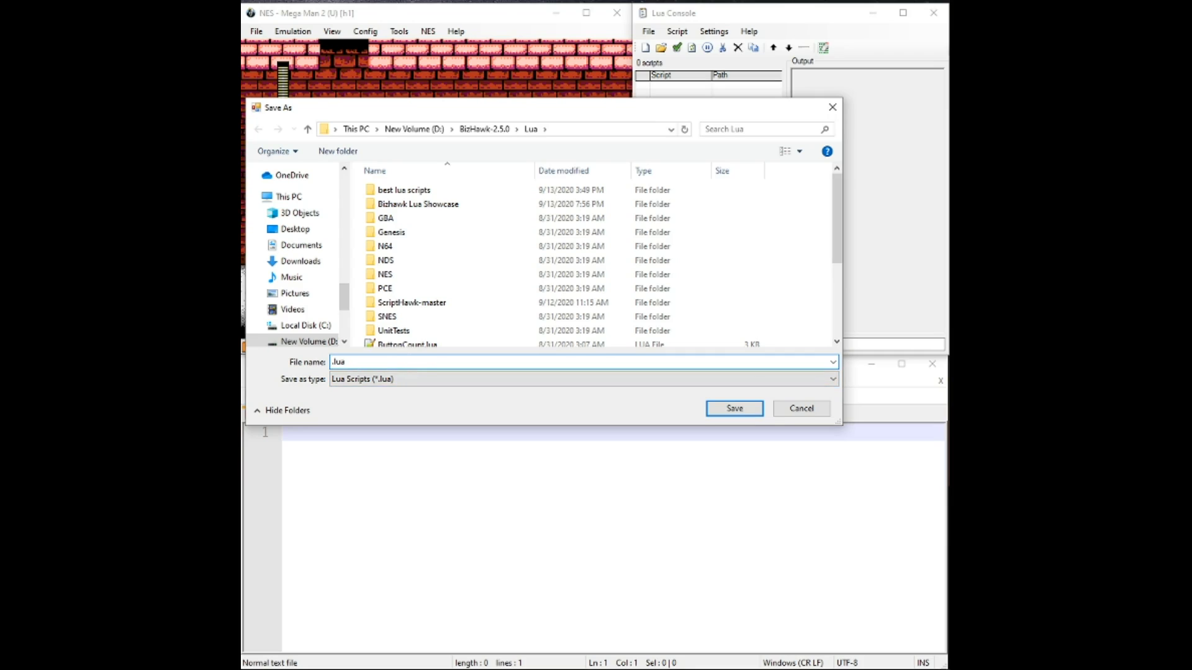
{"action": "type", "text": "test"}
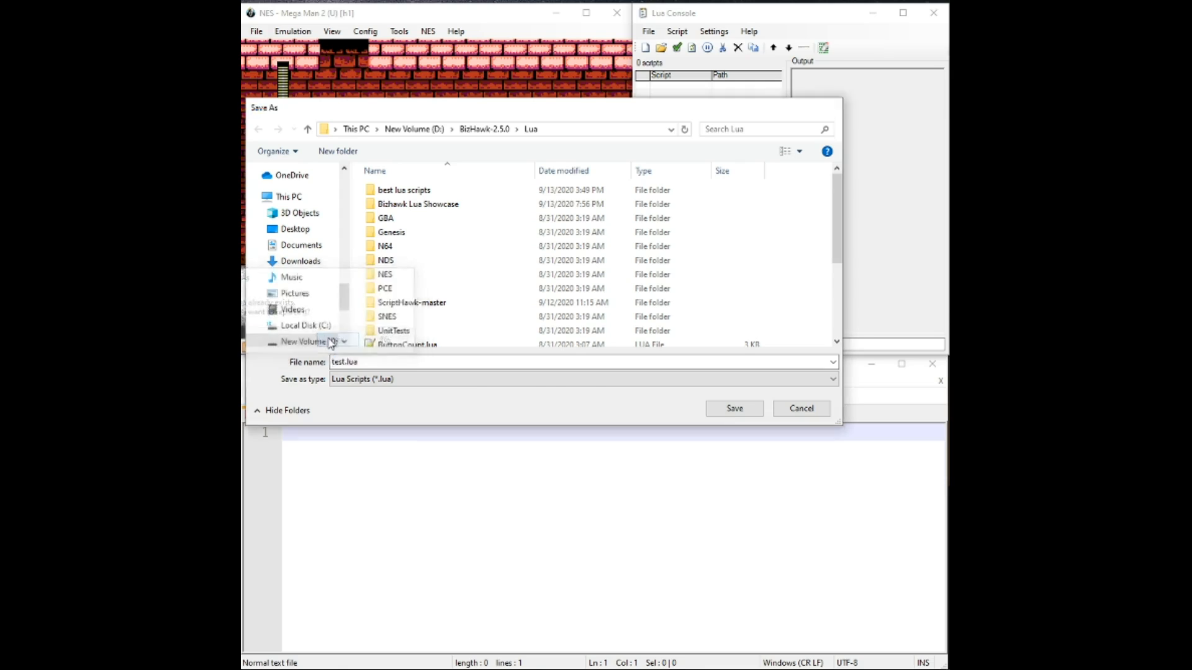
{"action": "left_click", "coordinate": [733, 408]}
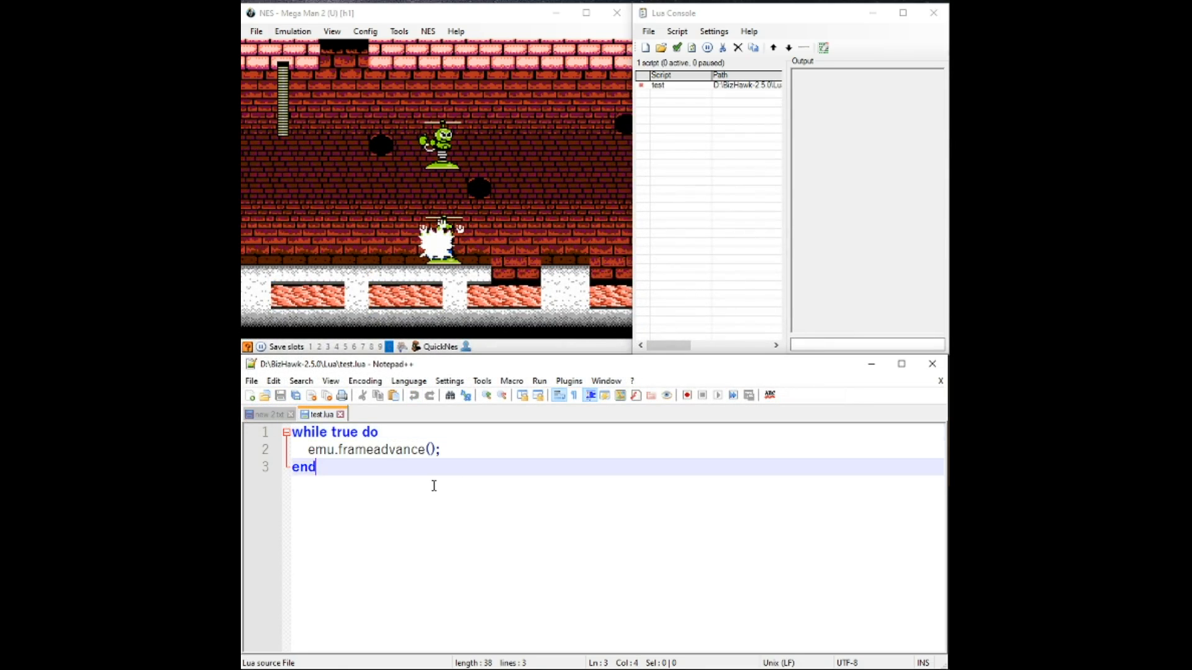
Insert print("Hello World!") inside the while true do loop before the frame advance.
{"action": "key", "text": "ctrl+a"}
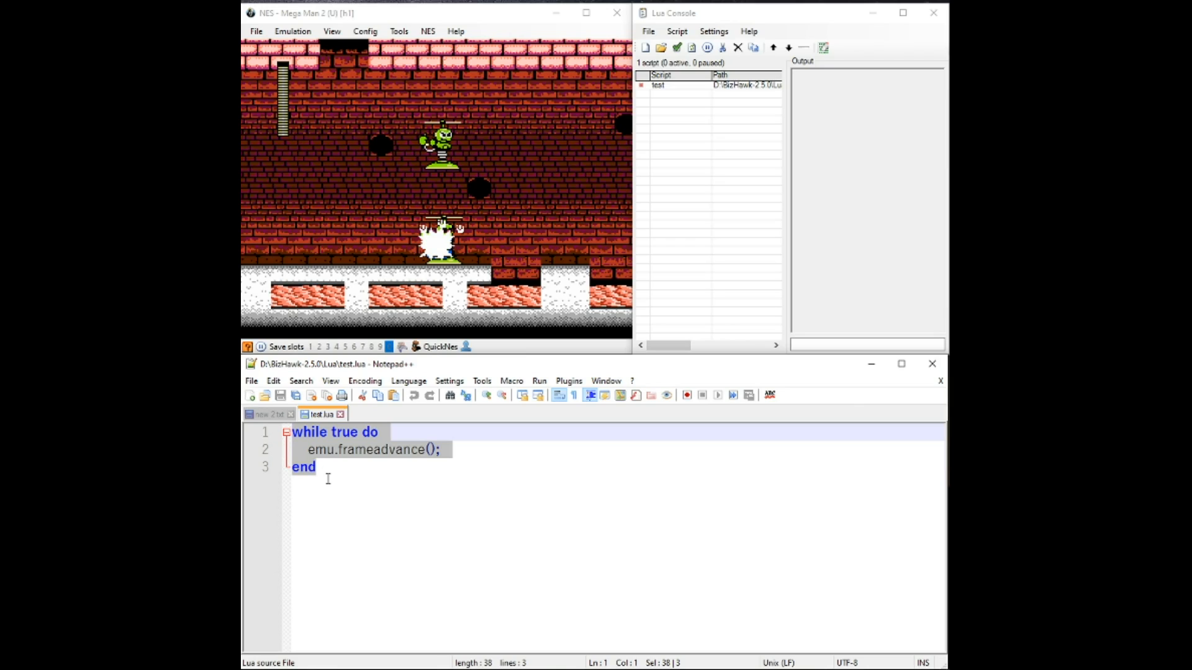
{"action": "left_click", "coordinate": [347, 450]}
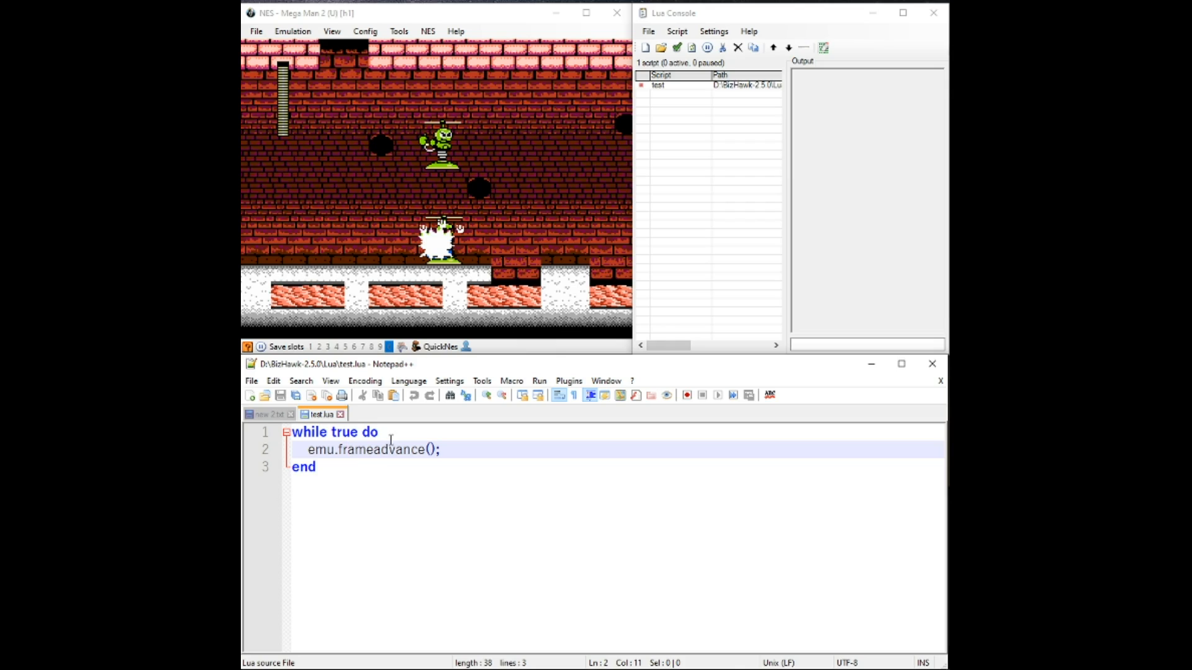
{"action": "left_click", "coordinate": [382, 432]}
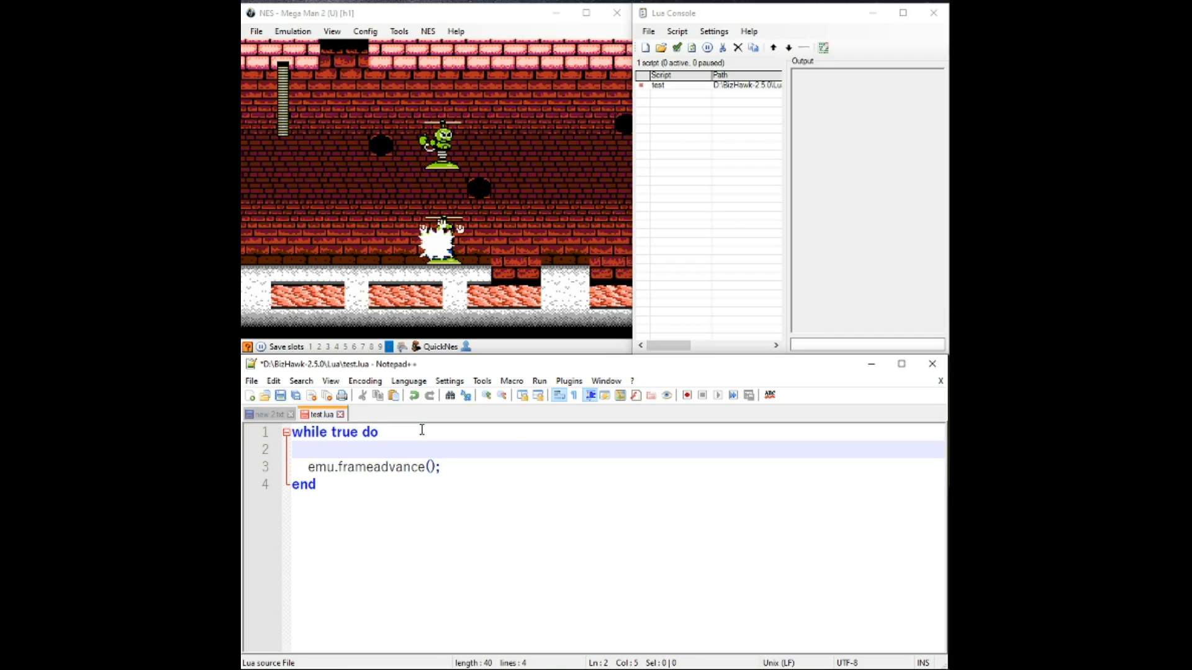
{"action": "type", "text": "print(he"}
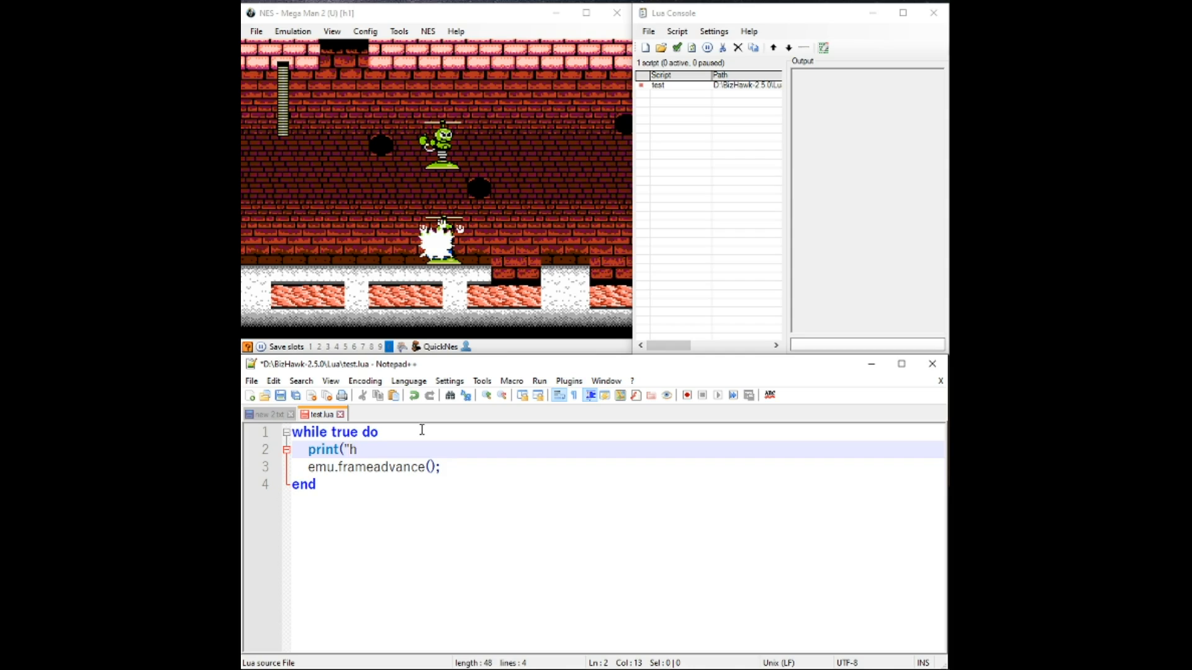
{"action": "type", "text": "Hello Wo"}
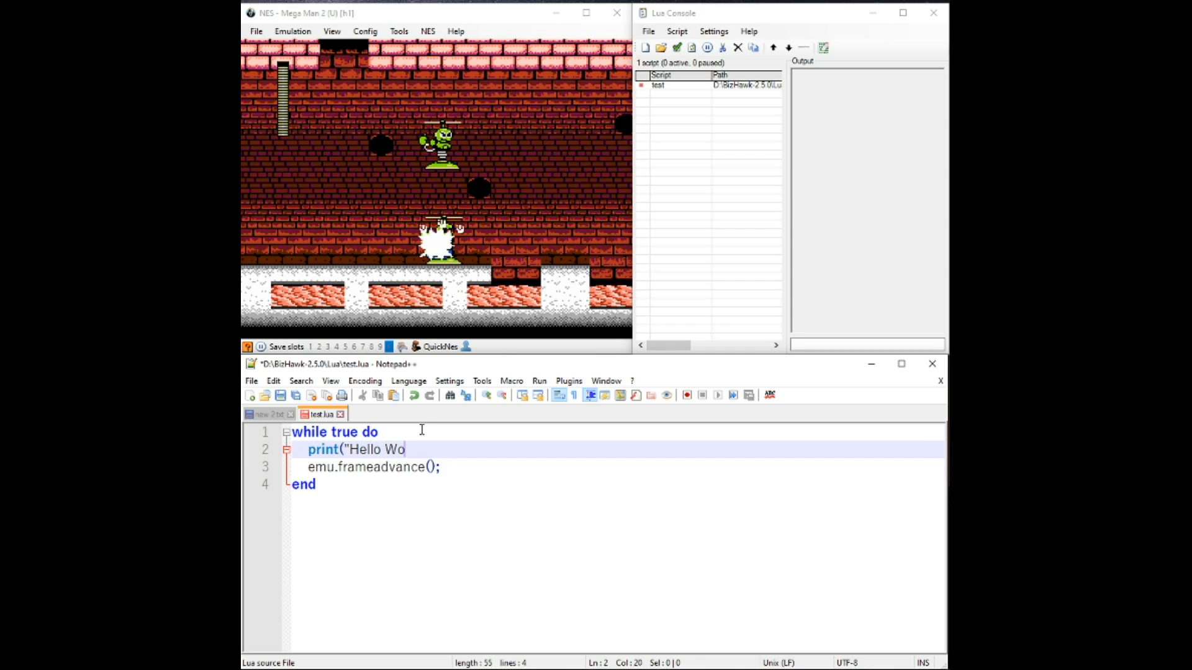
{"action": "type", "text": "rld!"}
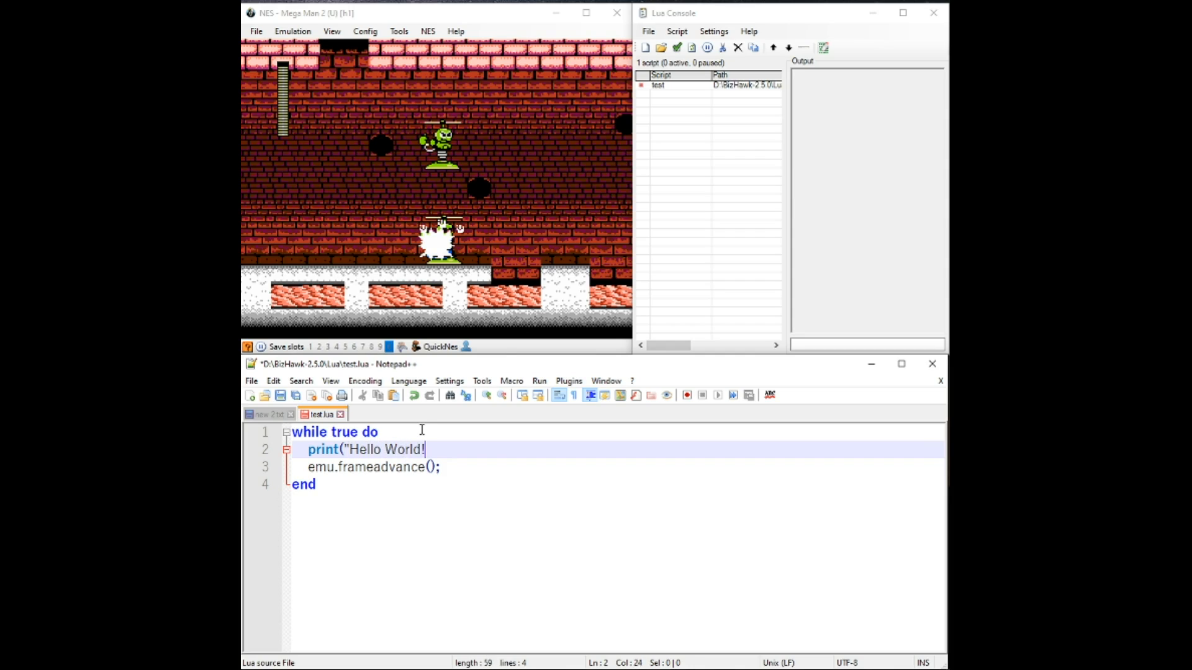
{"action": "type", "text": "\")"}
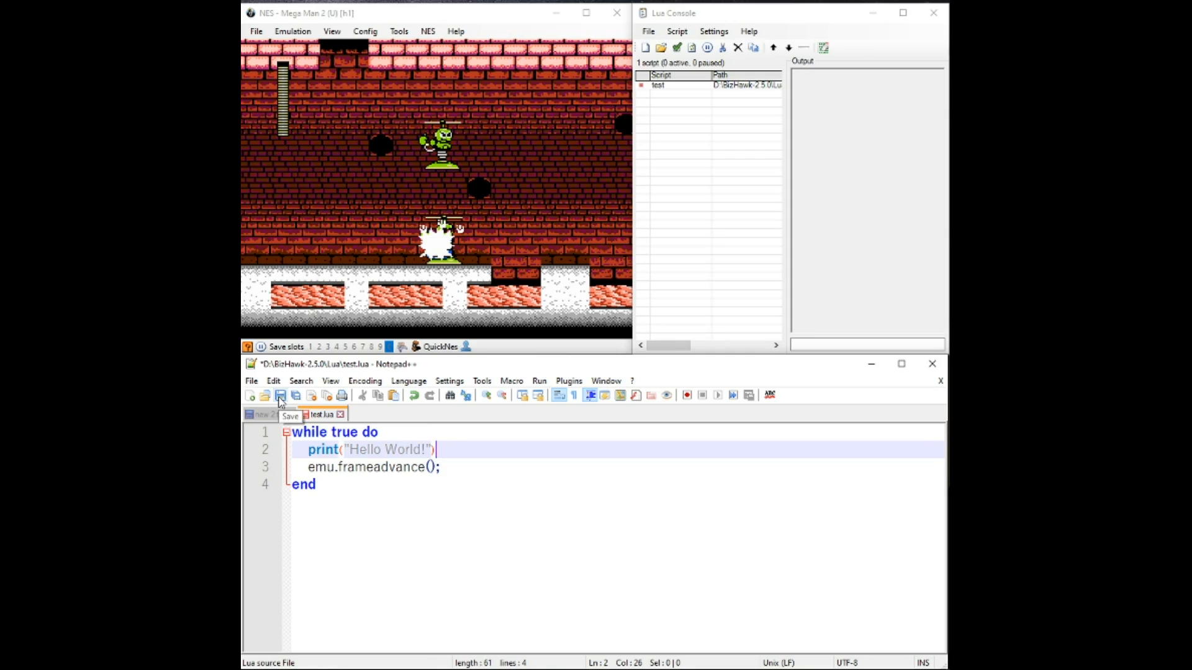
Save test.lua and toggle and refresh it so Hello World! prints in the console.
{"action": "left_click", "coordinate": [280, 395]}
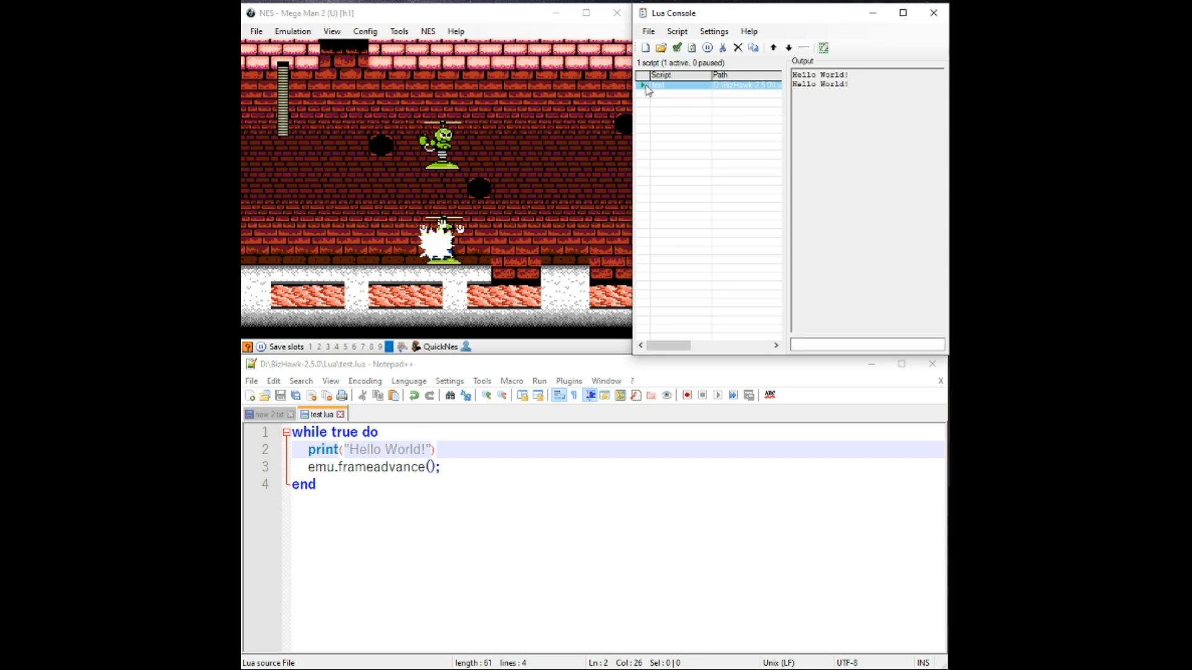
{"action": "left_click", "coordinate": [643, 85]}
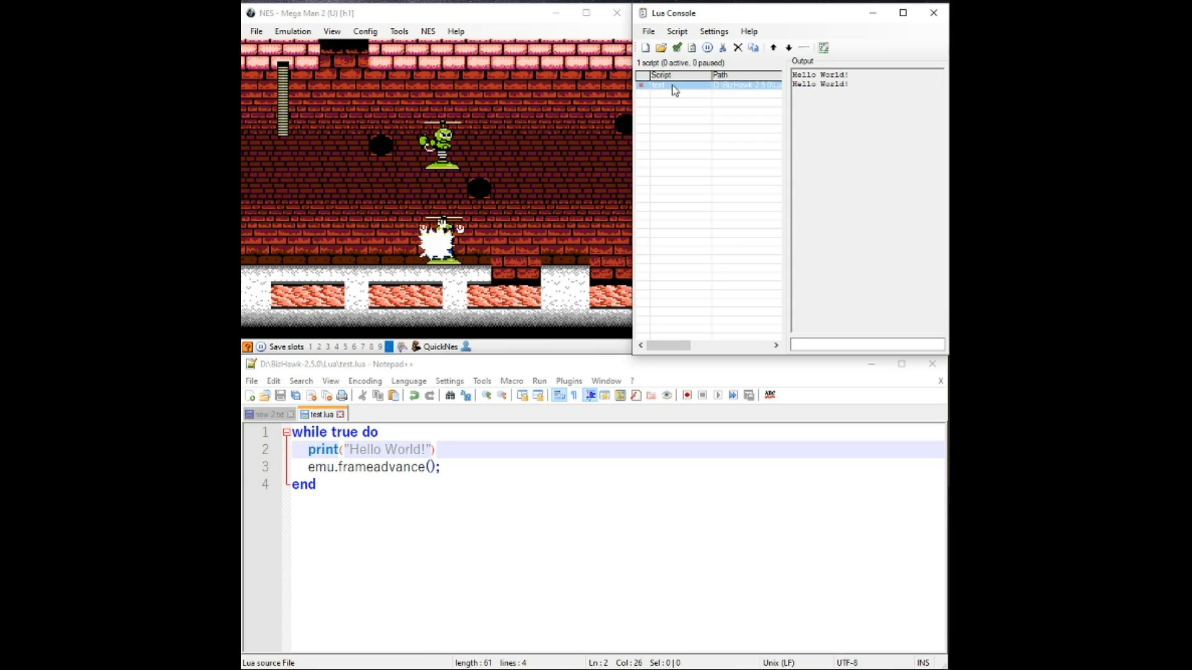
{"action": "left_click", "coordinate": [677, 47]}
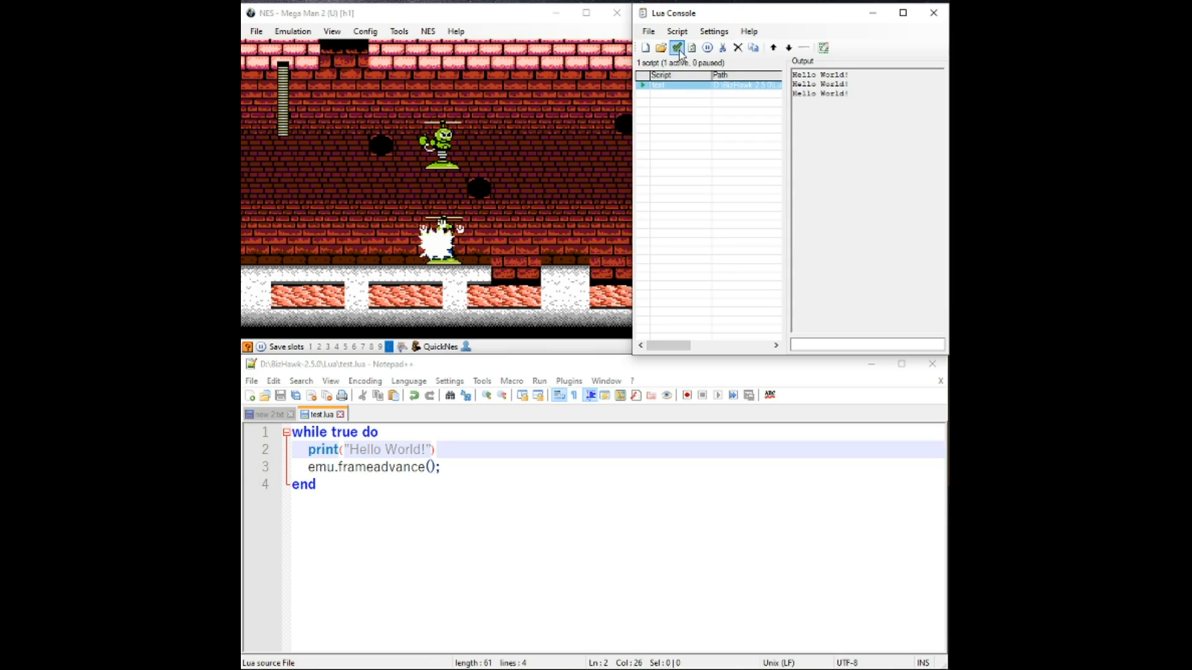
{"action": "left_click", "coordinate": [676, 47]}
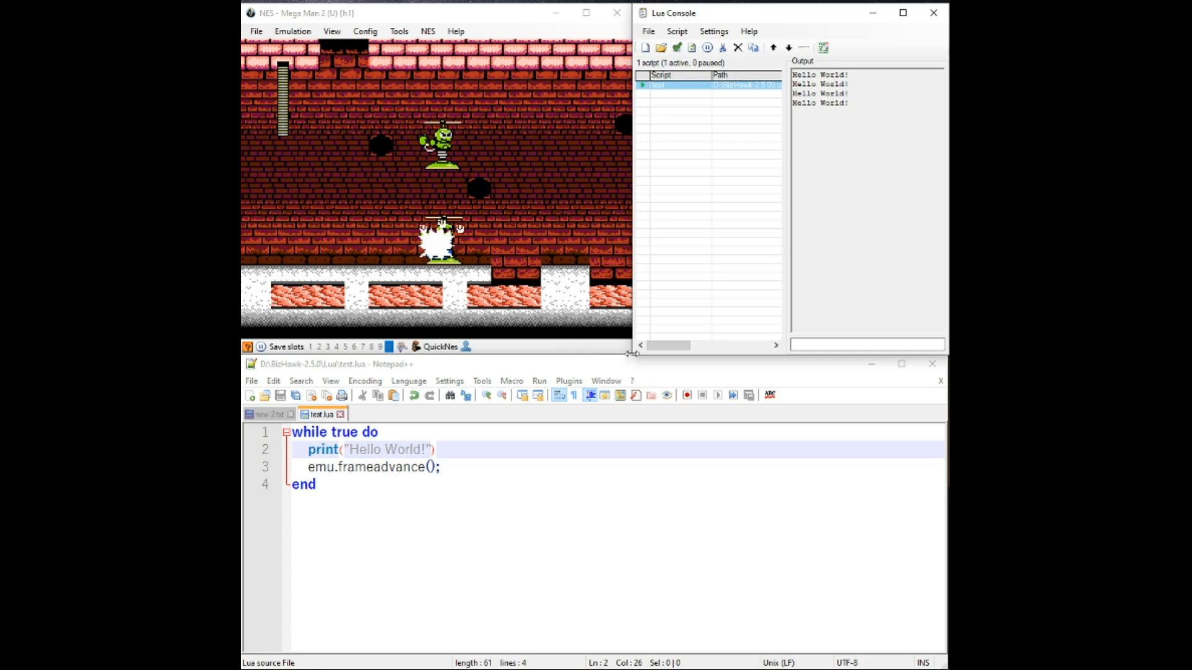
{"action": "left_click", "coordinate": [304, 484]}
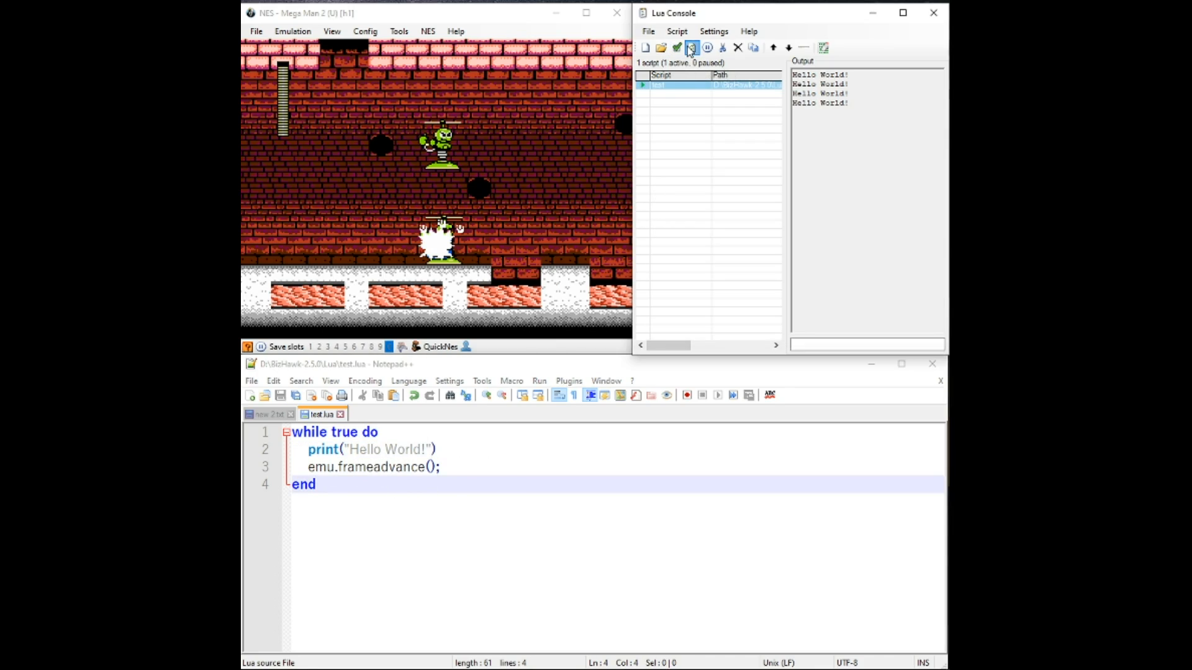
{"action": "left_click", "coordinate": [692, 47]}
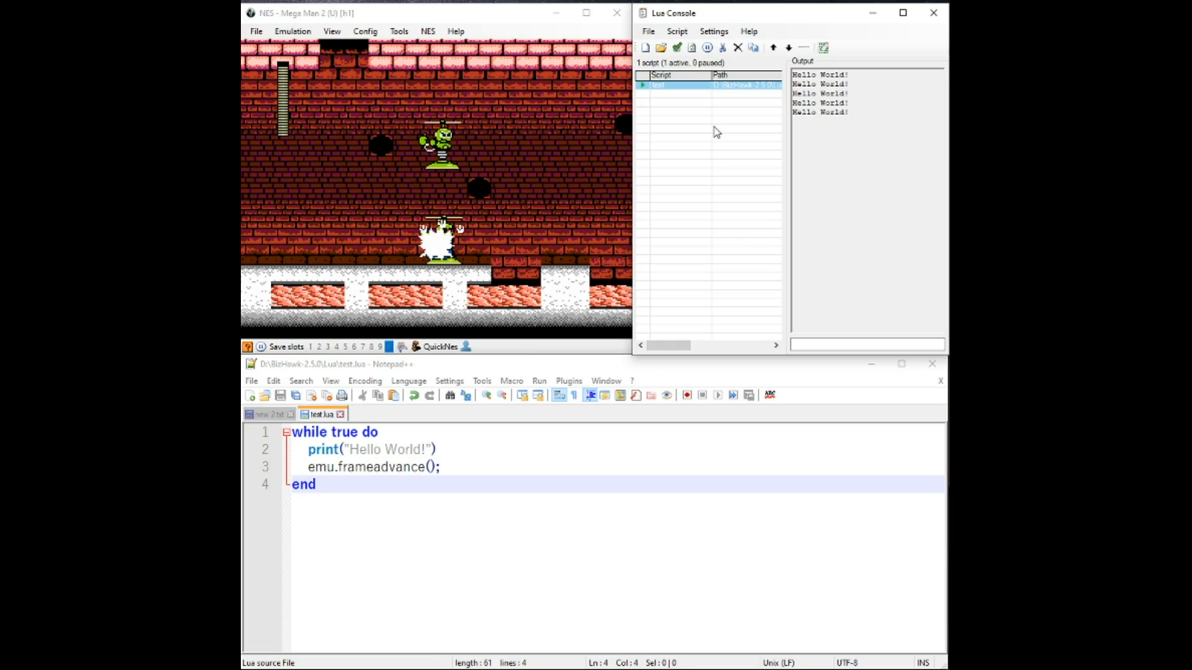
{"action": "mouse_move", "coordinate": [859, 117]}
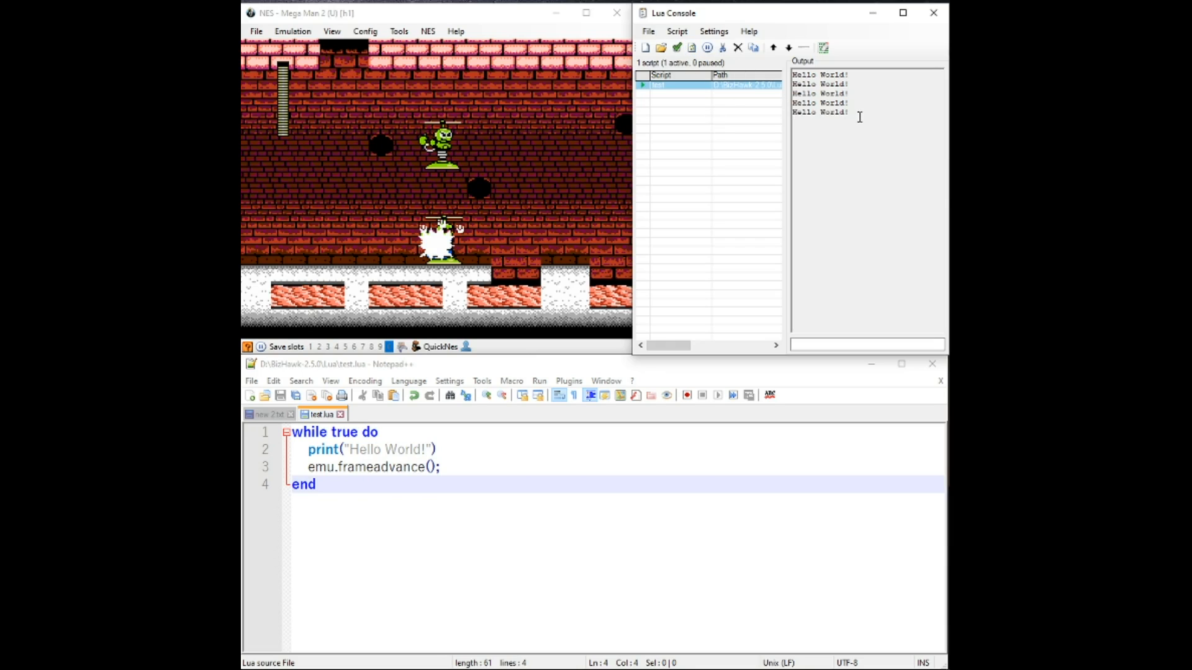
Clear the Lua Console output and refresh the script to print again.
{"action": "right_click", "coordinate": [858, 117]}
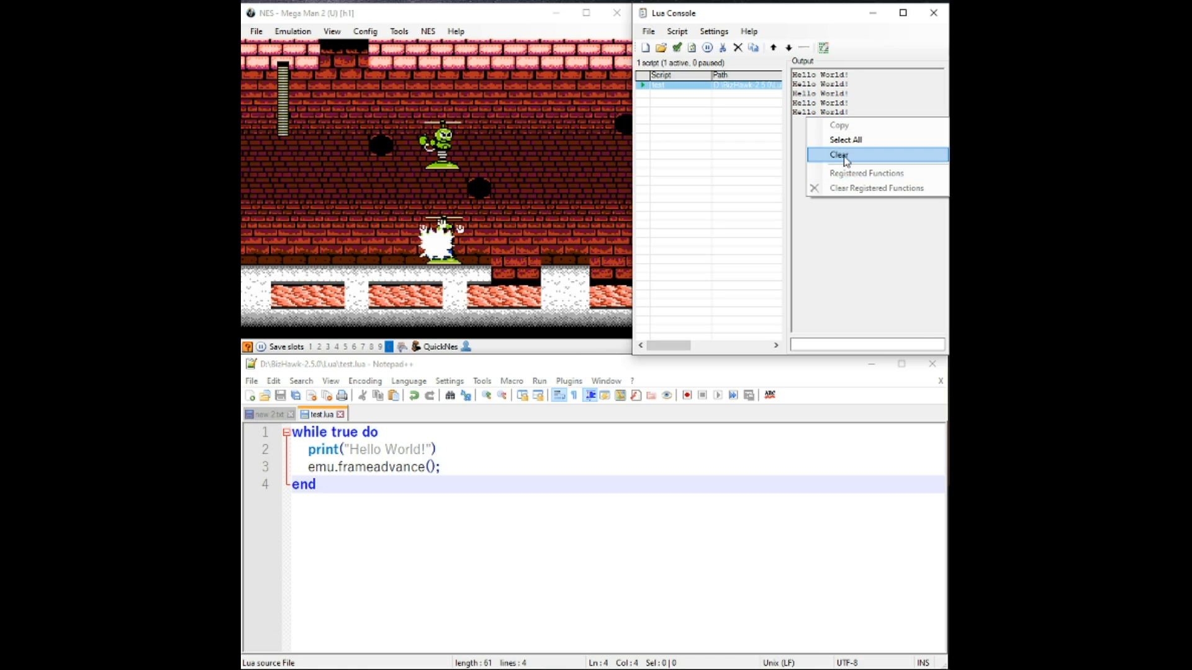
{"action": "left_click", "coordinate": [839, 154]}
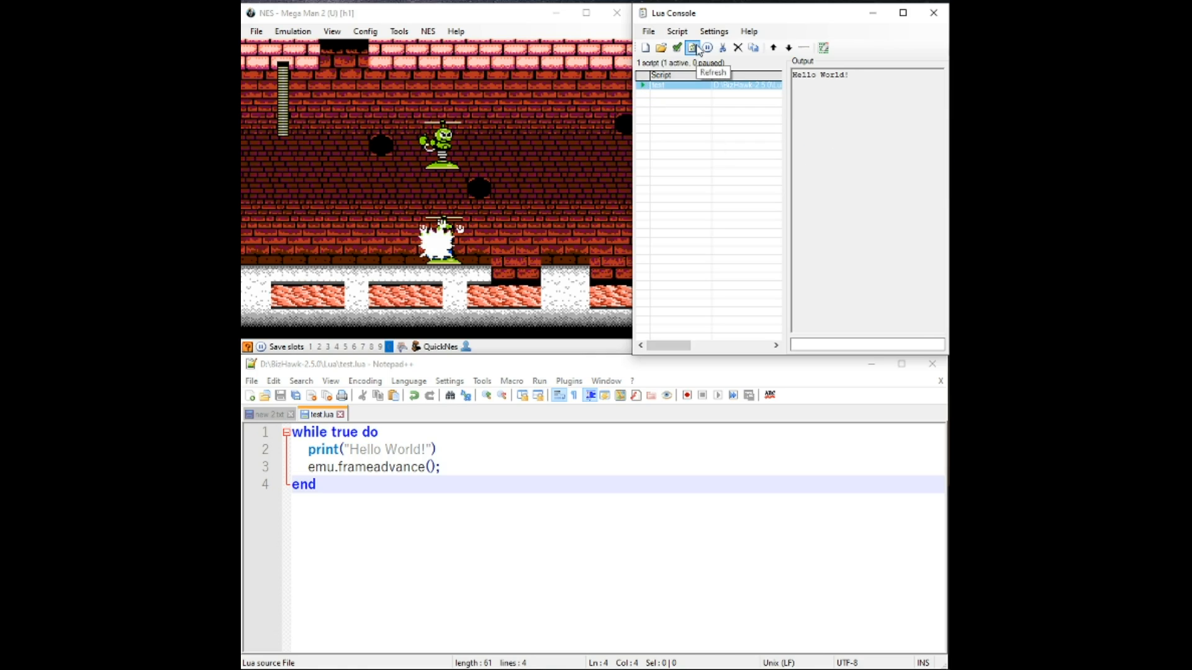
{"action": "left_click", "coordinate": [691, 48]}
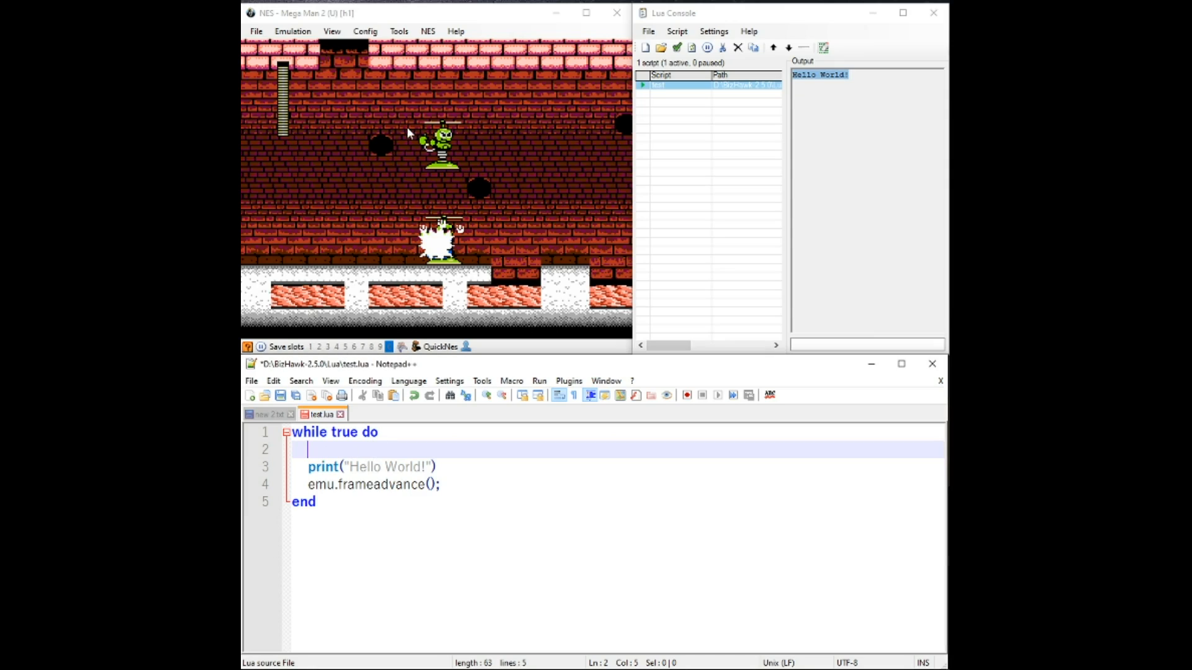
{"action": "mouse_move", "coordinate": [247, 151]}
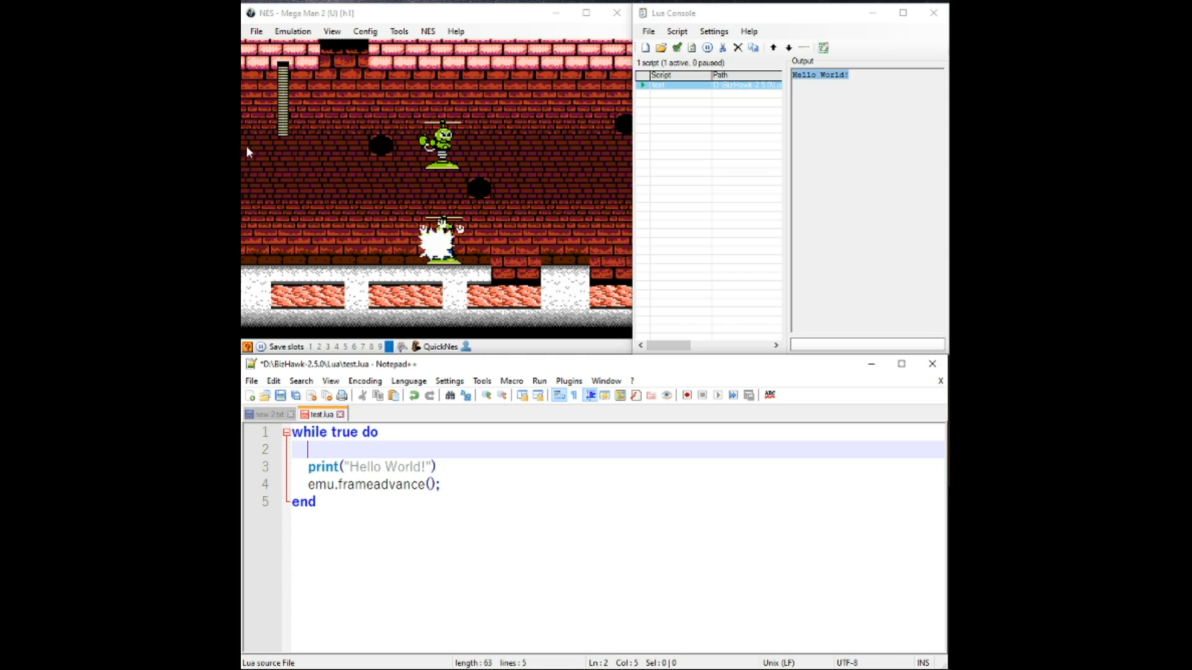
{"action": "mouse_move", "coordinate": [343, 450]}
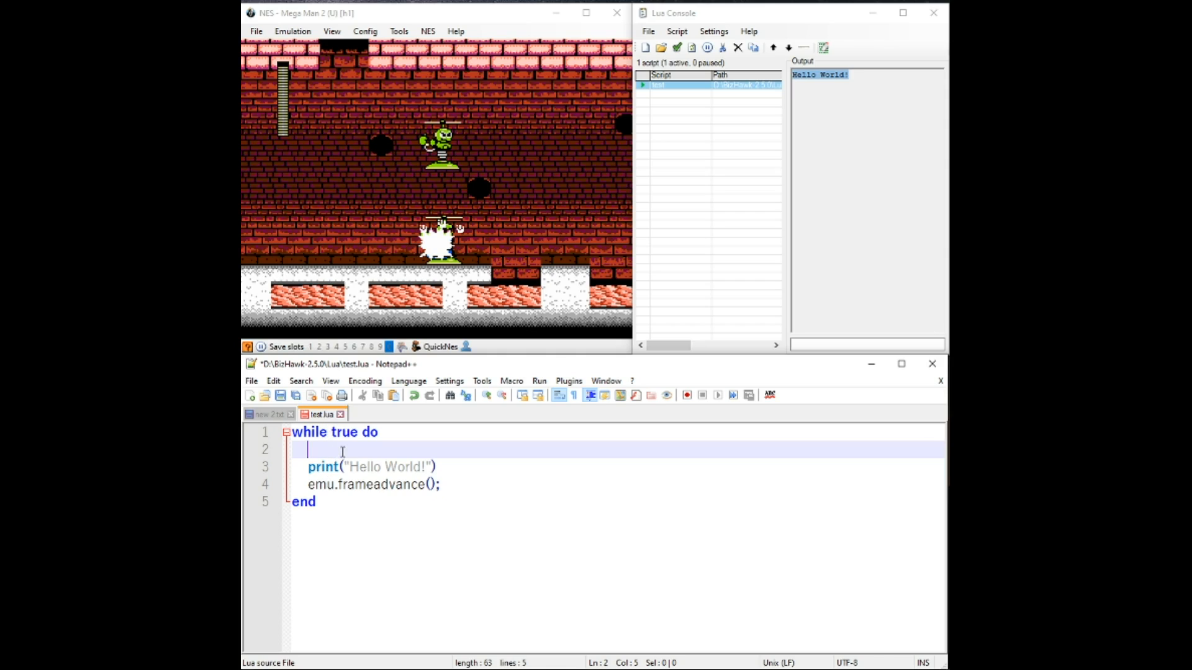
Add gui.drawText(0,30, "Hello World!") at the top of the loop and save.
{"action": "type", "text": "gui"}
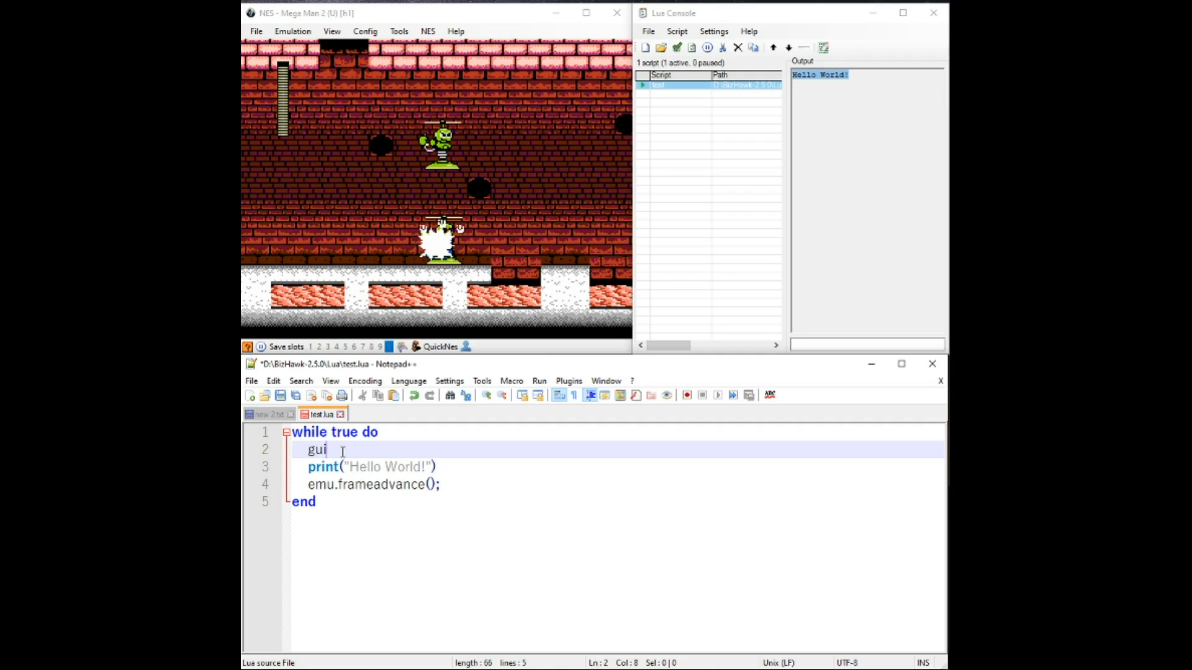
{"action": "type", "text": ".dra"}
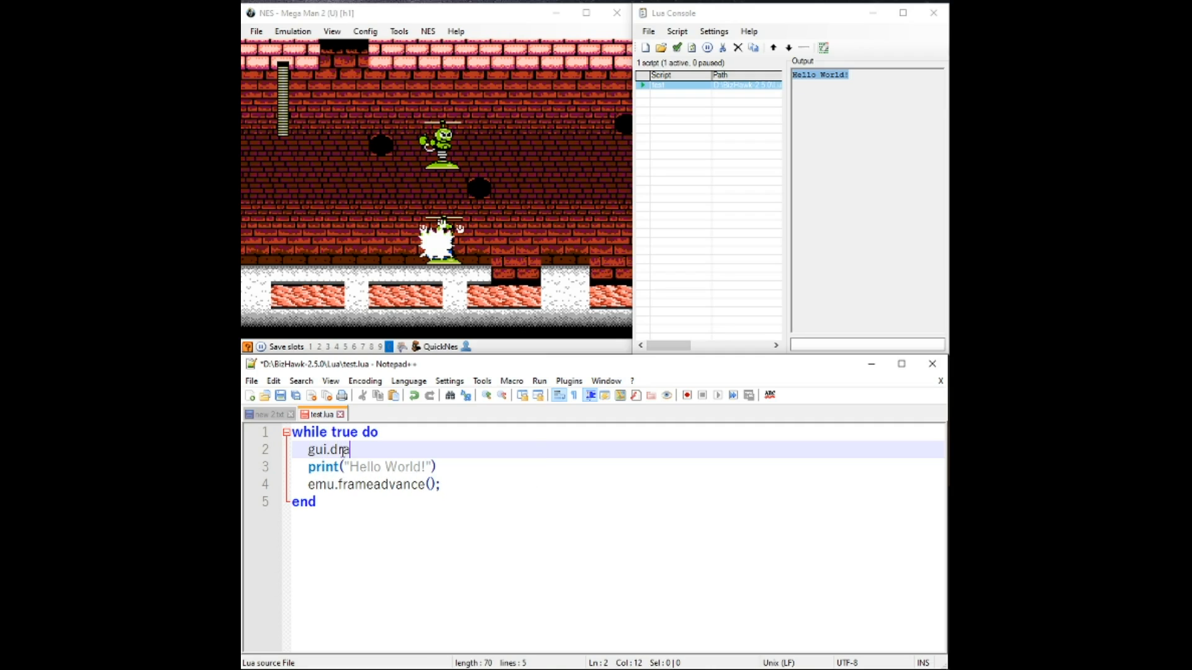
{"action": "type", "text": "wTest"}
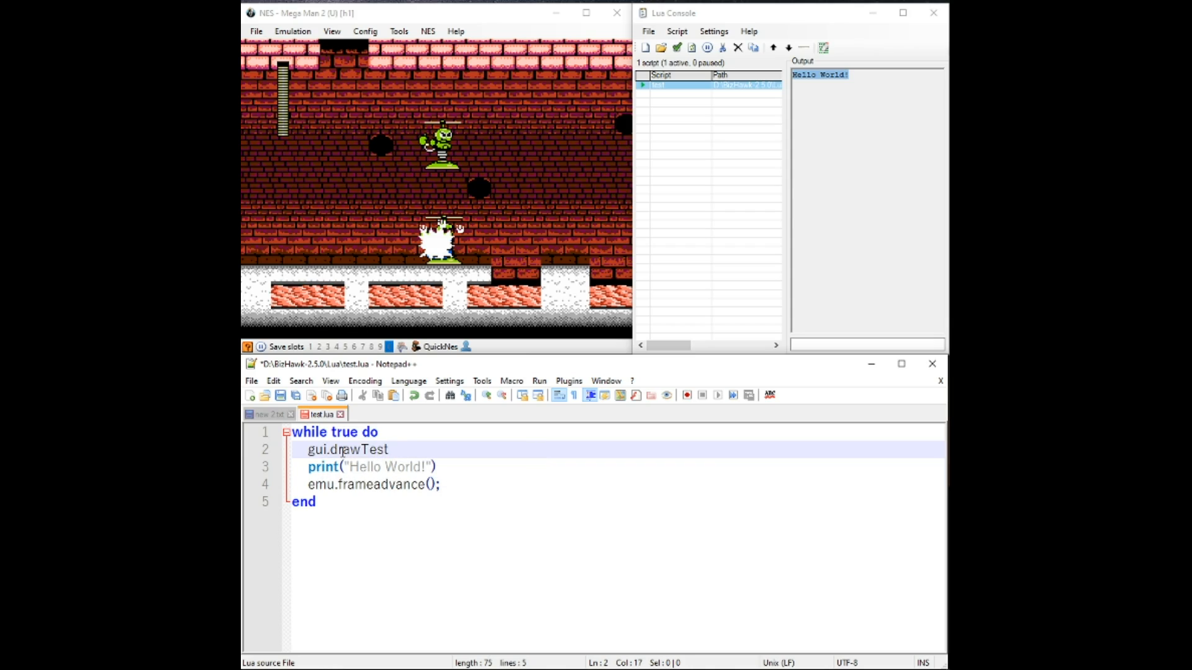
{"action": "type", "text": "("}
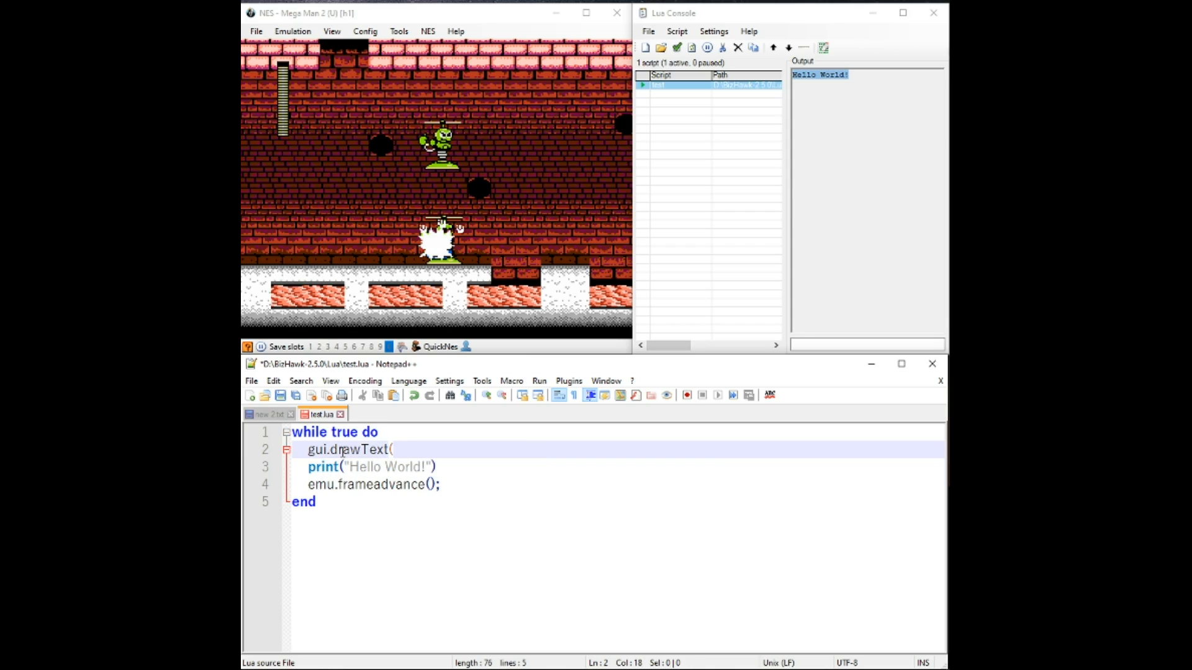
{"action": "type", "text": "0,"}
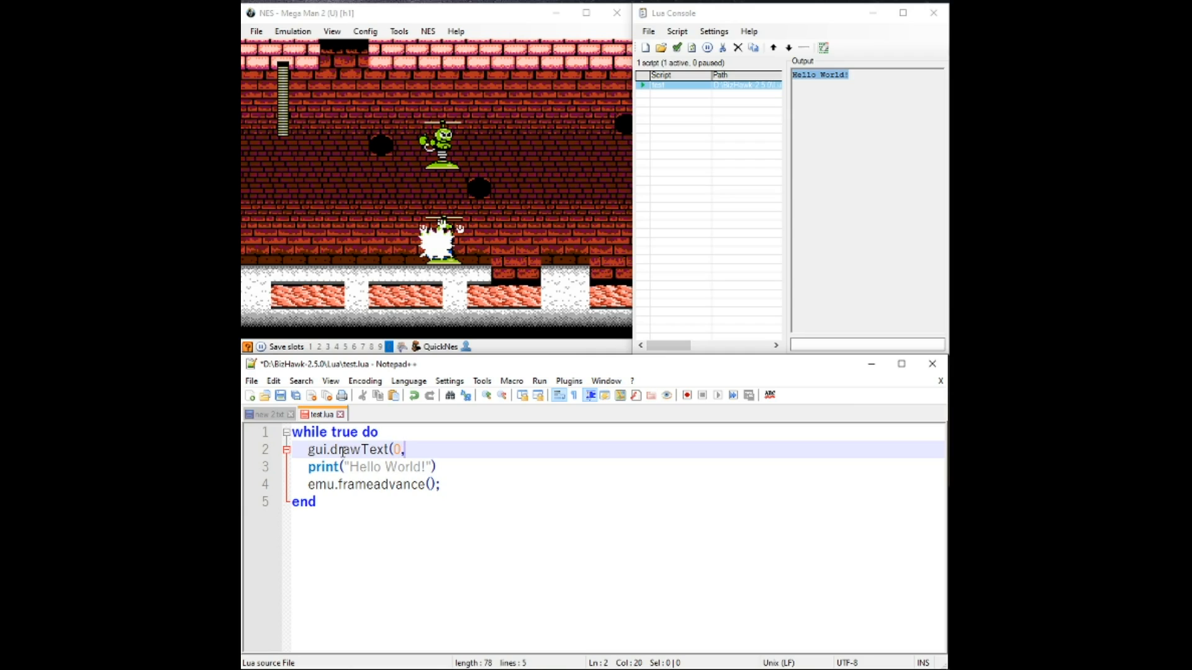
{"action": "type", "text": "330"}
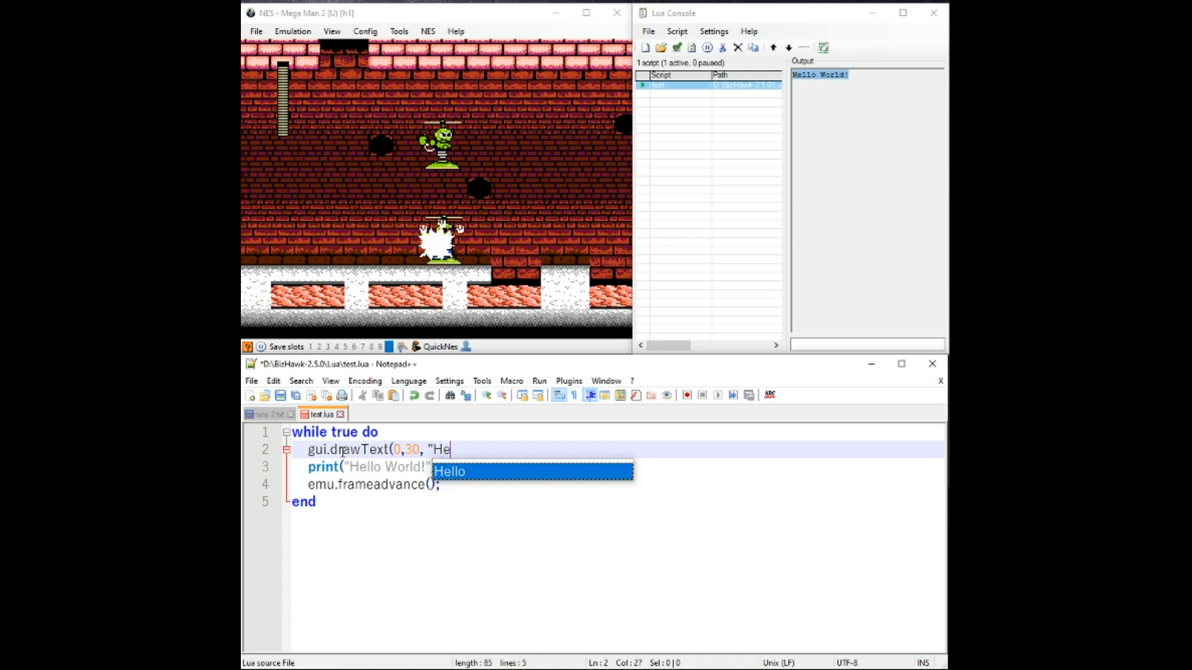
{"action": "type", "text": "llo World"}
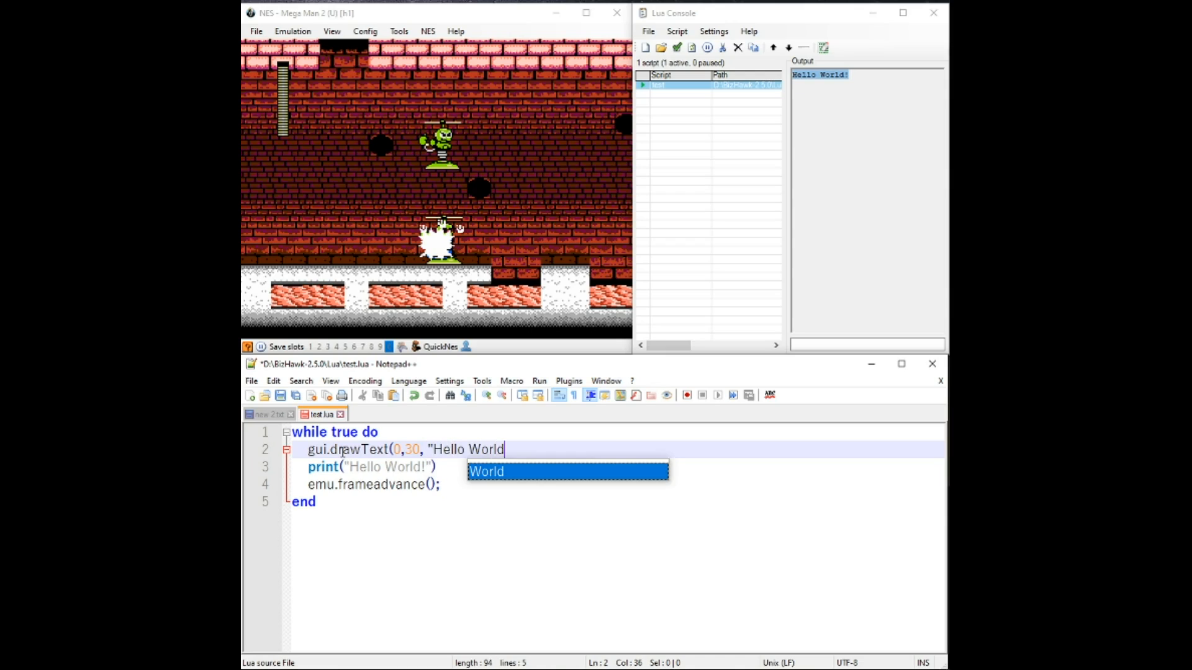
{"action": "type", "text": "!\""}
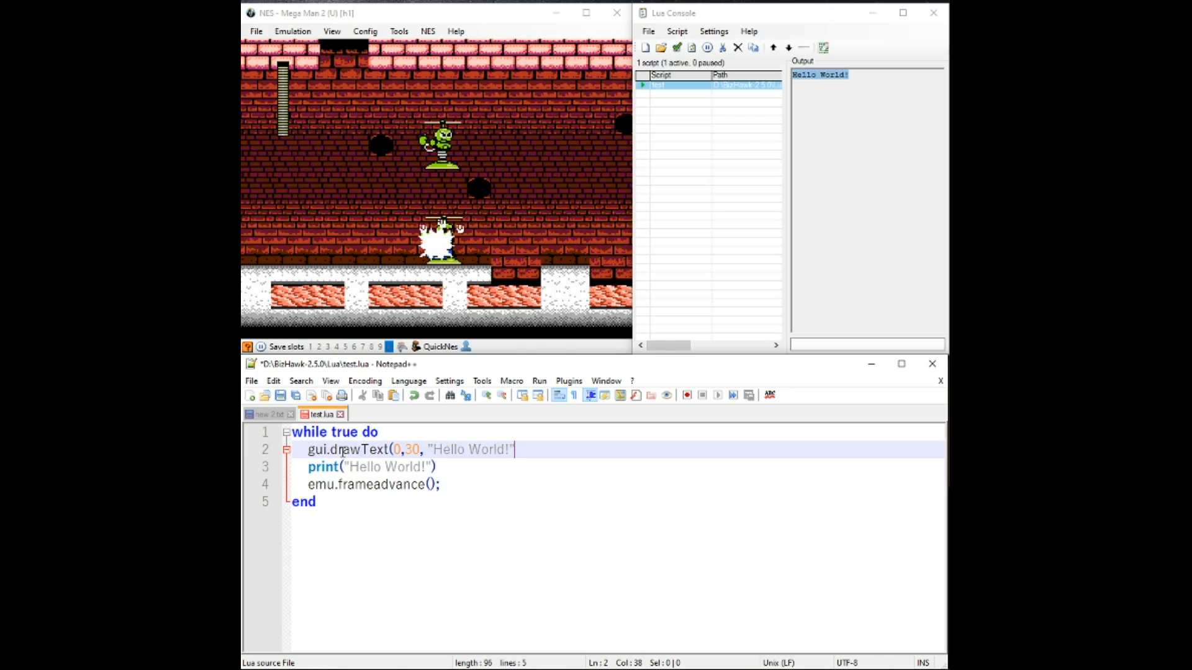
{"action": "type", "text": "\""}
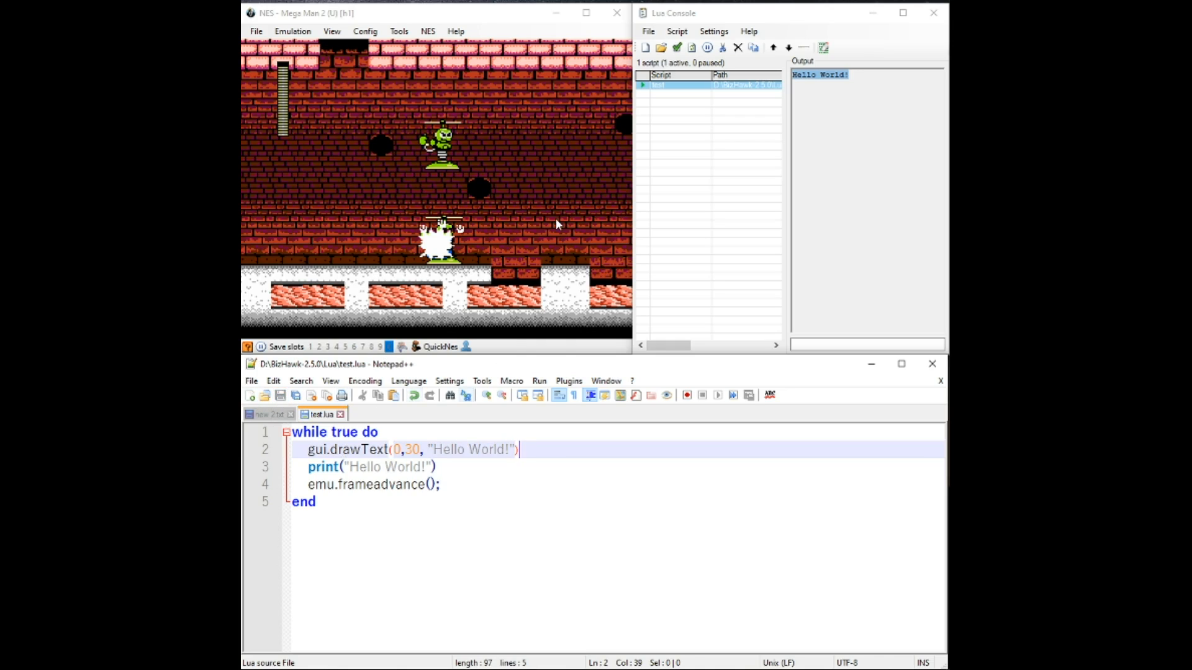
Refresh test.lua so Hello World! is drawn on the game screen, then return to the editor.
{"action": "left_click", "coordinate": [691, 47]}
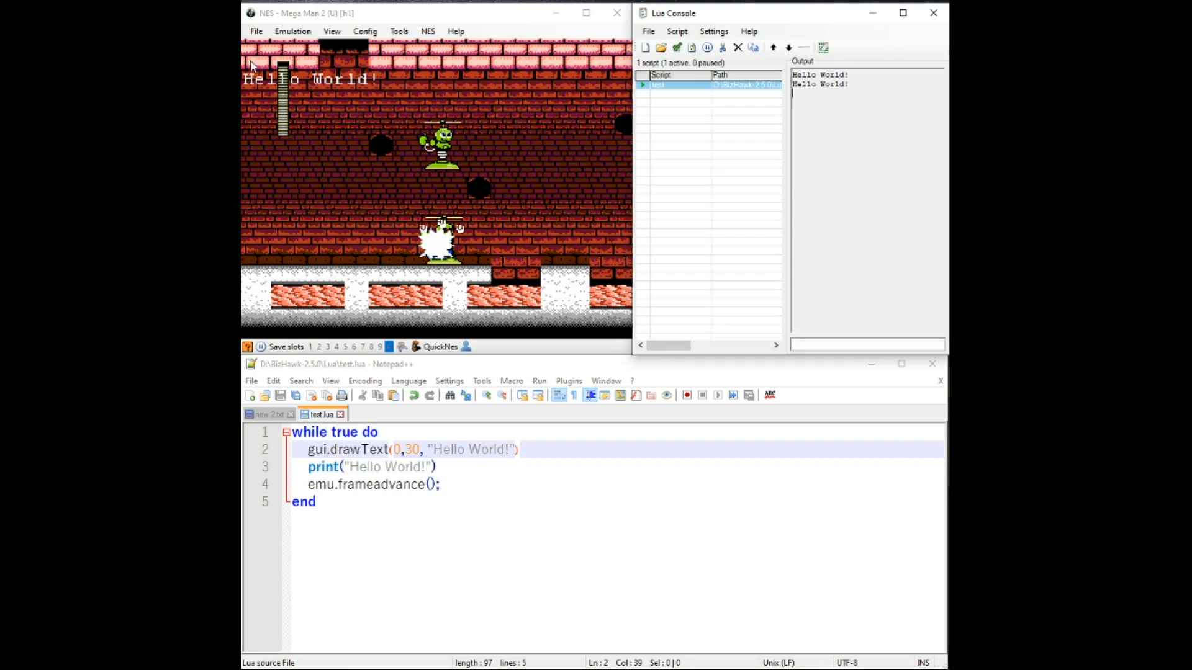
{"action": "mouse_move", "coordinate": [262, 91]}
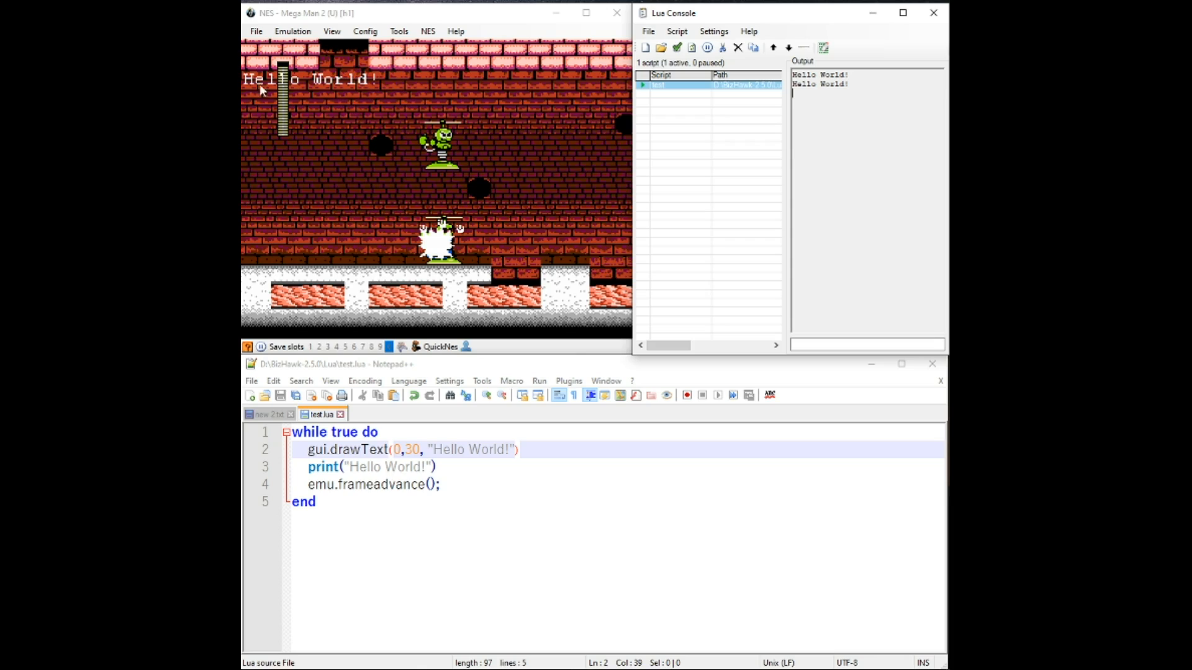
{"action": "left_click", "coordinate": [493, 449]}
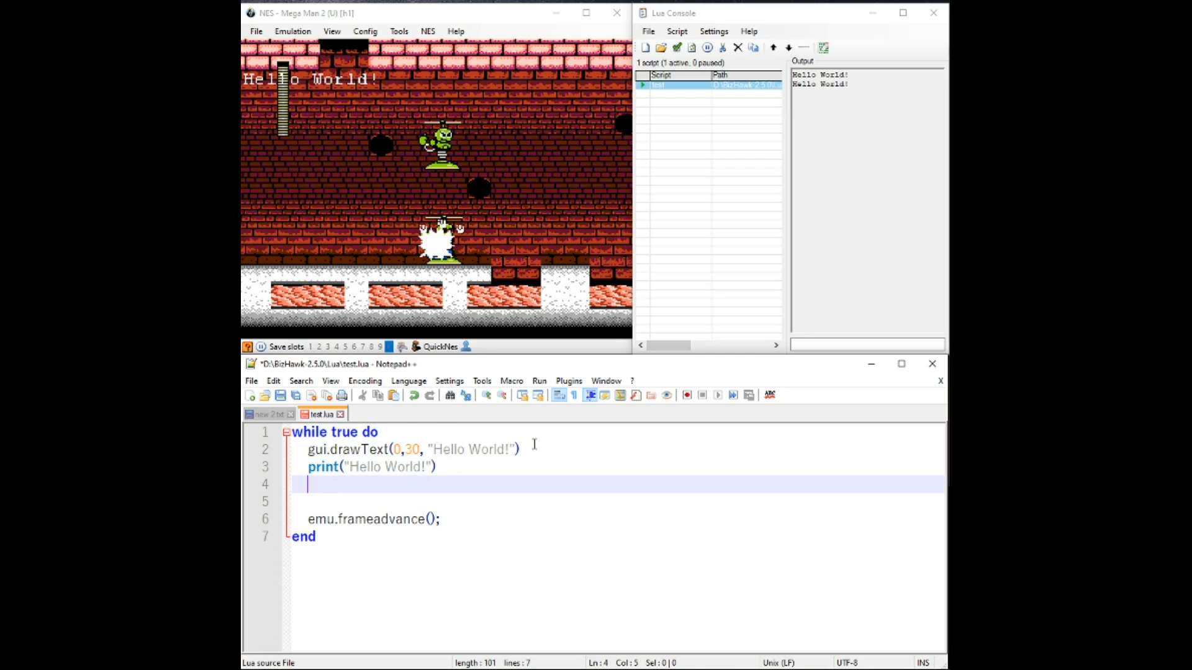
Add a mainmemory.readbyte(0x06C0) line after the print line and save.
{"action": "type", "text": "main"}
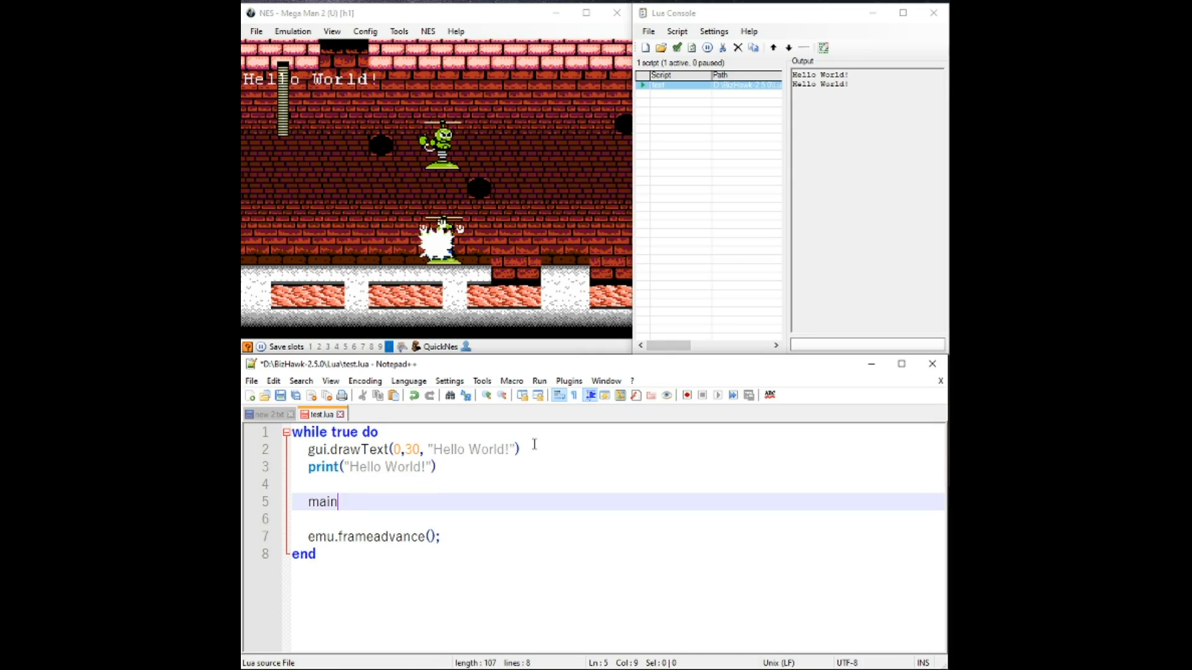
{"action": "type", "text": "memo"}
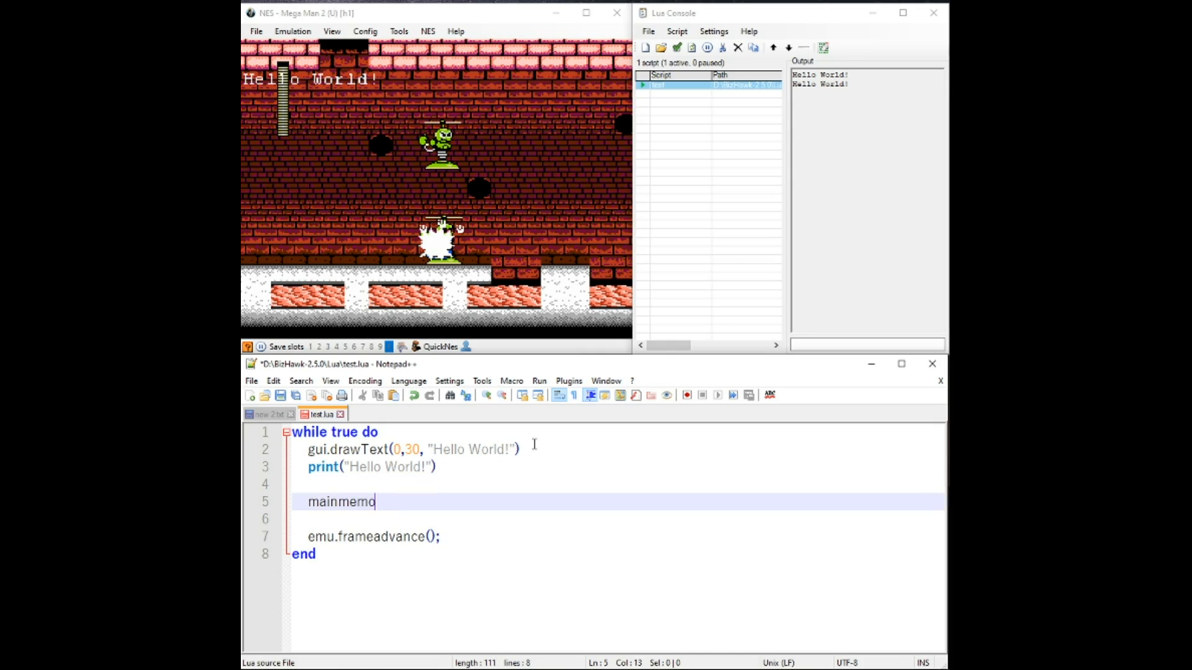
{"action": "type", "text": "ry."}
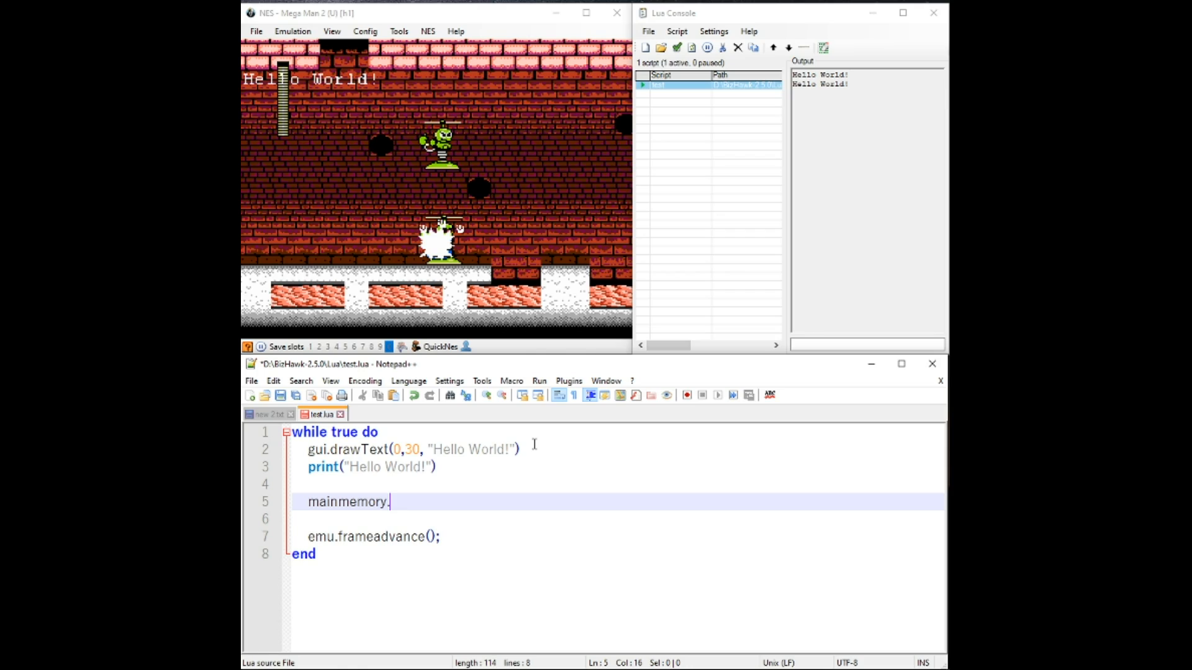
{"action": "type", "text": "readb"}
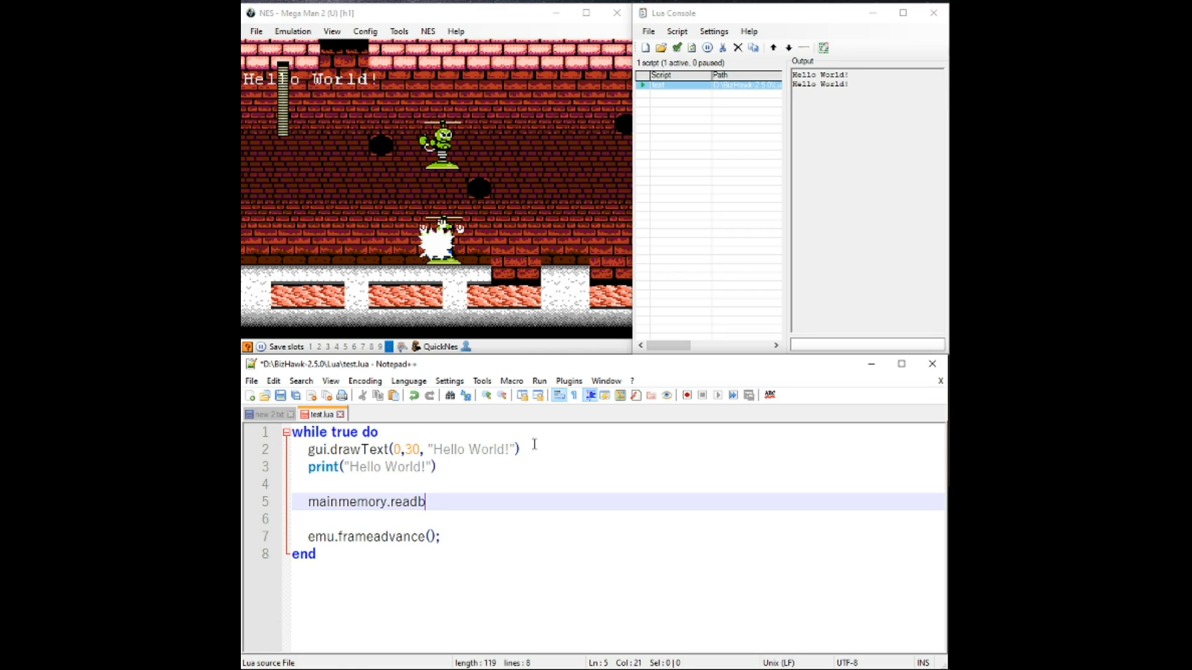
{"action": "type", "text": "yte("}
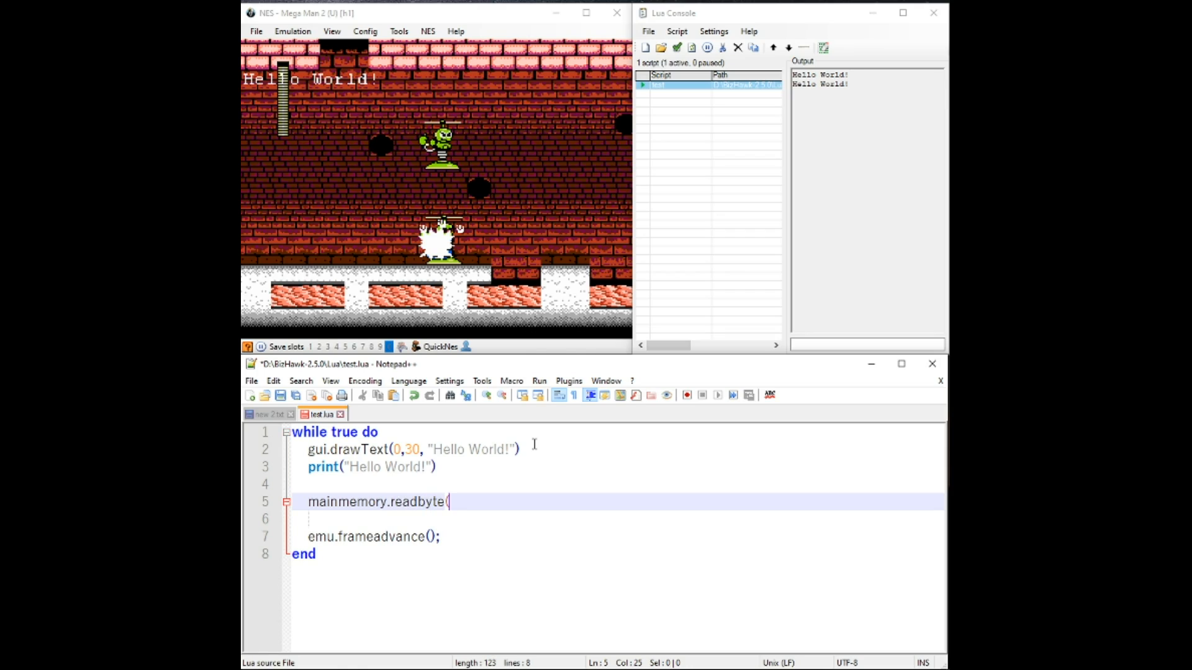
{"action": "type", "text": "d"}
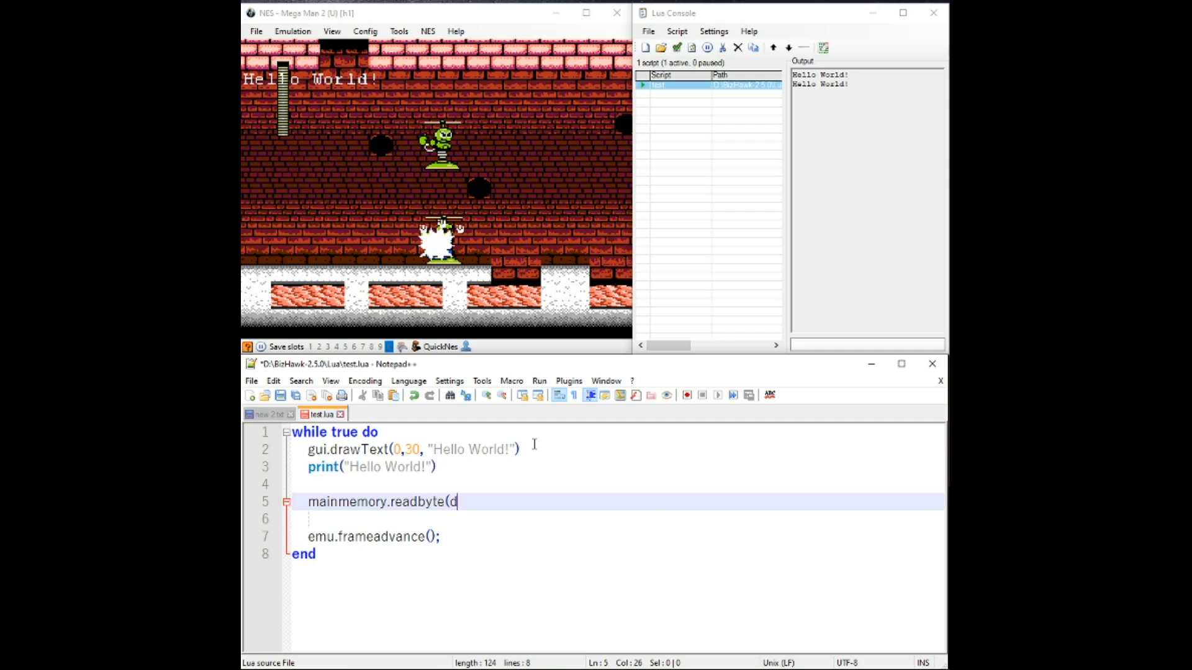
{"action": "type", "text": "0x"}
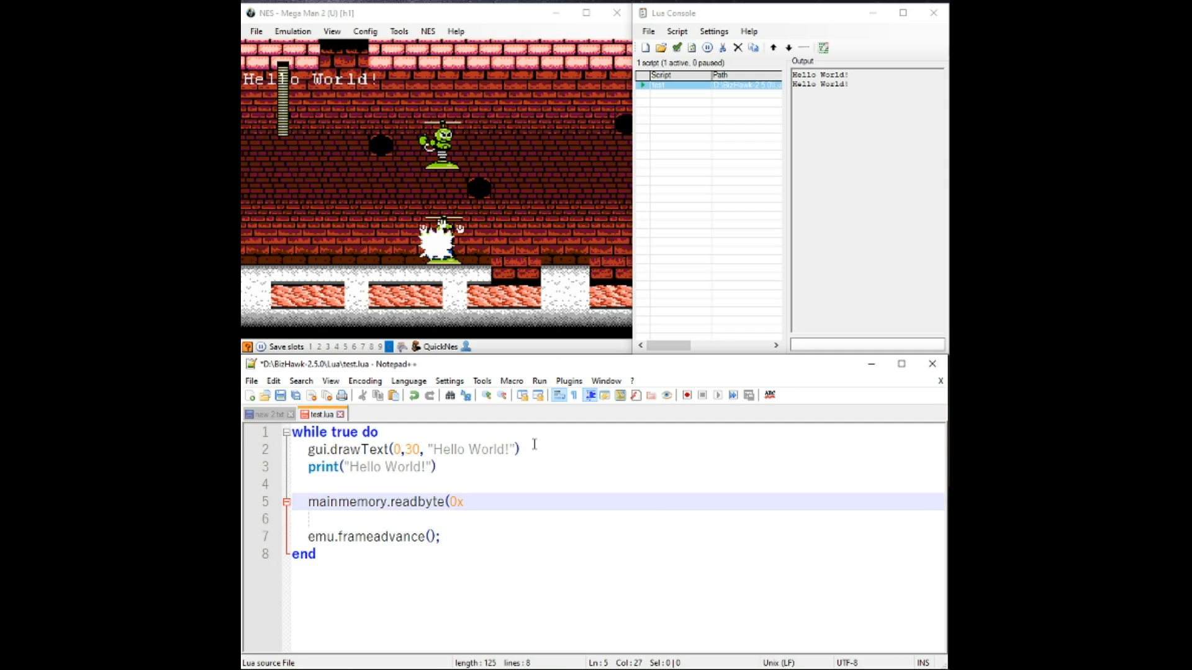
{"action": "type", "text": "0"}
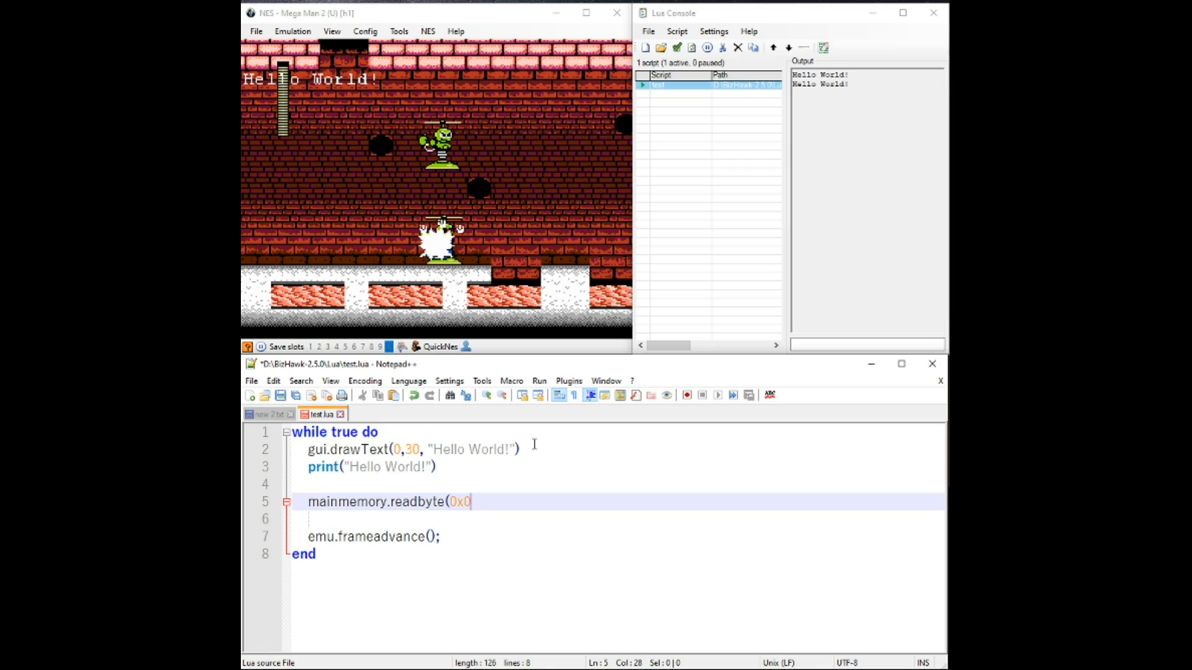
{"action": "type", "text": "6C0"}
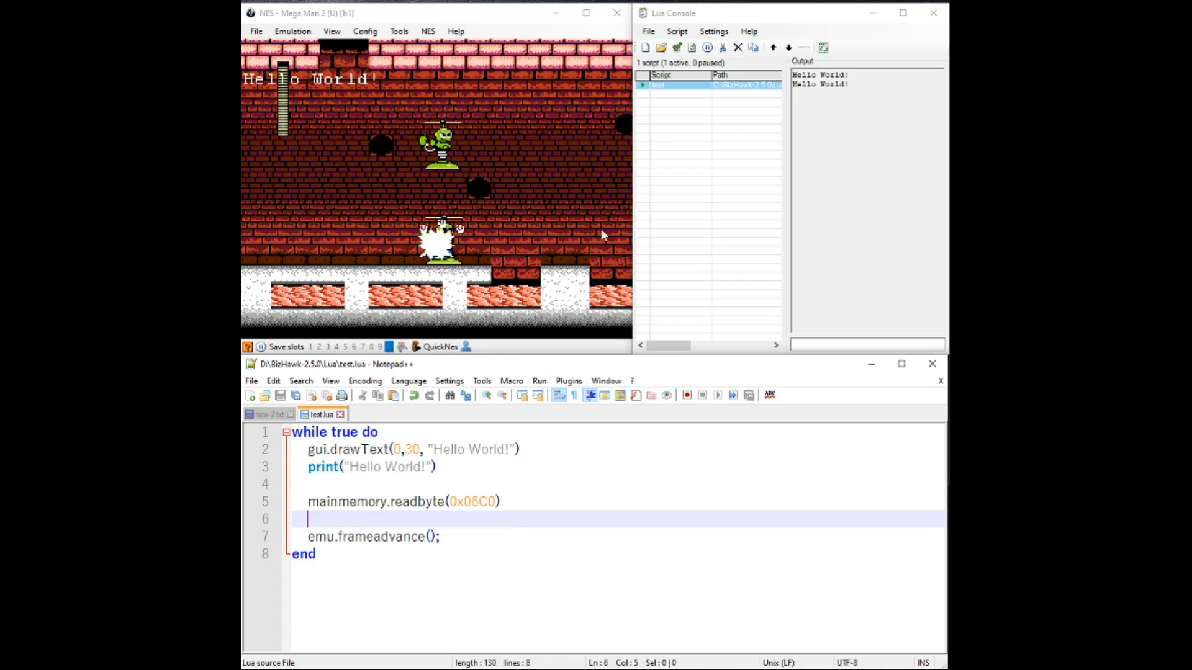
Refresh the script so another Hello World! prints, then return to line 5 in the editor.
{"action": "left_click", "coordinate": [690, 47]}
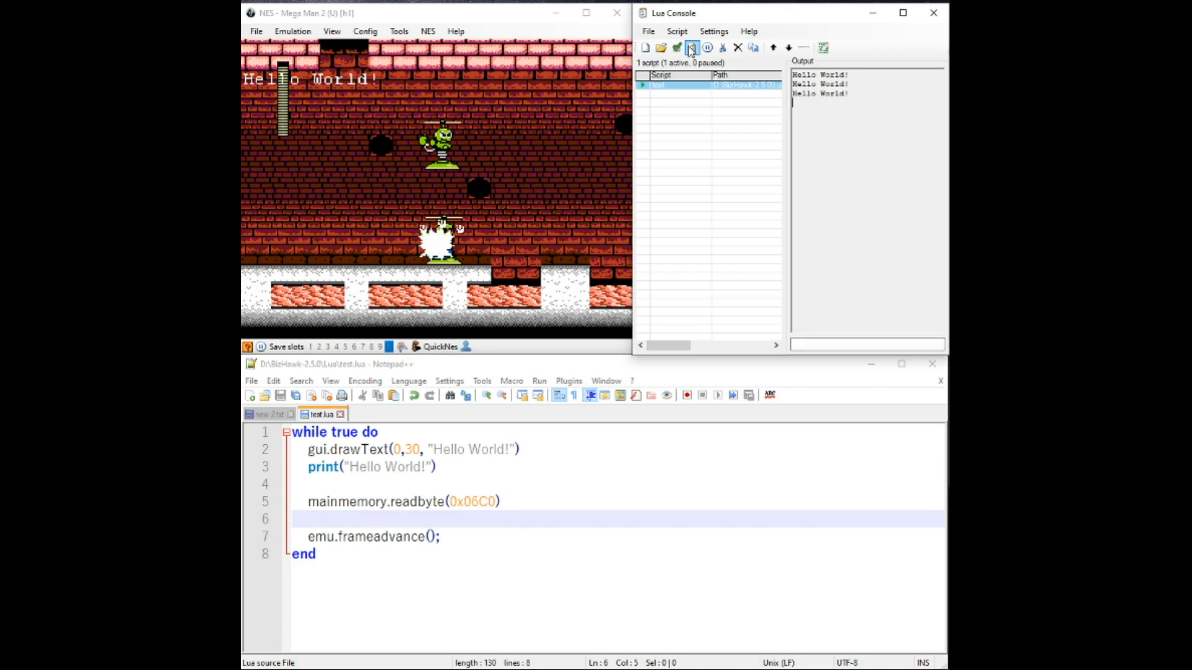
{"action": "left_click", "coordinate": [324, 502]}
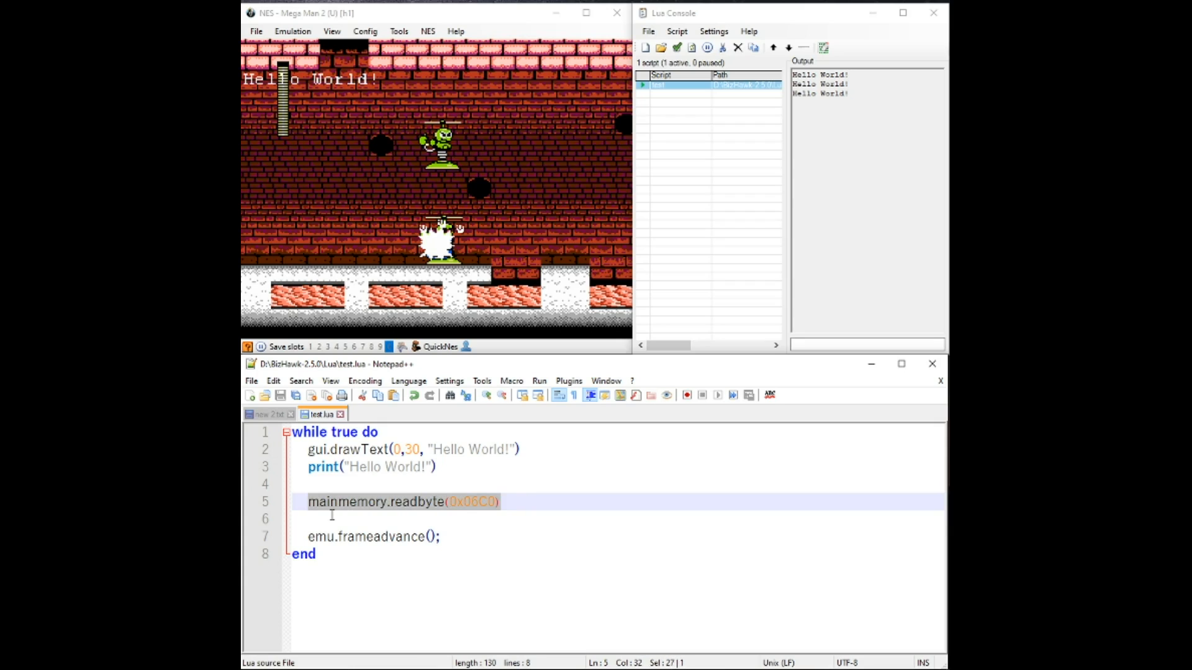
{"action": "left_click", "coordinate": [566, 472]}
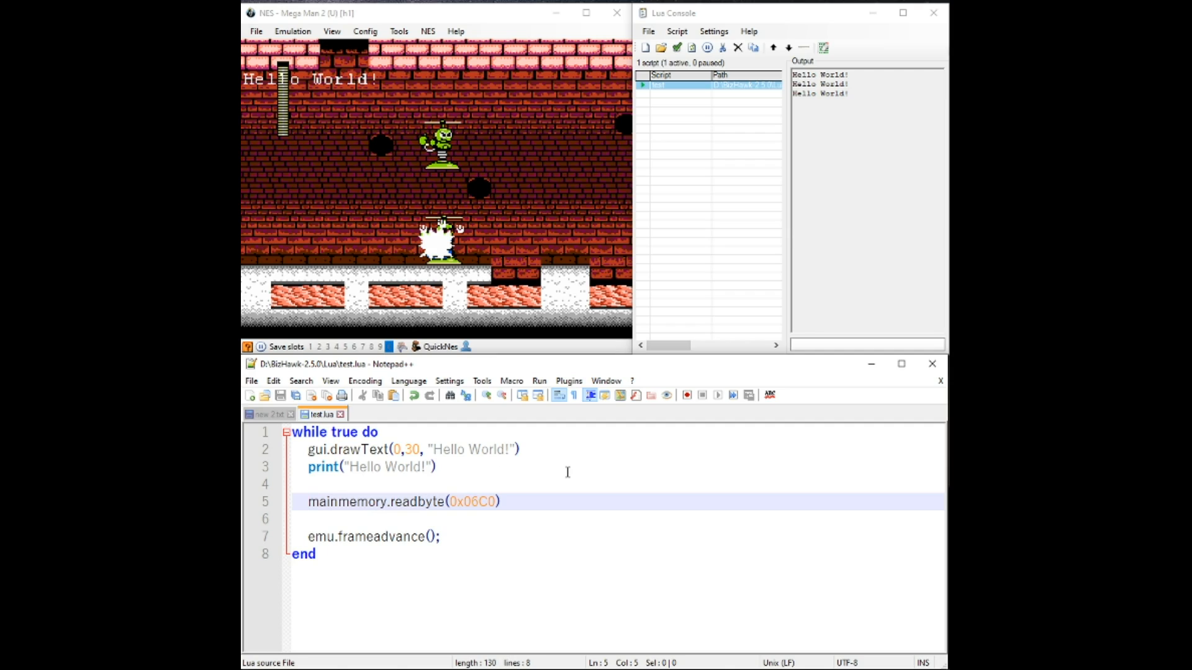
Store the byte read as local health = mainmemory.readbyte(0x06C0), save, and move to line 6.
{"action": "type", "text": "local"}
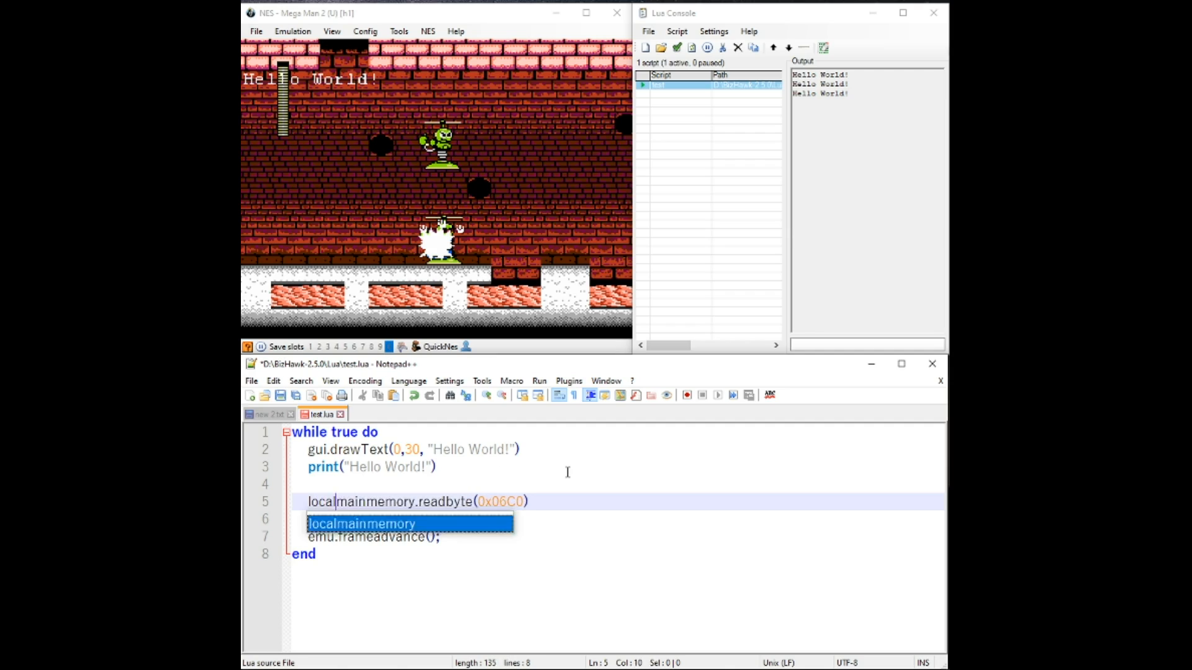
{"action": "type", "text": "hea"}
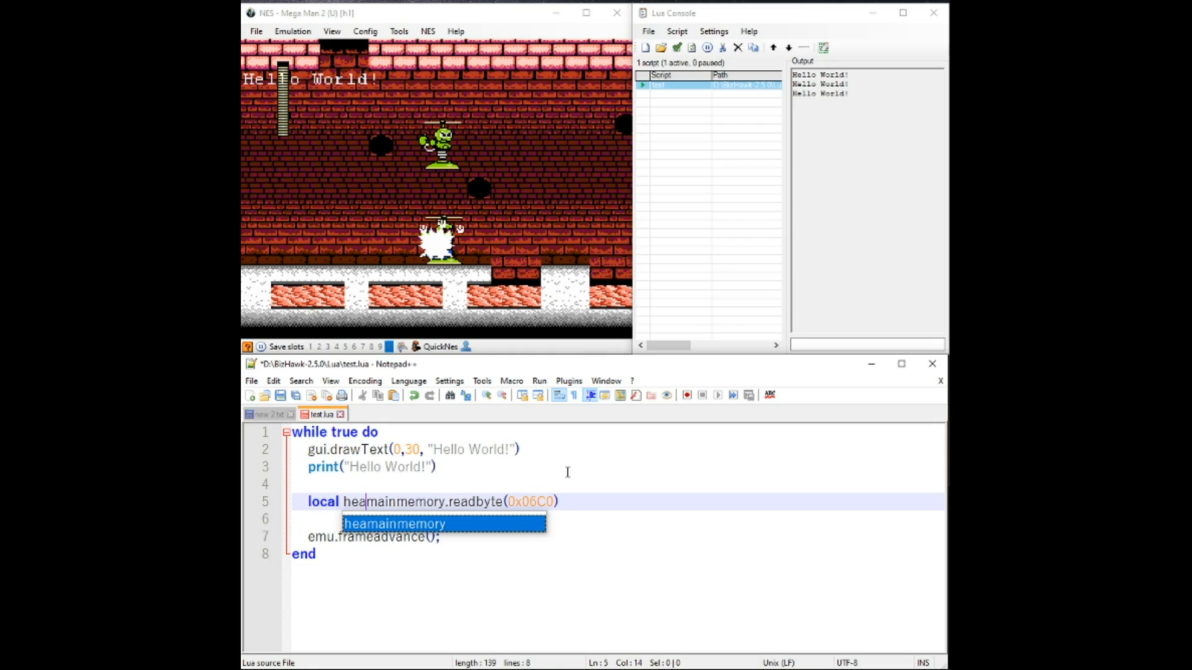
{"action": "type", "text": "health ="}
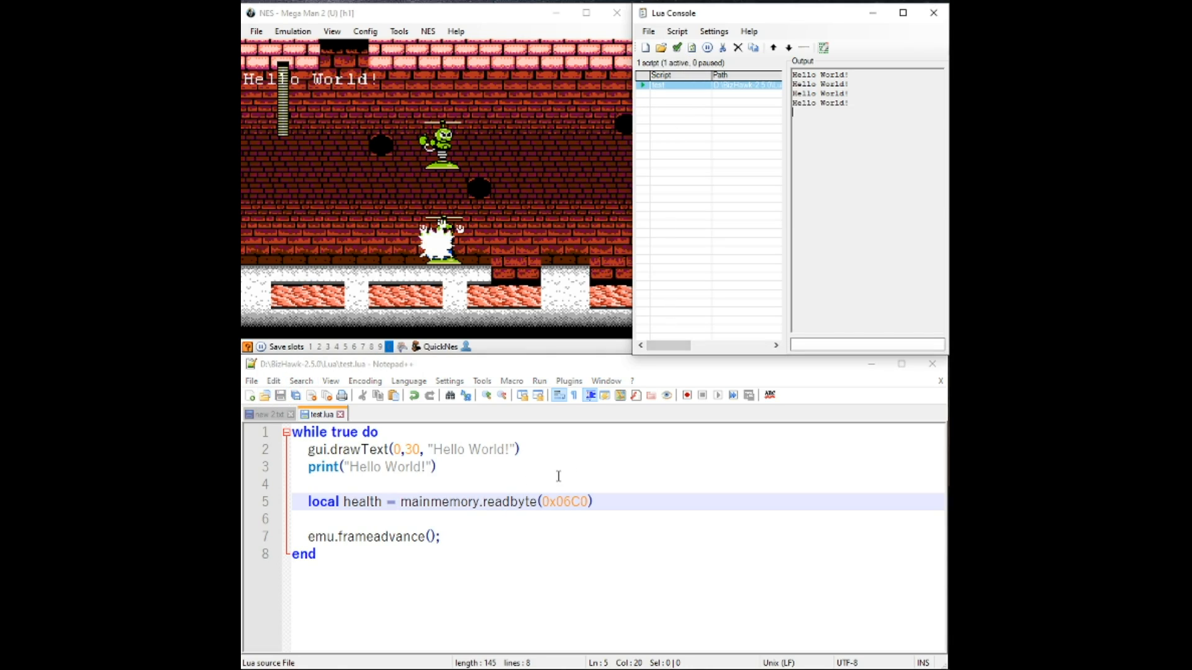
{"action": "left_click", "coordinate": [555, 485]}
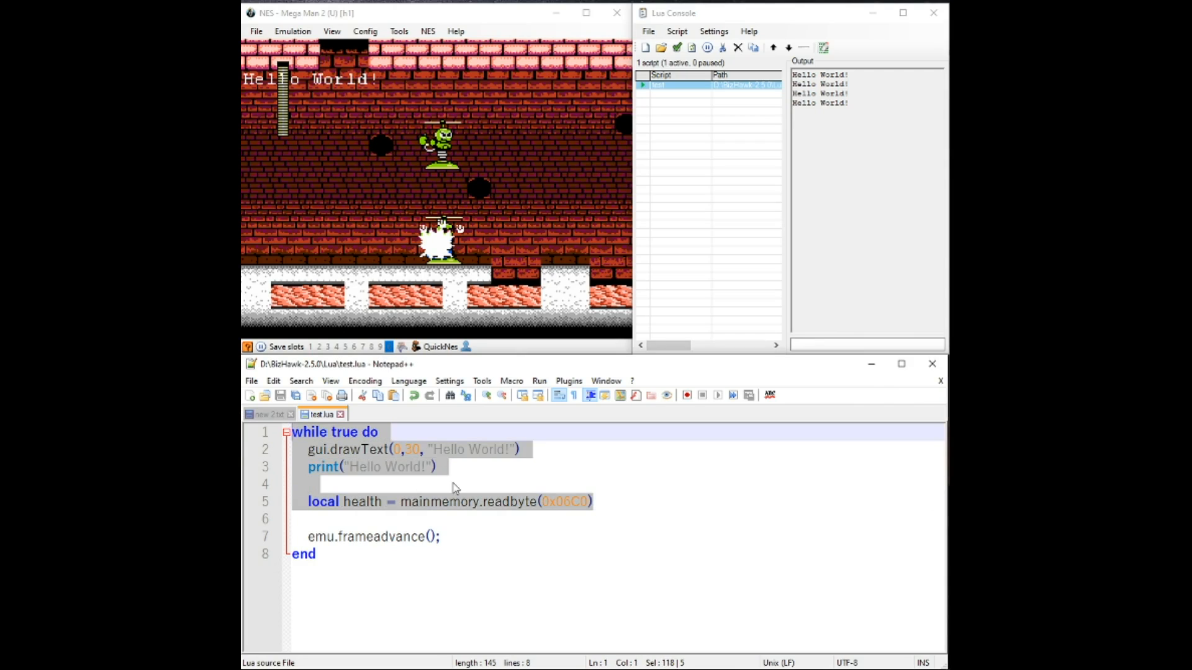
{"action": "left_click", "coordinate": [597, 502]}
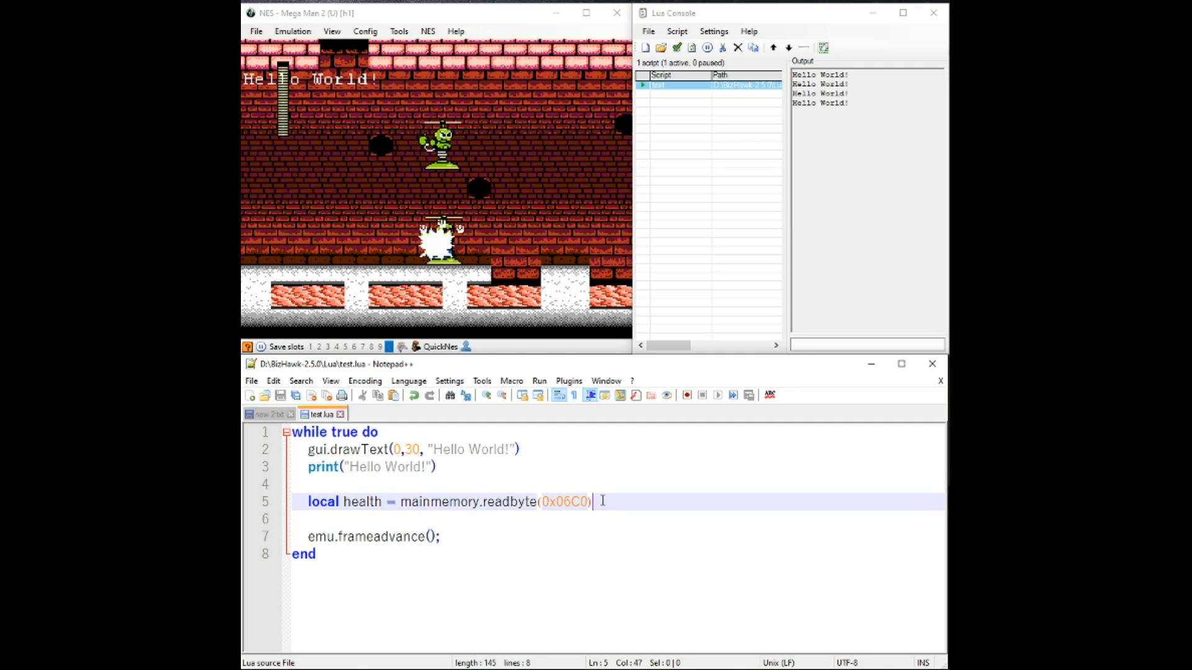
{"action": "key", "text": "Return"}
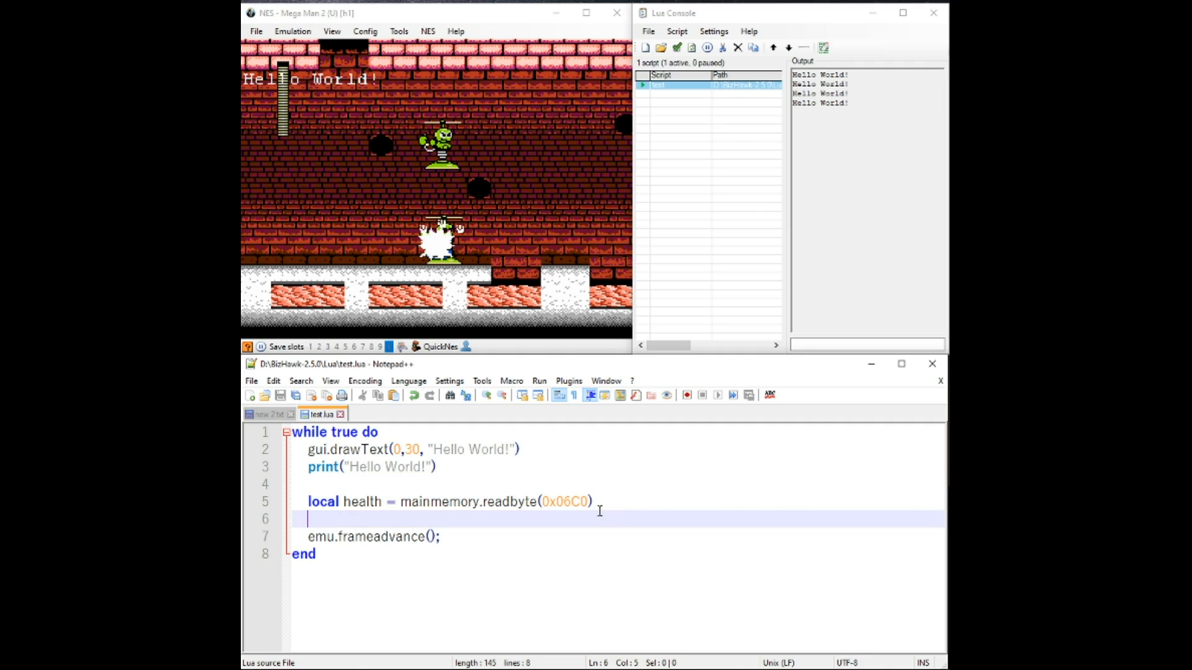
{"action": "mouse_move", "coordinate": [570, 494]}
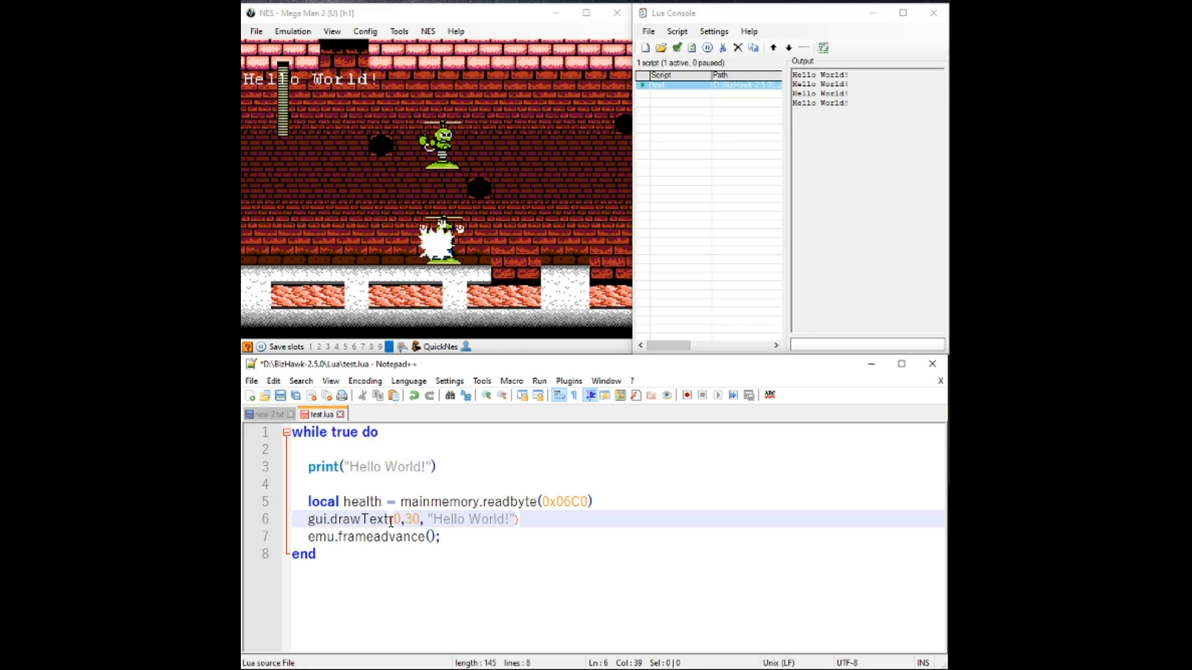
Make the moved gui.drawText line draw the health variable instead of "Hello World!".
{"action": "left_click", "coordinate": [373, 467]}
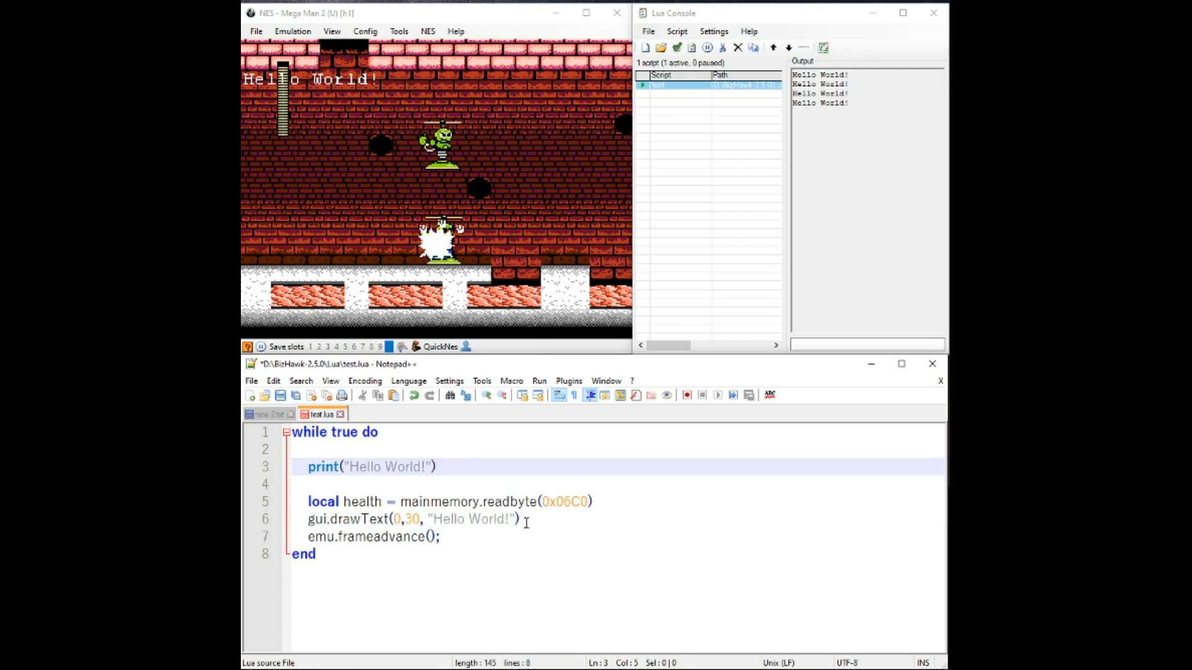
{"action": "double_click", "coordinate": [361, 500]}
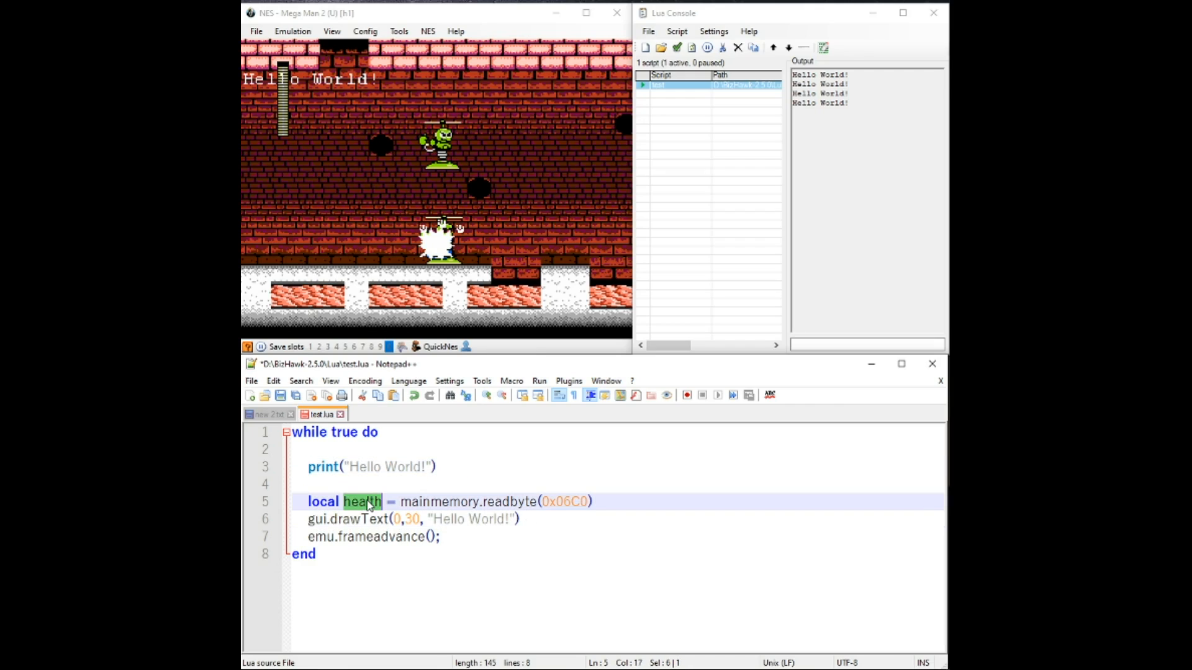
{"action": "left_click", "coordinate": [501, 519]}
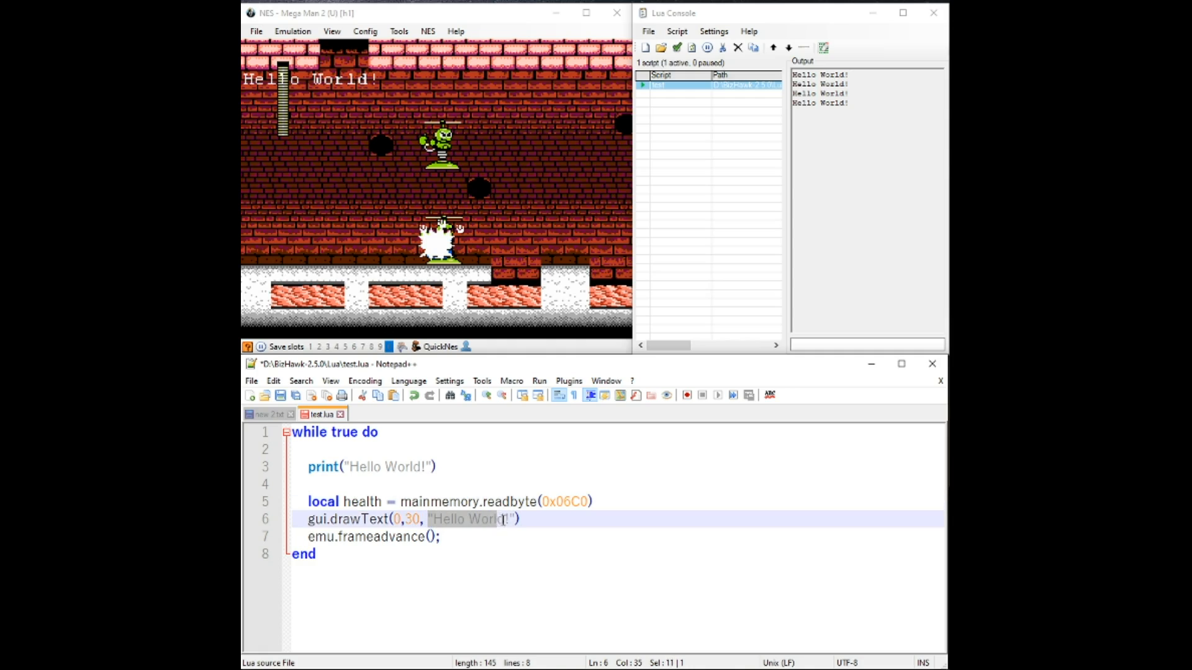
{"action": "type", "text": "health"}
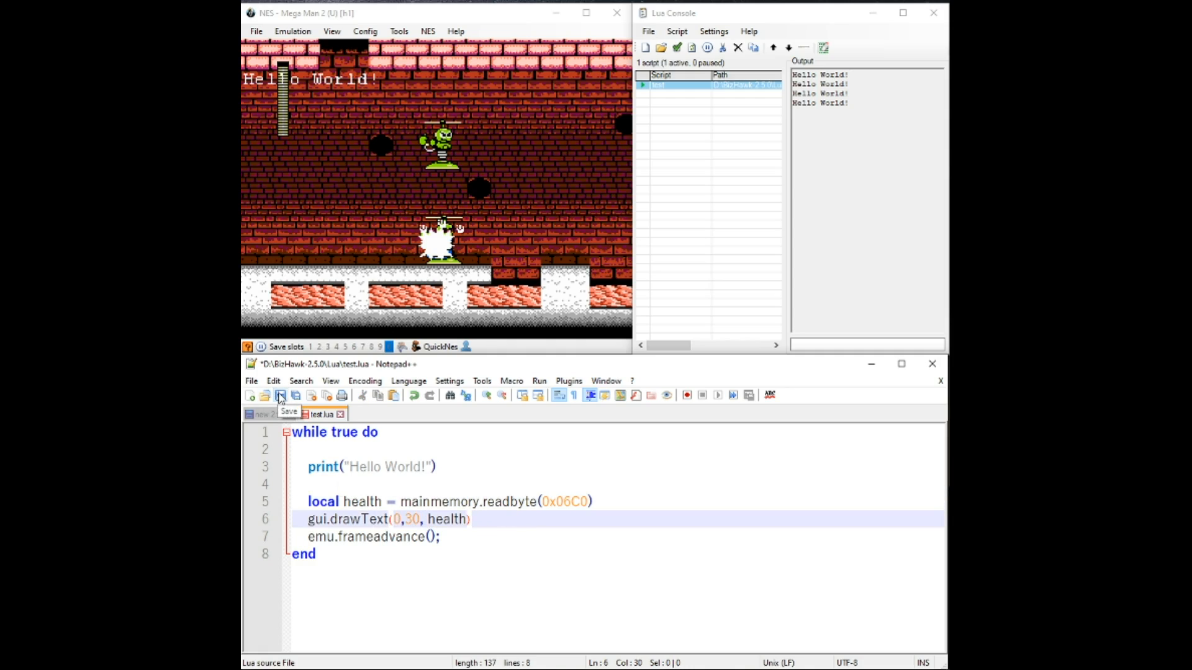
{"action": "left_click", "coordinate": [281, 395]}
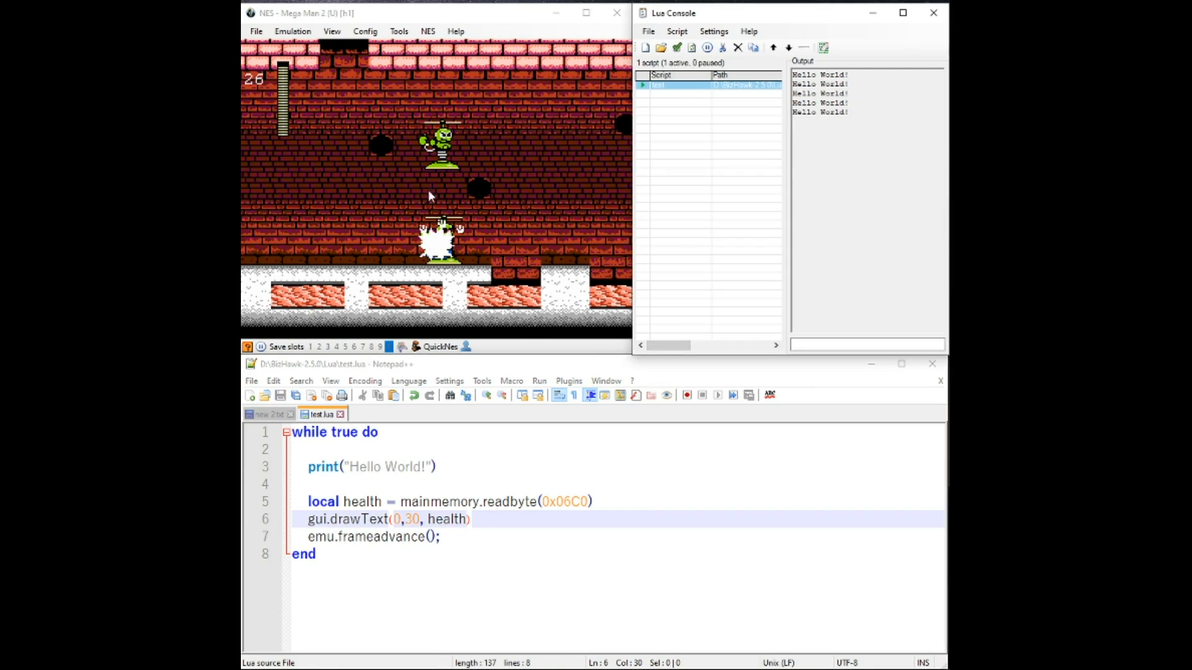
{"action": "mouse_move", "coordinate": [285, 70]}
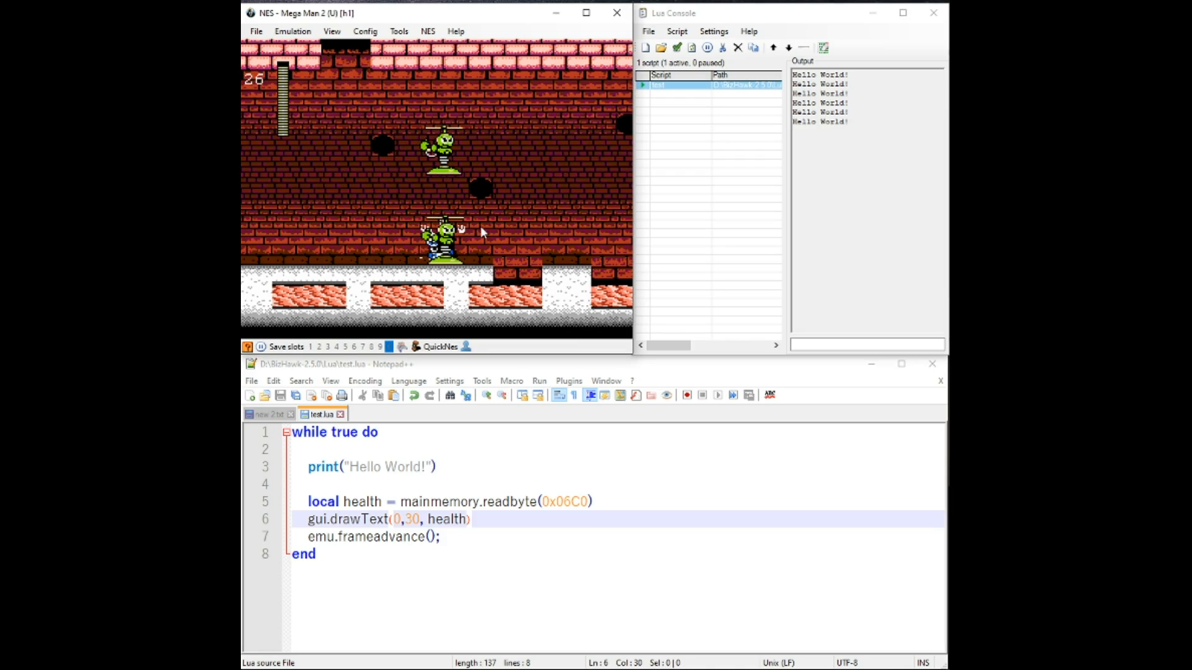
{"action": "mouse_move", "coordinate": [426, 88]}
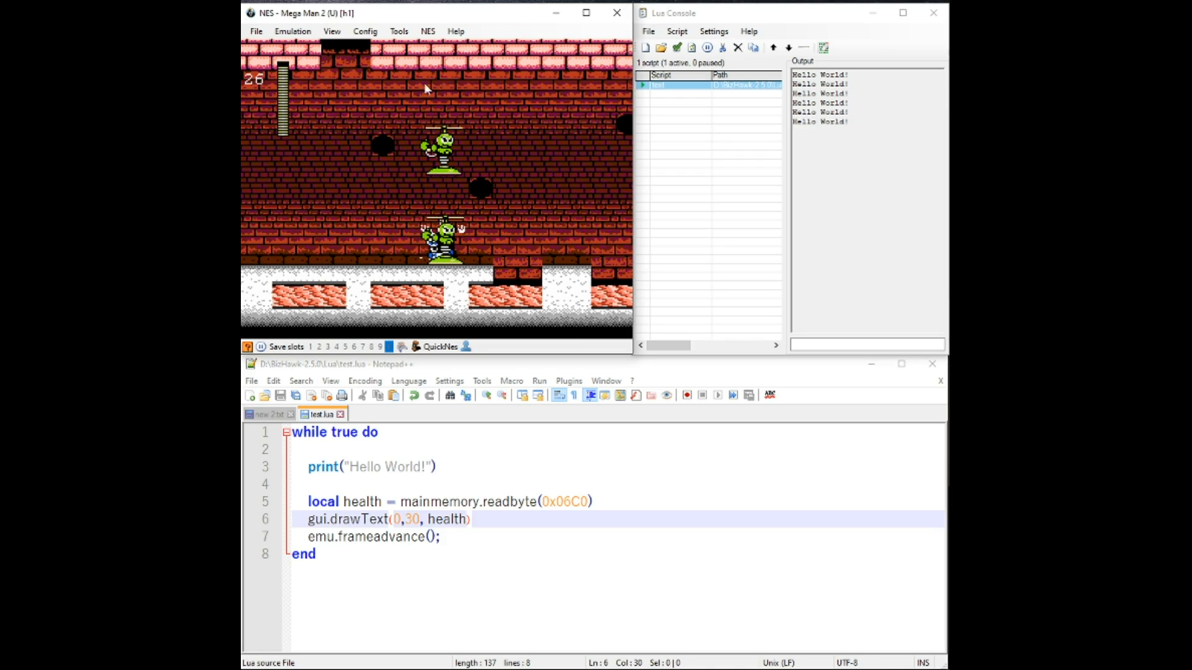
{"action": "left_click", "coordinate": [507, 519]}
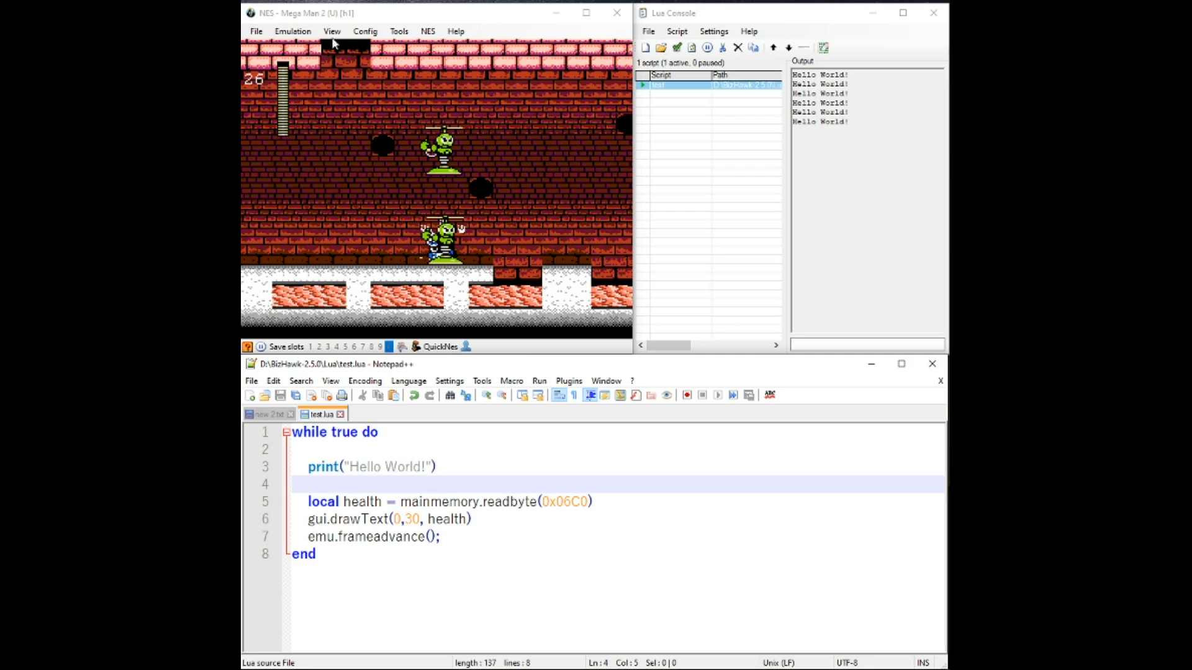
Comment out the print line with a leading --.
{"action": "left_click", "coordinate": [437, 466]}
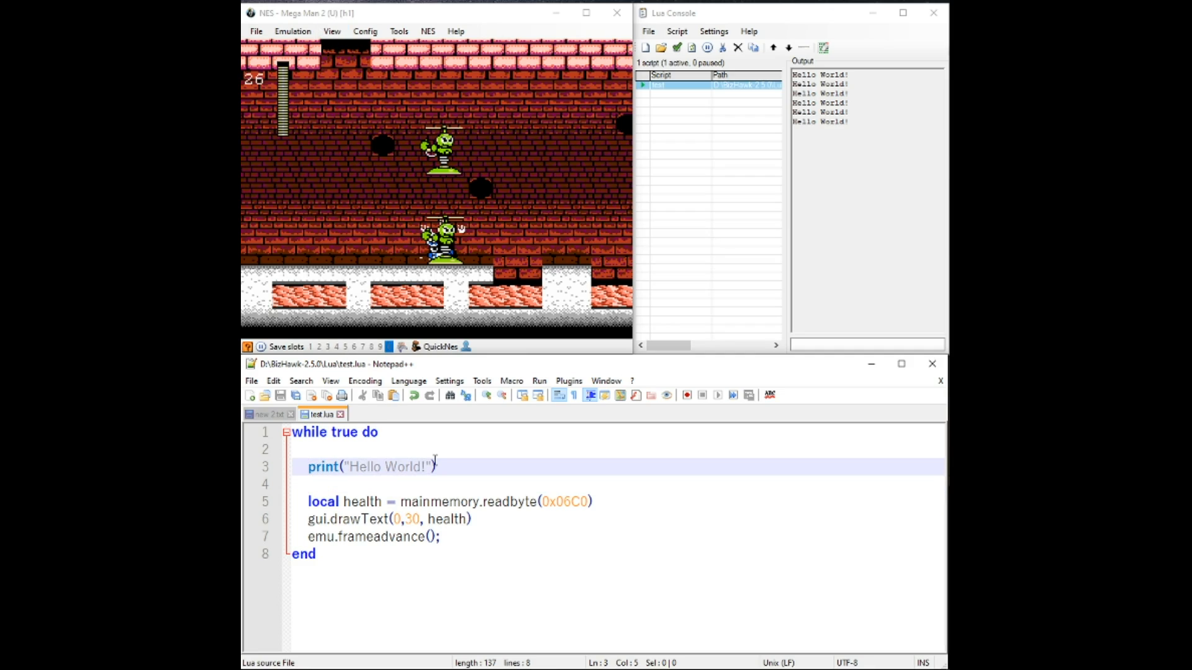
{"action": "type", "text": "--"}
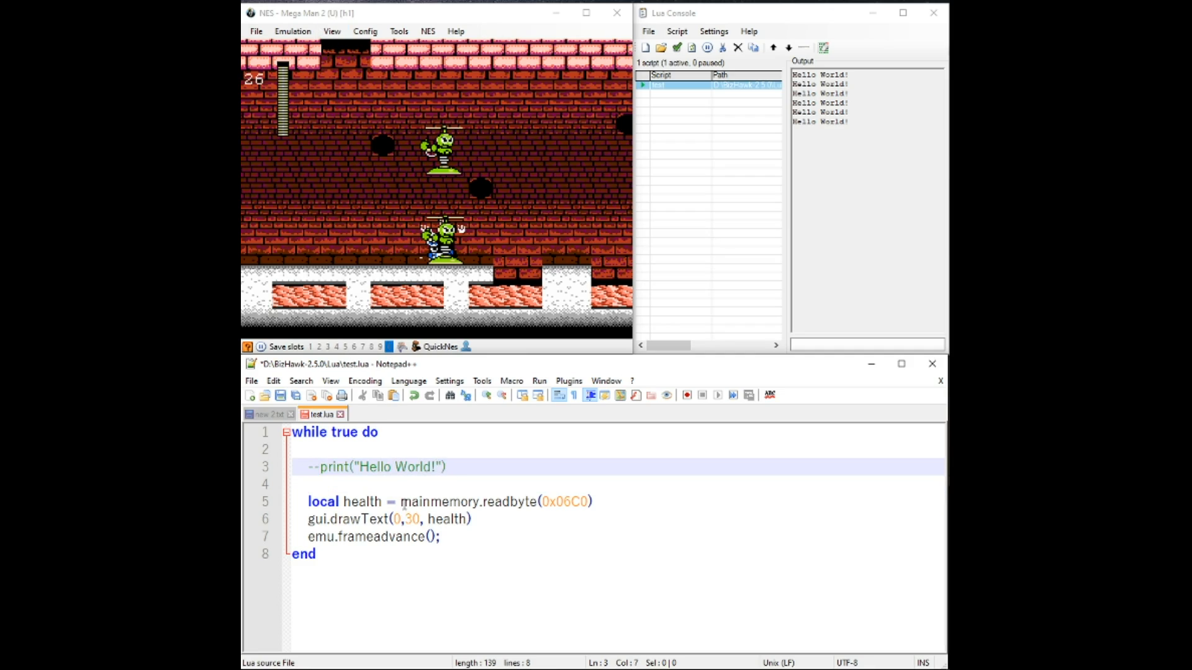
{"action": "left_click", "coordinate": [389, 483]}
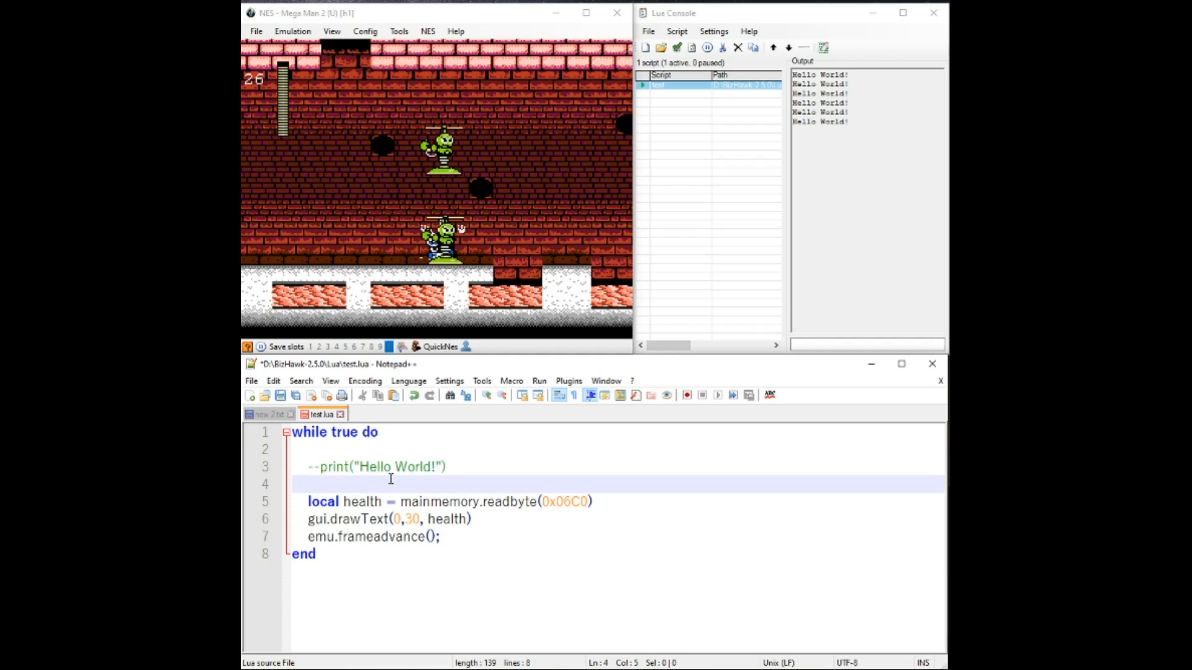
{"action": "left_click", "coordinate": [319, 466]}
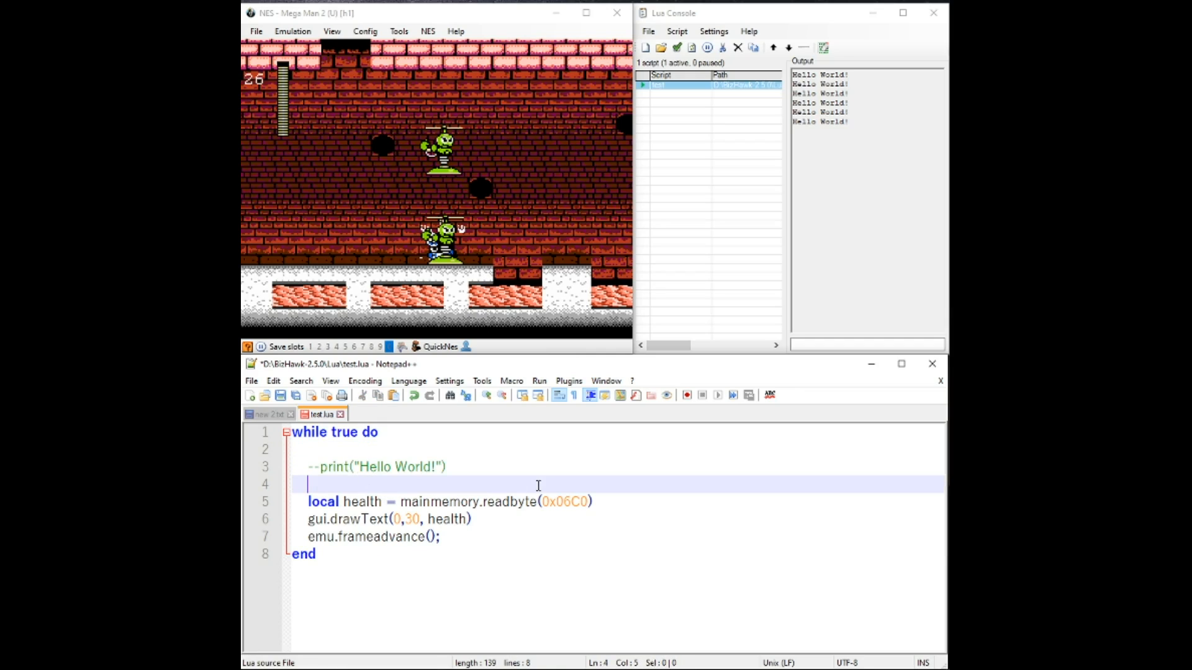
Select the memory address 0x06C0 in the health read line.
{"action": "left_click", "coordinate": [589, 500]}
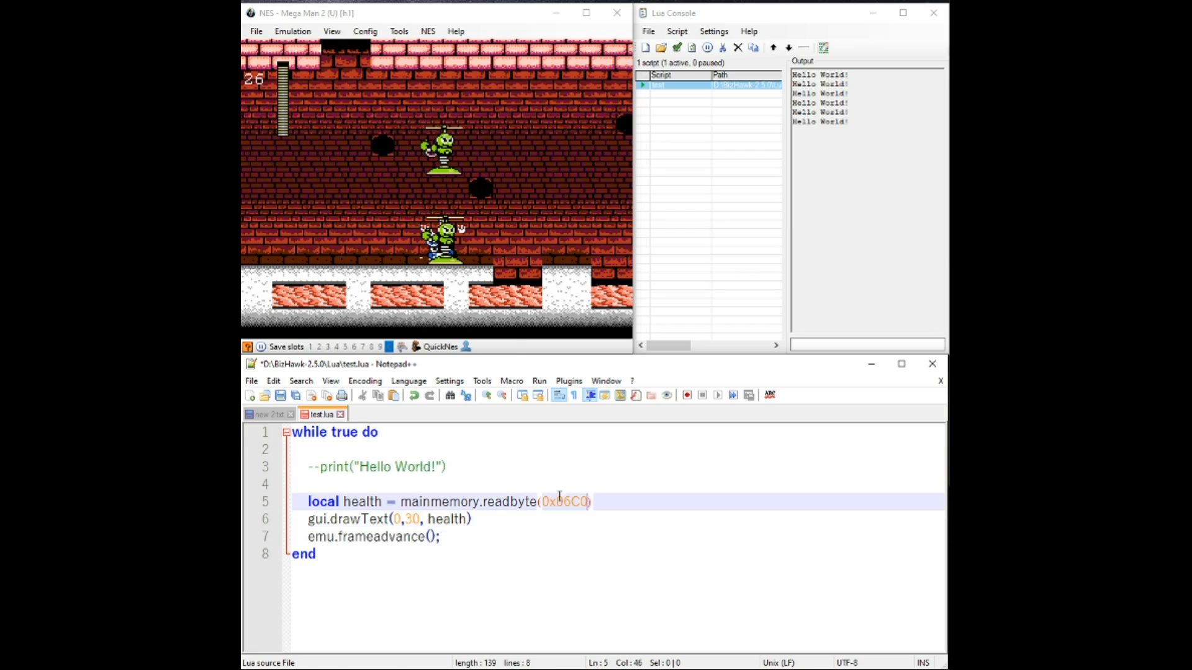
{"action": "left_click", "coordinate": [459, 501]}
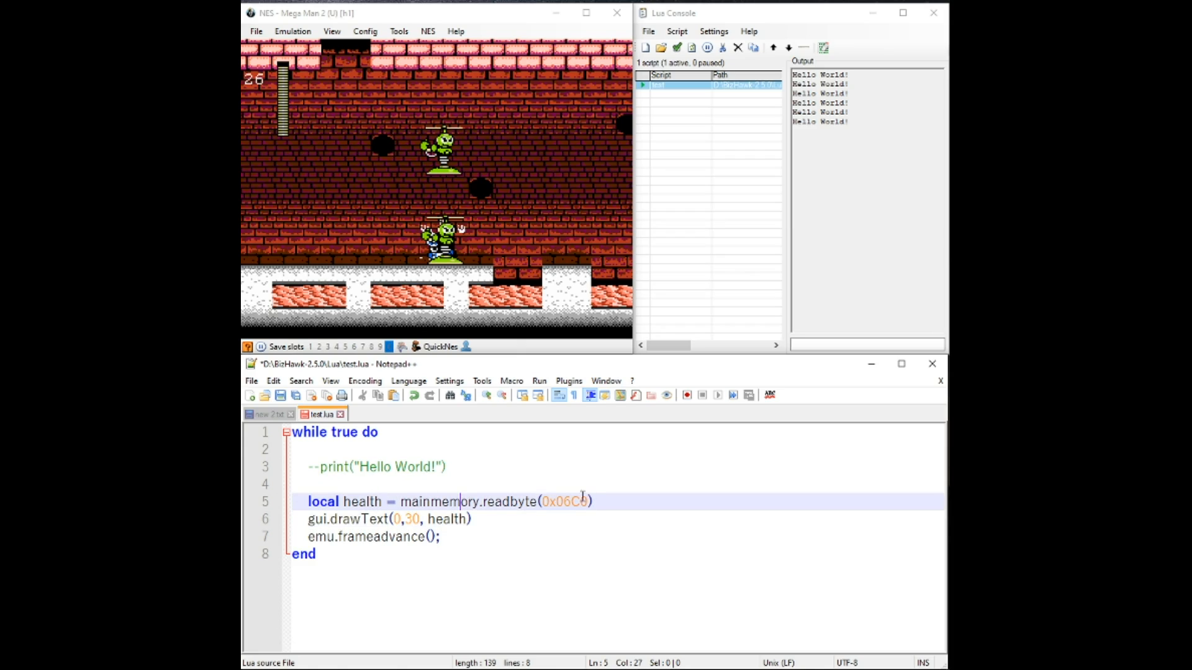
{"action": "double_click", "coordinate": [562, 501]}
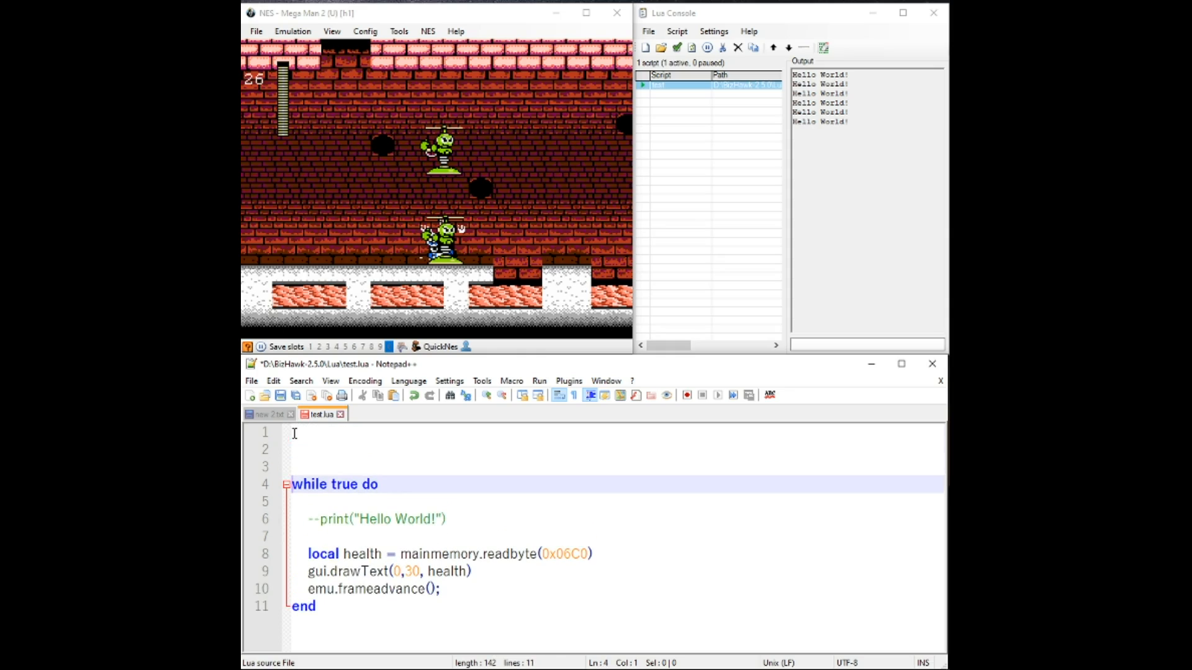
Declare 'local p_health = 0x06C0' above the loop.
{"action": "type", "text": "0x06C0"}
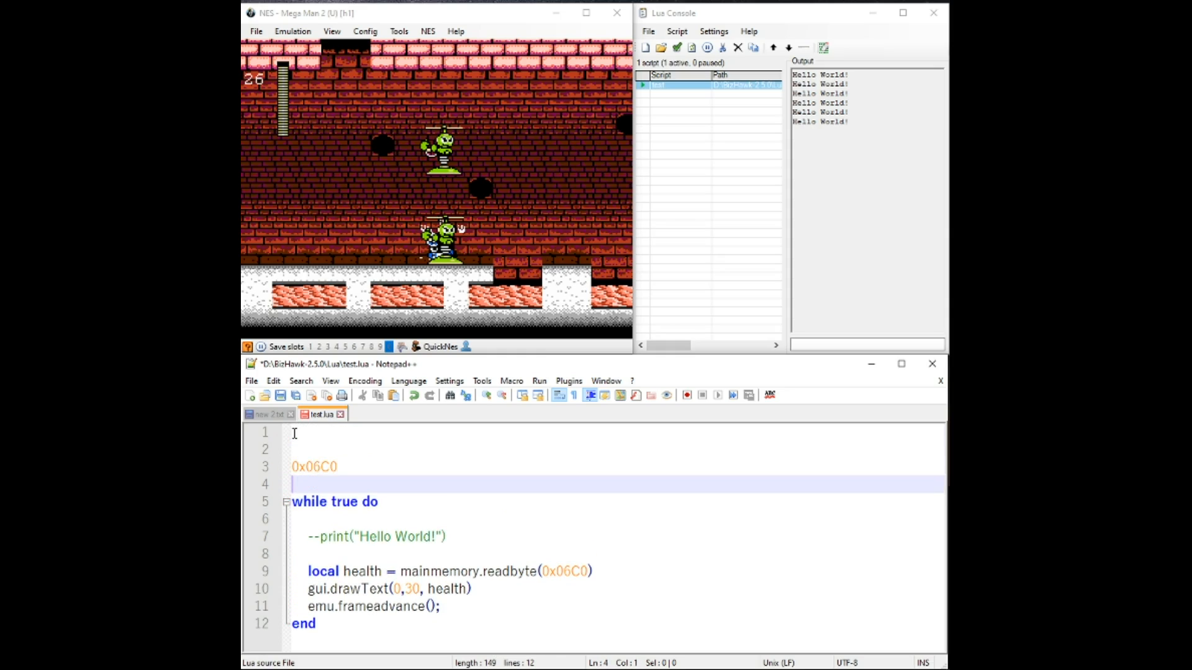
{"action": "type", "text": "local"}
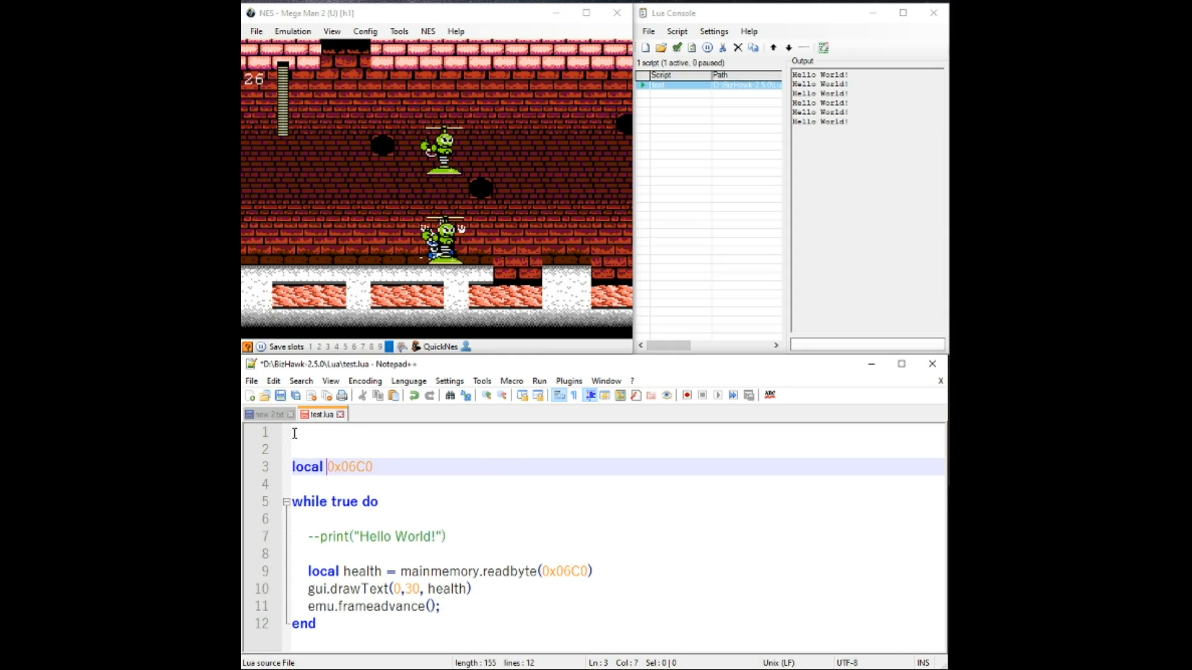
{"action": "type", "text": "p_health ="}
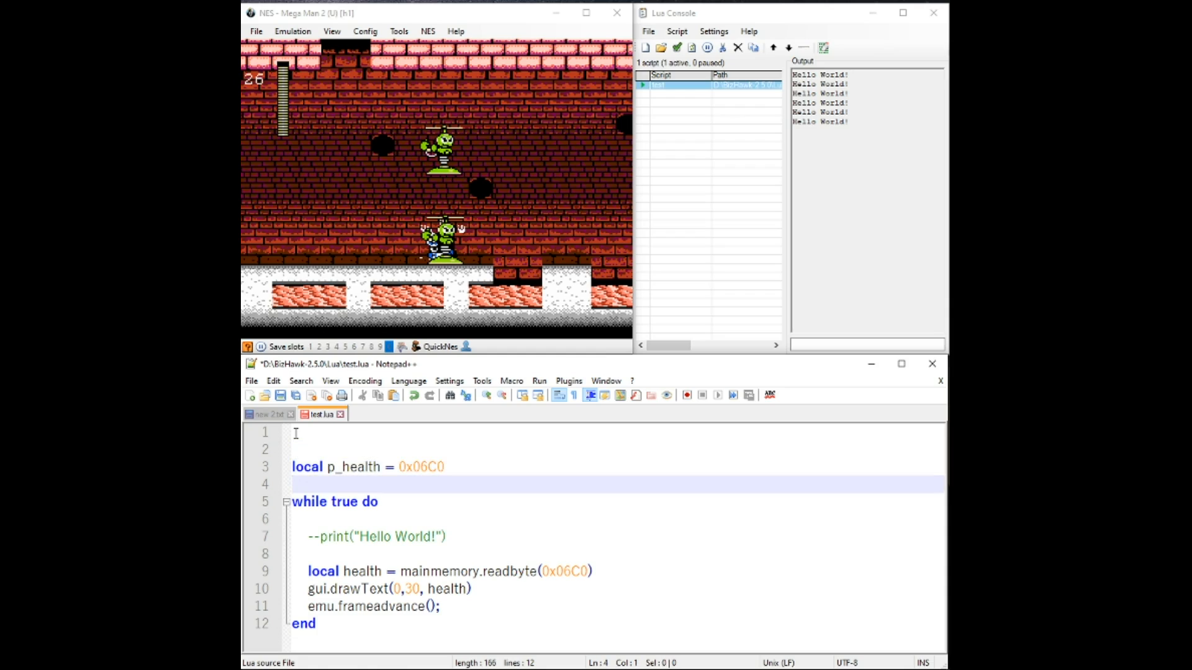
{"action": "left_click", "coordinate": [333, 467]}
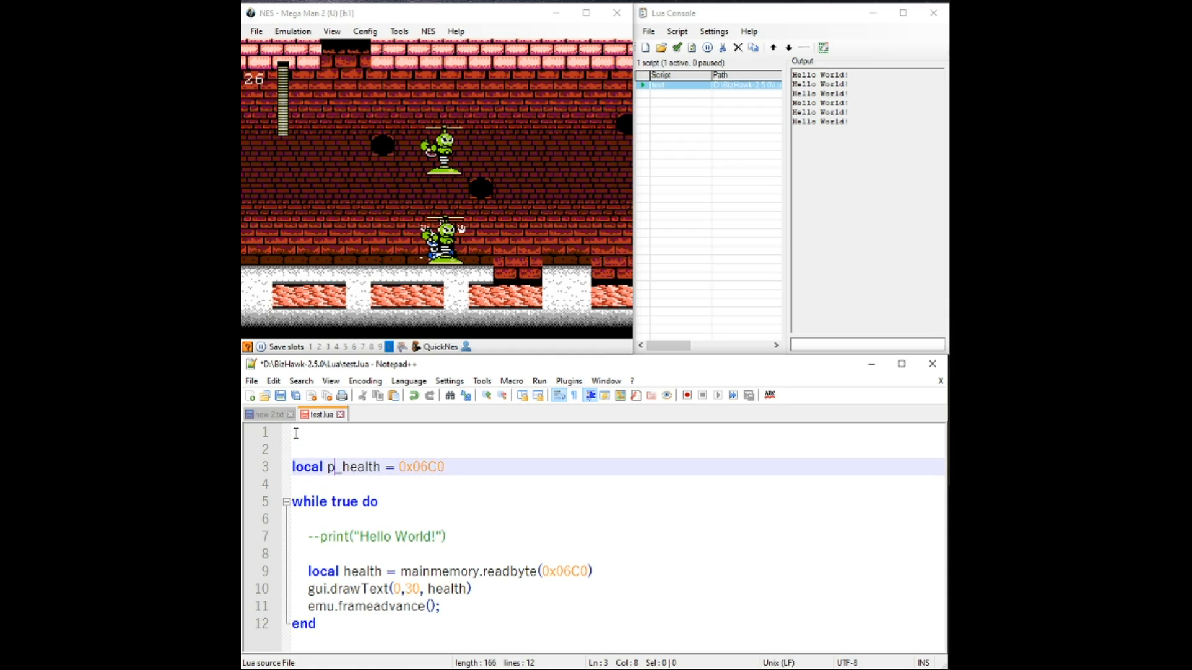
{"action": "double_click", "coordinate": [354, 467]}
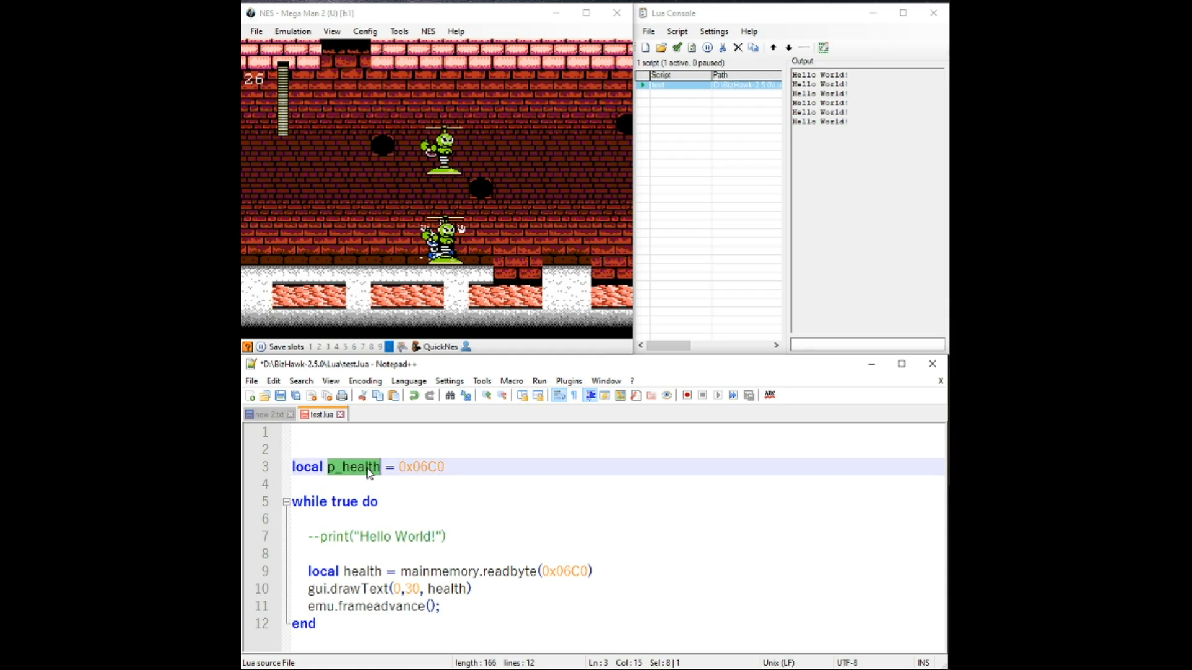
Read health via p_health in readbyte and delete the commented print line.
{"action": "double_click", "coordinate": [566, 571]}
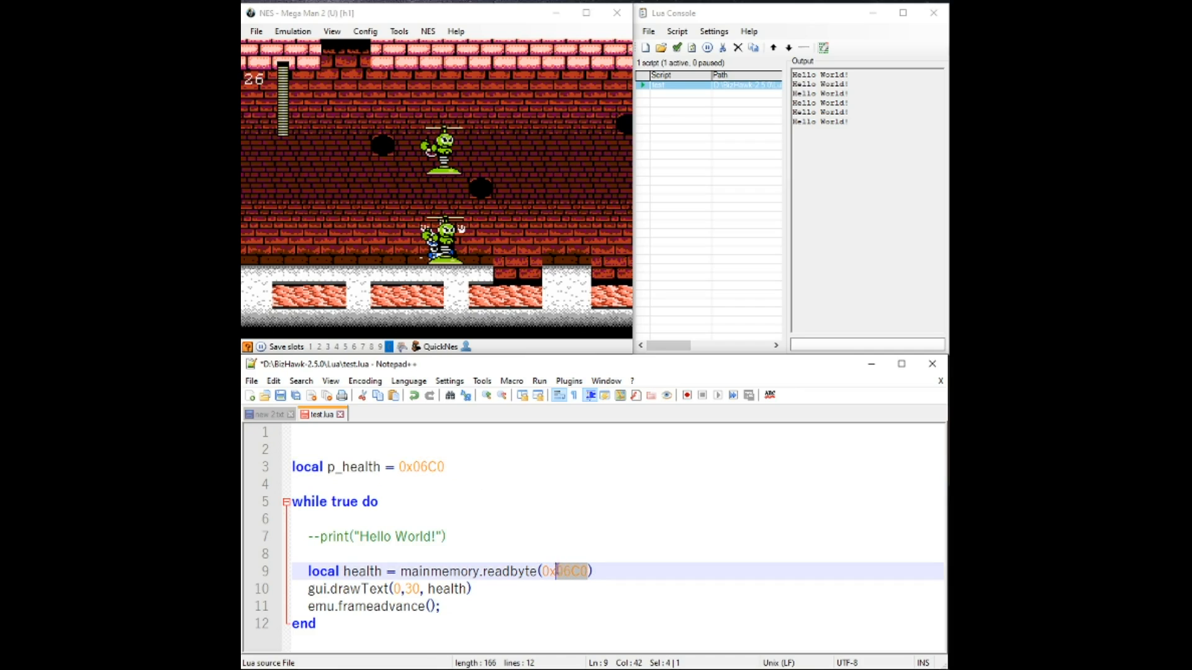
{"action": "type", "text": "p_health"}
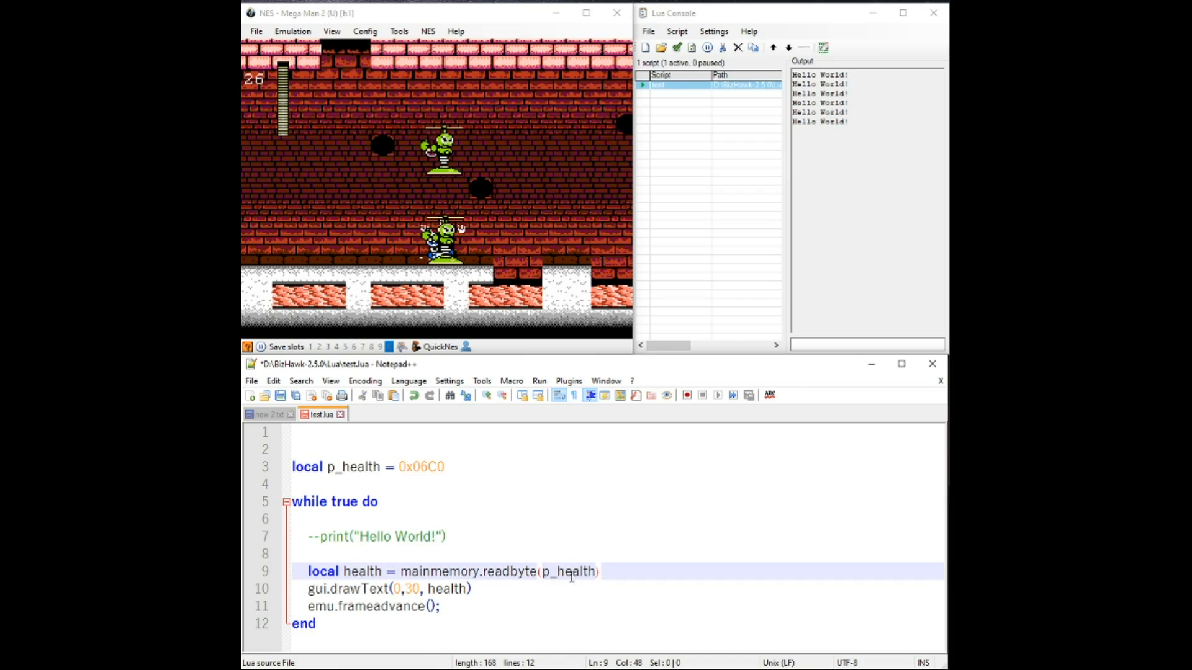
{"action": "left_click", "coordinate": [459, 553]}
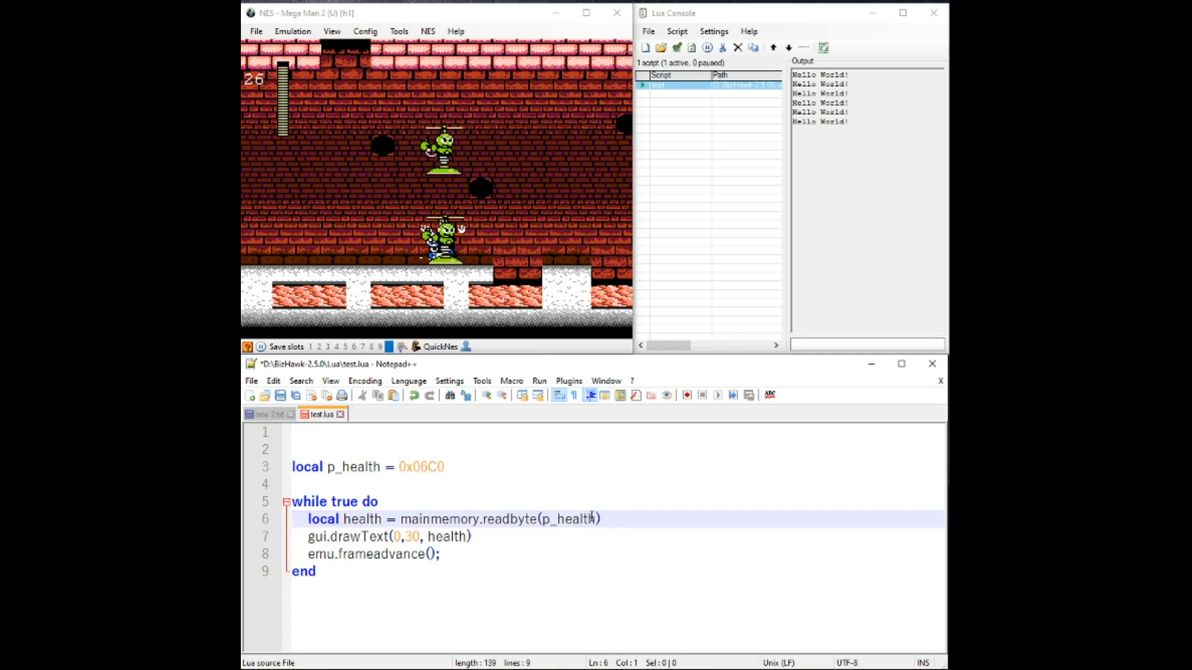
{"action": "left_click", "coordinate": [346, 484]}
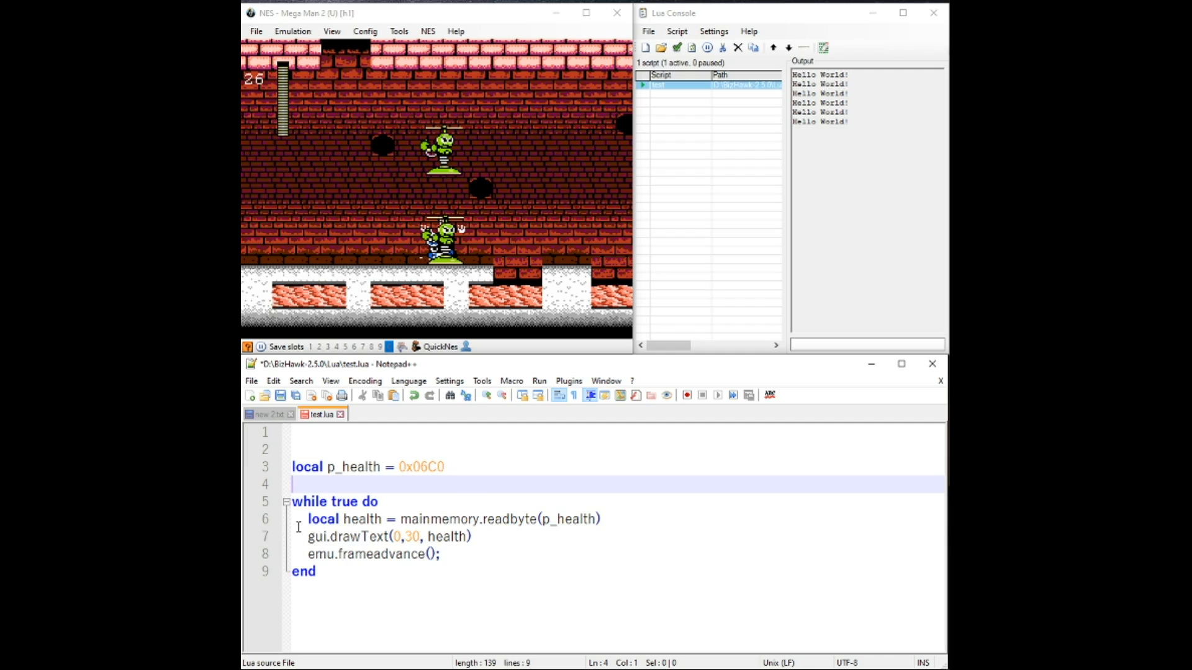
Stop the script, clear the console, save test.lua and run it again showing health 26.
{"action": "left_click", "coordinate": [707, 47]}
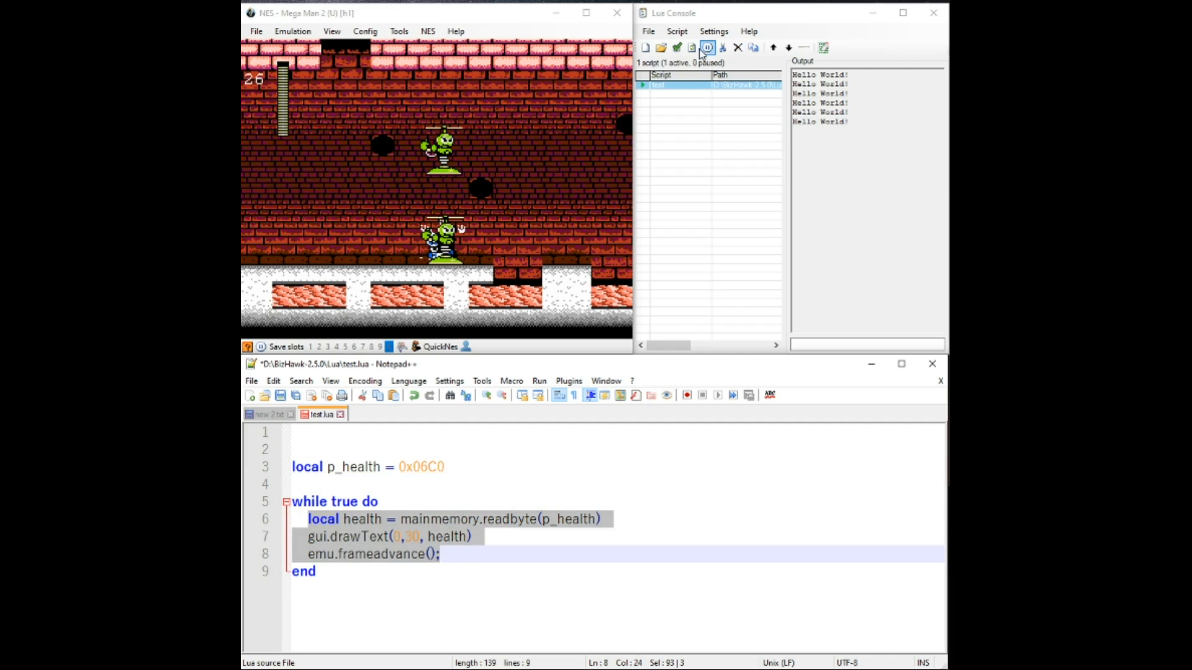
{"action": "left_click", "coordinate": [706, 47]}
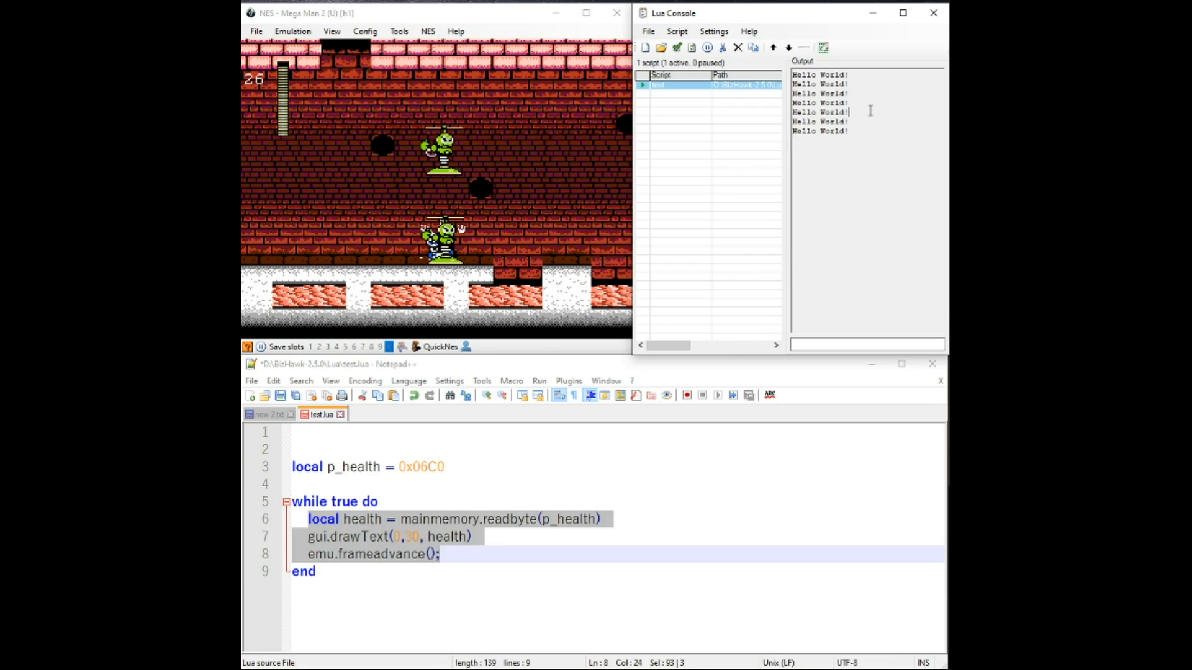
{"action": "left_click", "coordinate": [822, 47]}
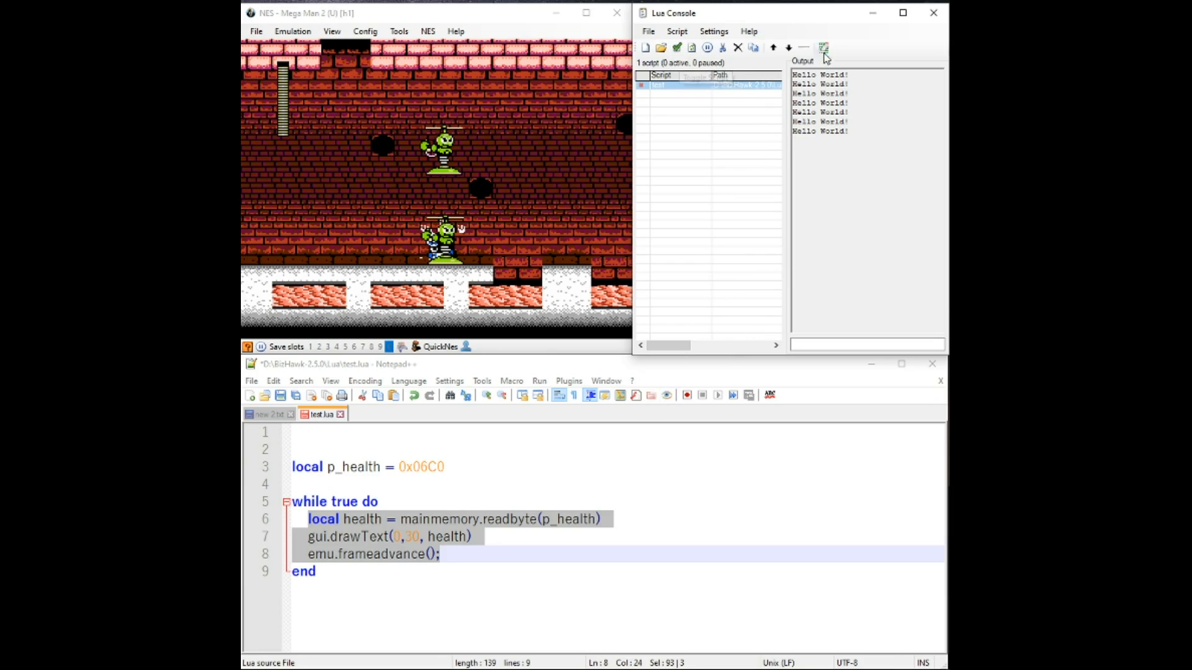
{"action": "left_click", "coordinate": [821, 47]}
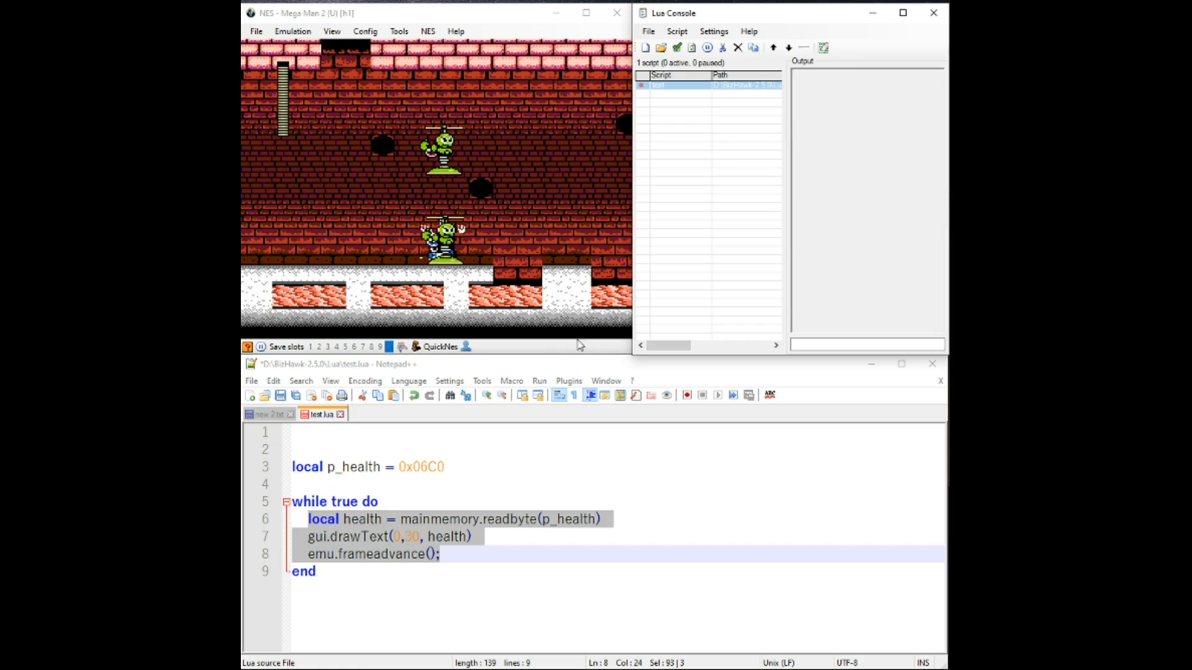
{"action": "left_click", "coordinate": [375, 500]}
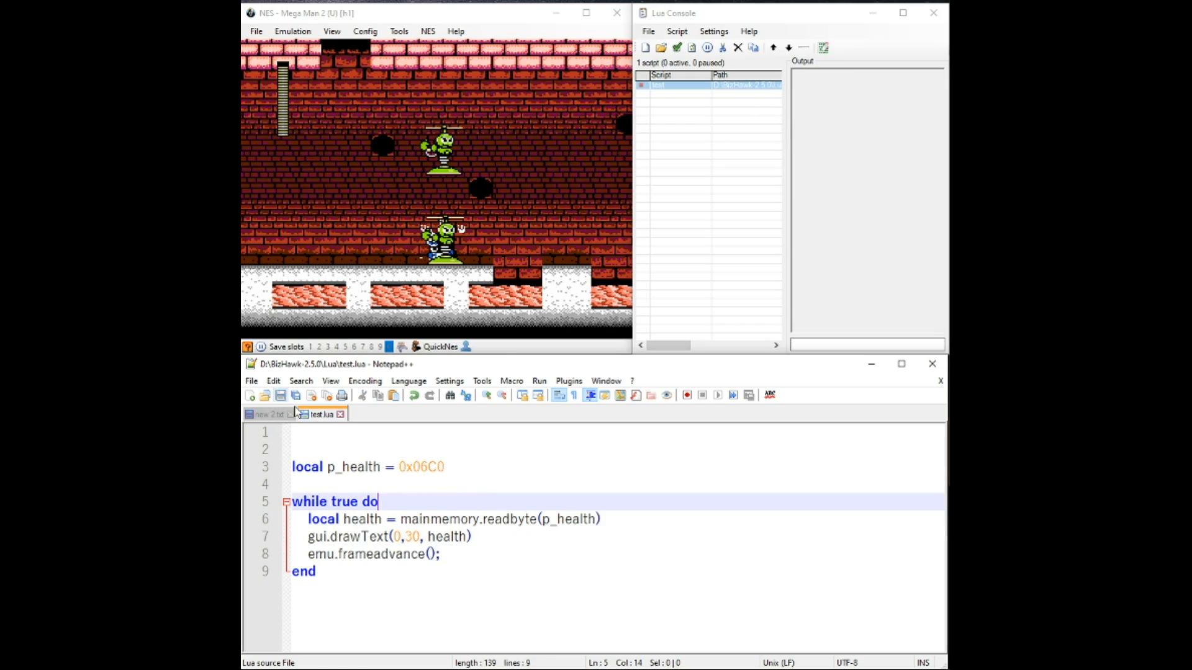
{"action": "left_click", "coordinate": [666, 85]}
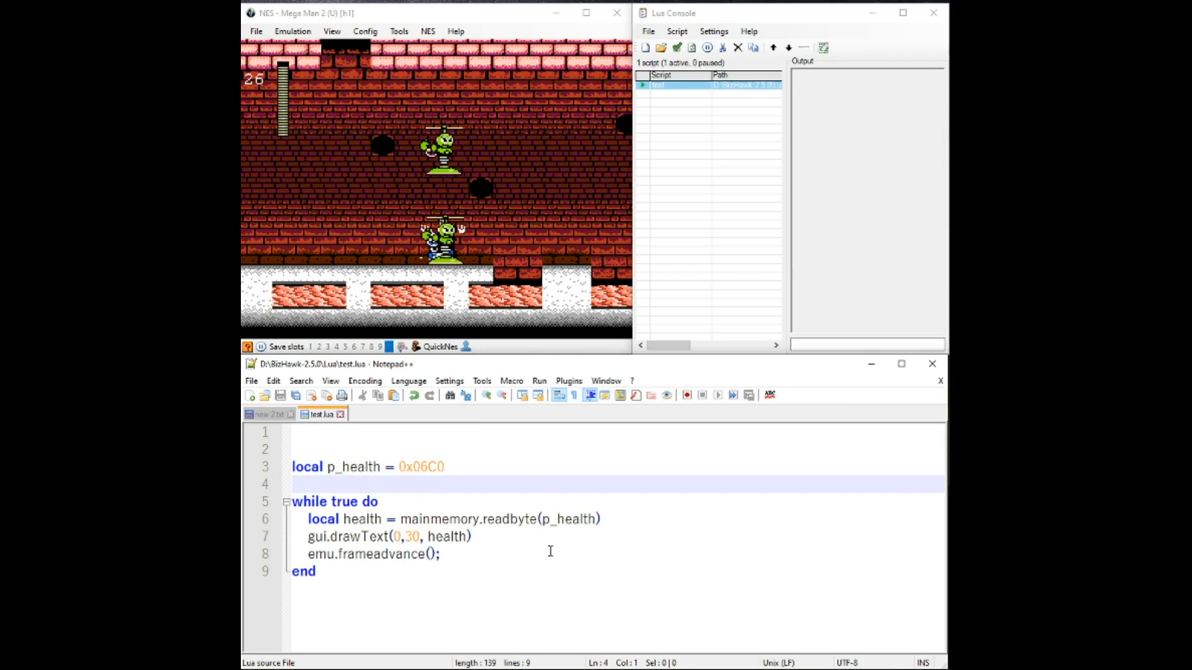
{"action": "left_click", "coordinate": [536, 536]}
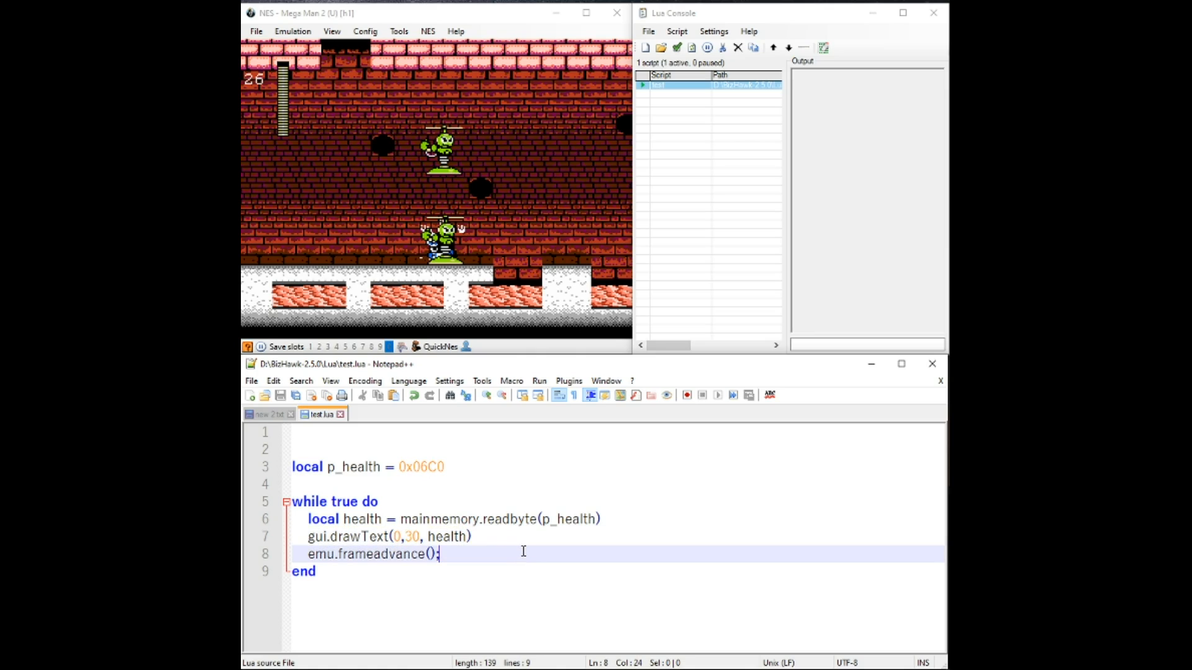
{"action": "mouse_move", "coordinate": [612, 522]}
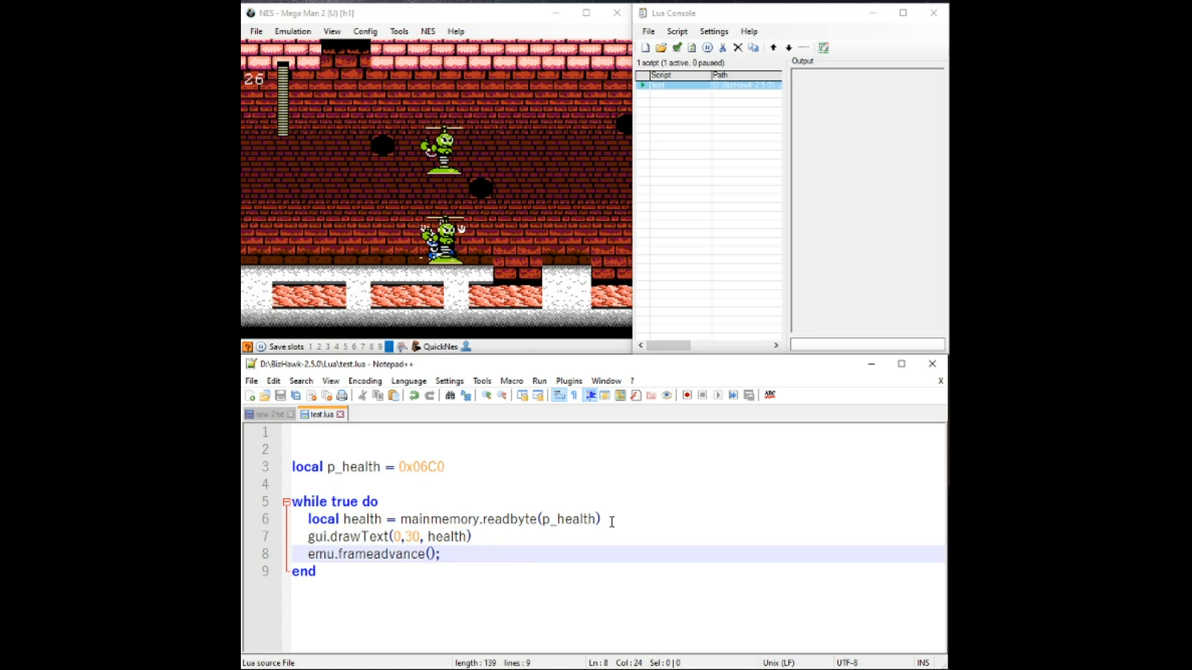
Start a new mainmemory.writebyte( line below the health read.
{"action": "left_click", "coordinate": [602, 519]}
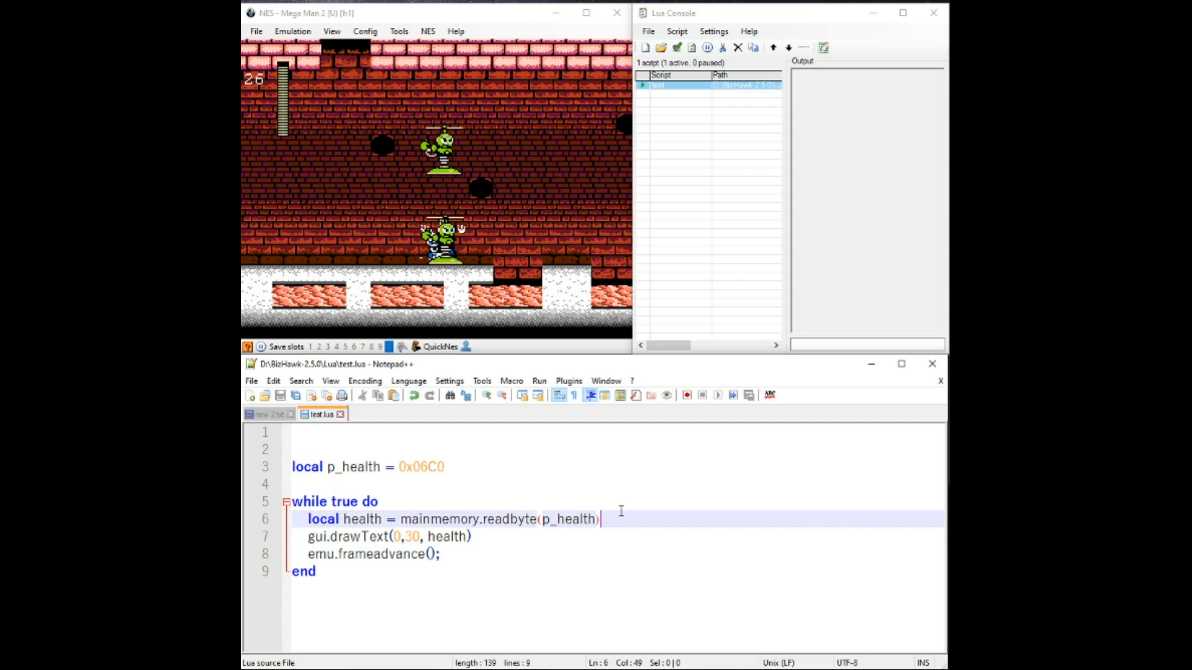
{"action": "key", "text": "Return"}
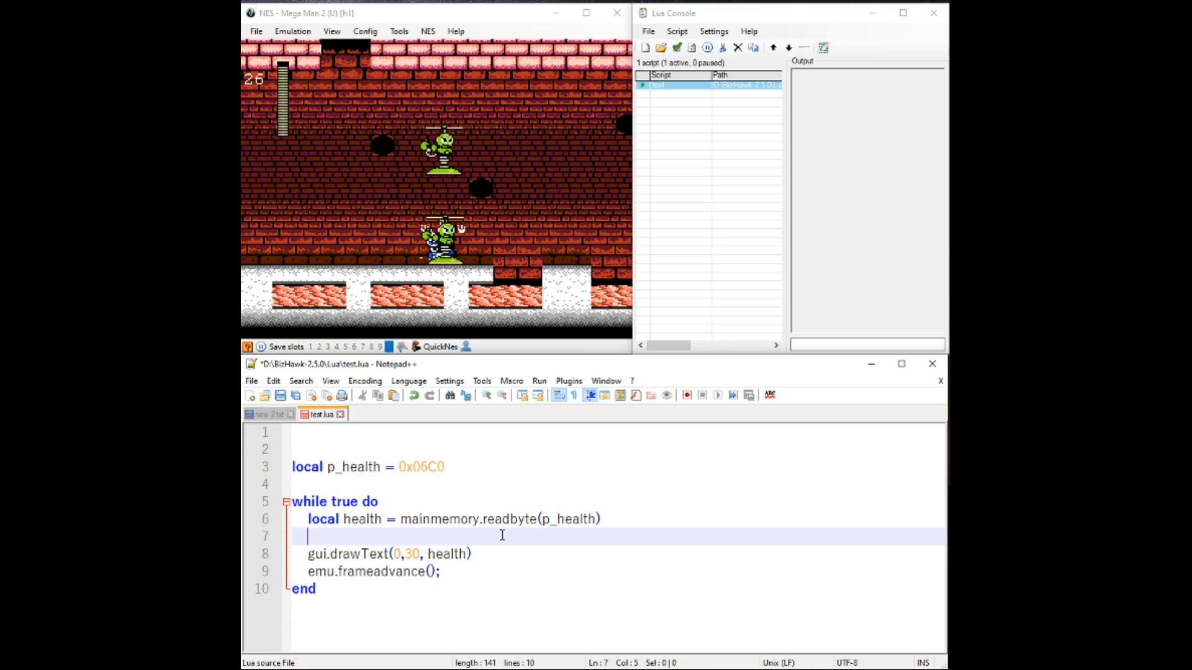
{"action": "type", "text": "mainmemory."}
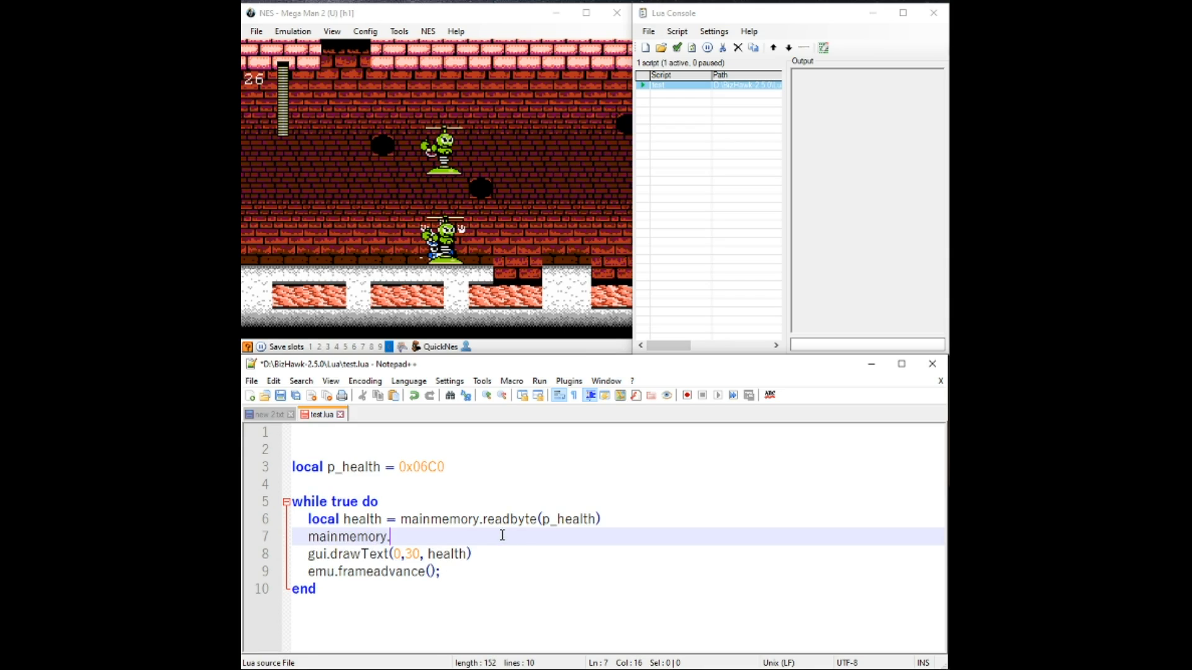
{"action": "type", "text": "writeby"}
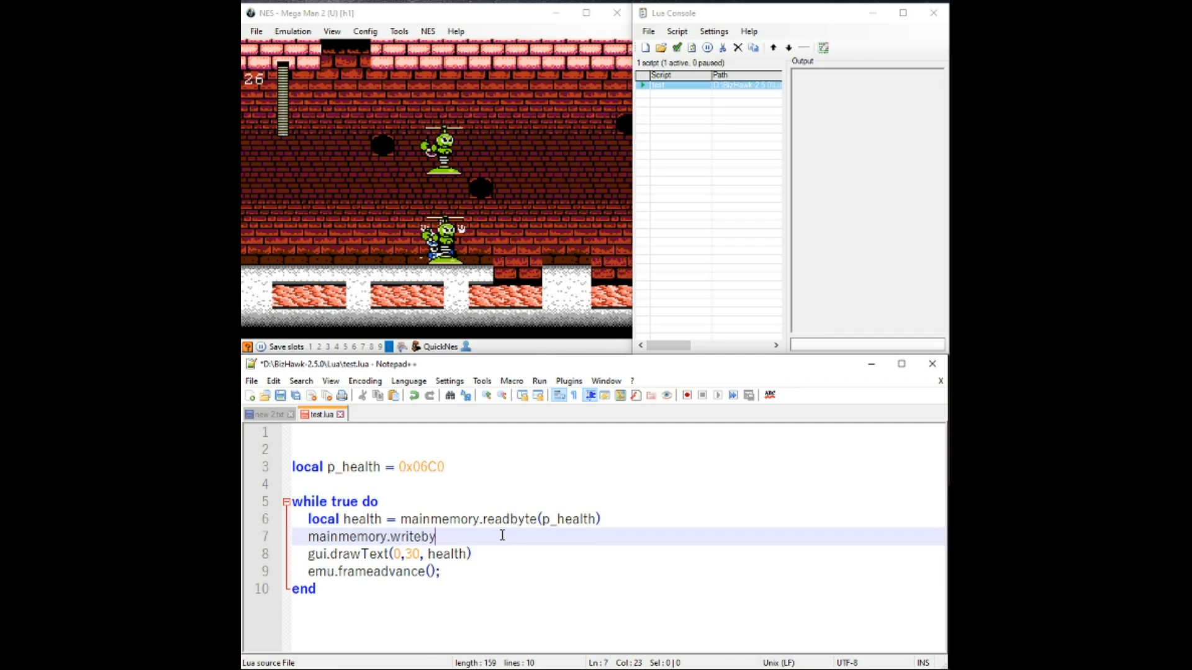
{"action": "type", "text": "te("}
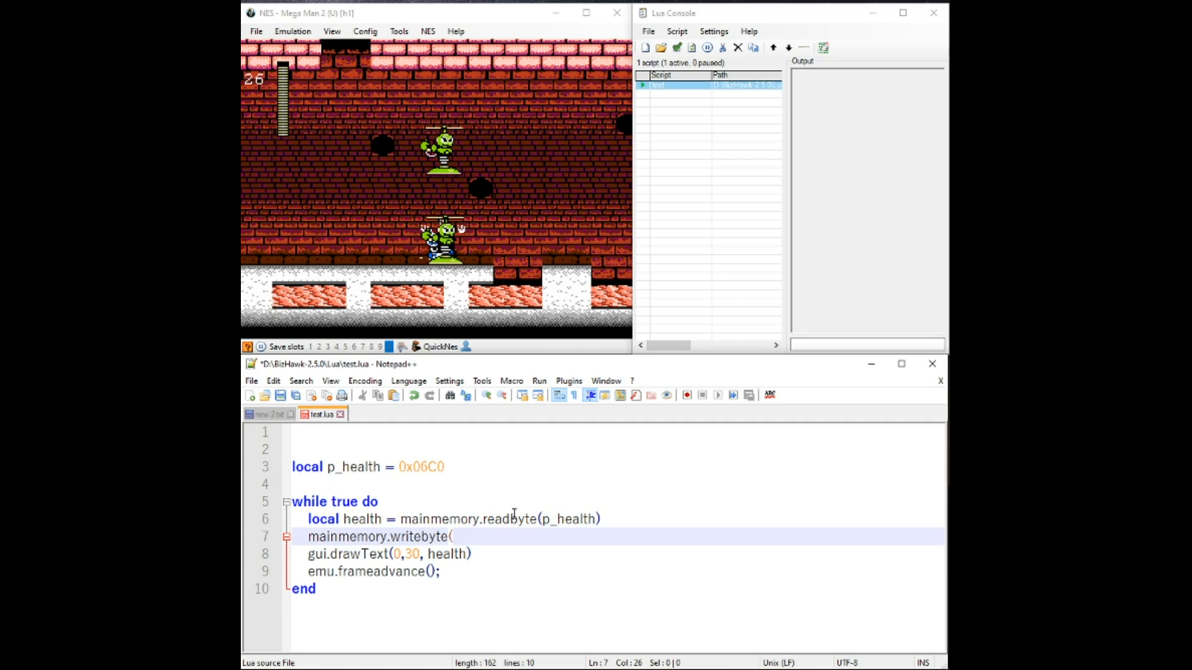
Complete it as mainmemory.writebyte(p_health, 28) and save the script.
{"action": "double_click", "coordinate": [354, 466]}
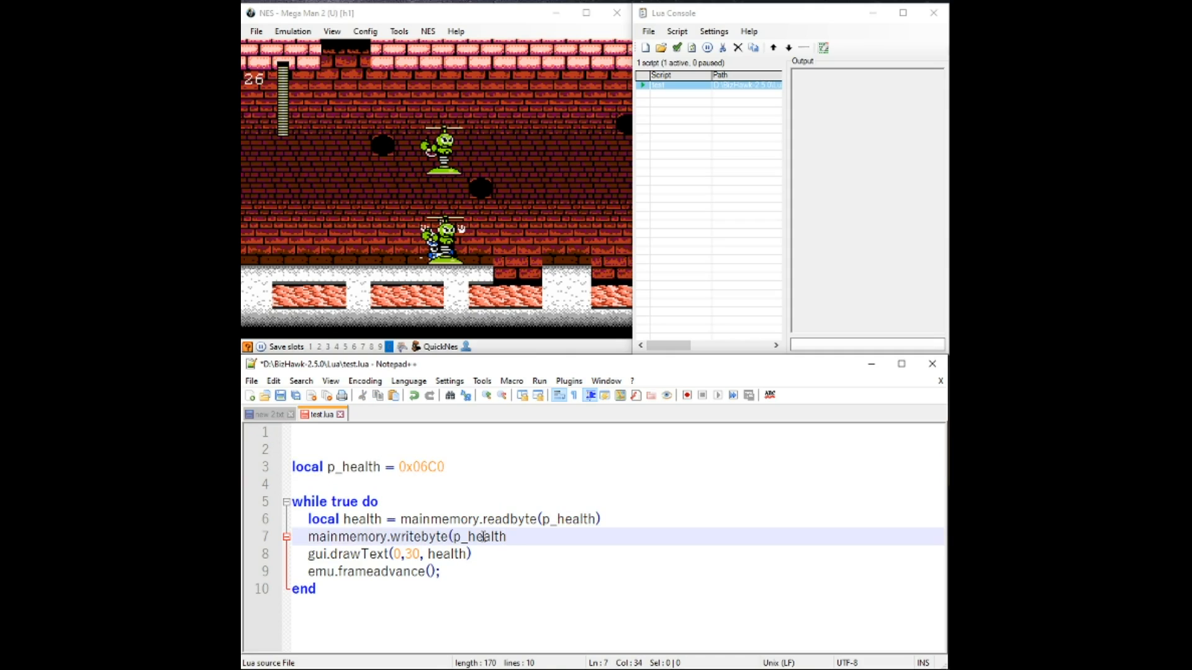
{"action": "type", "text": ","}
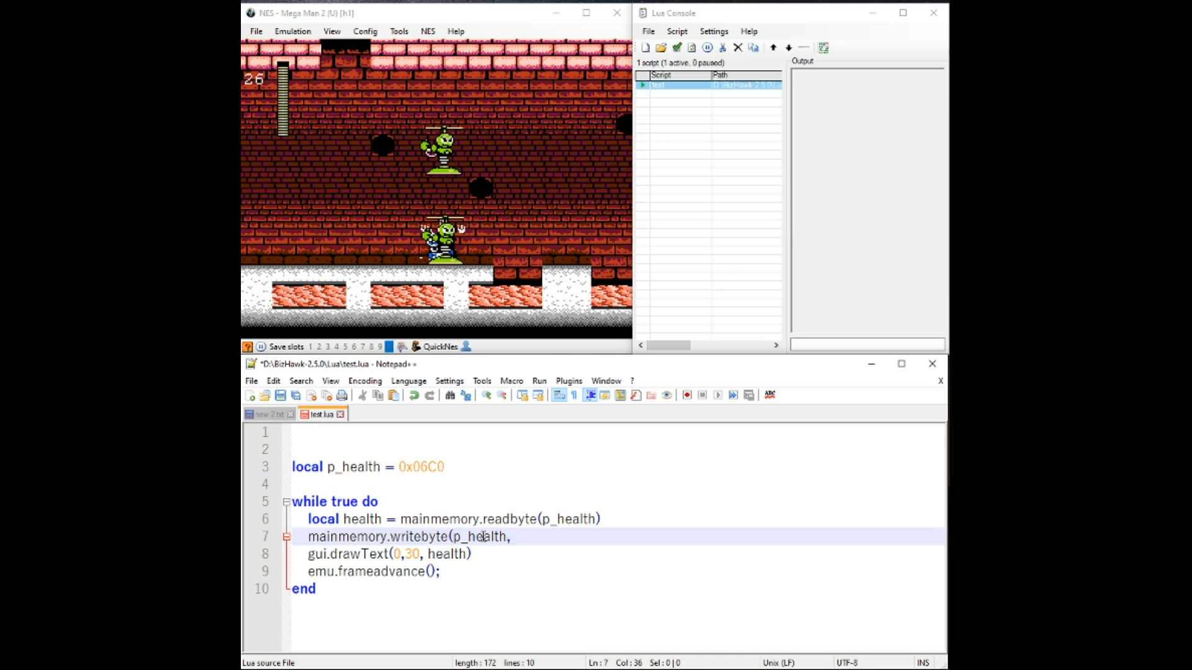
{"action": "type", "text": "2"}
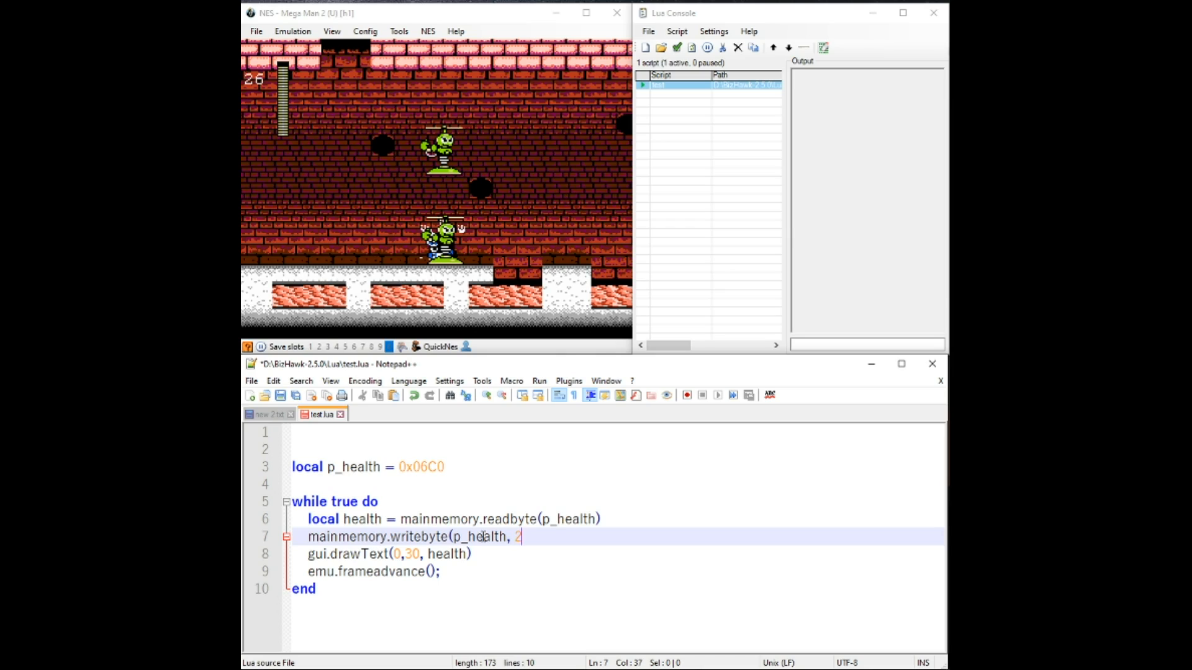
{"action": "type", "text": "8)"}
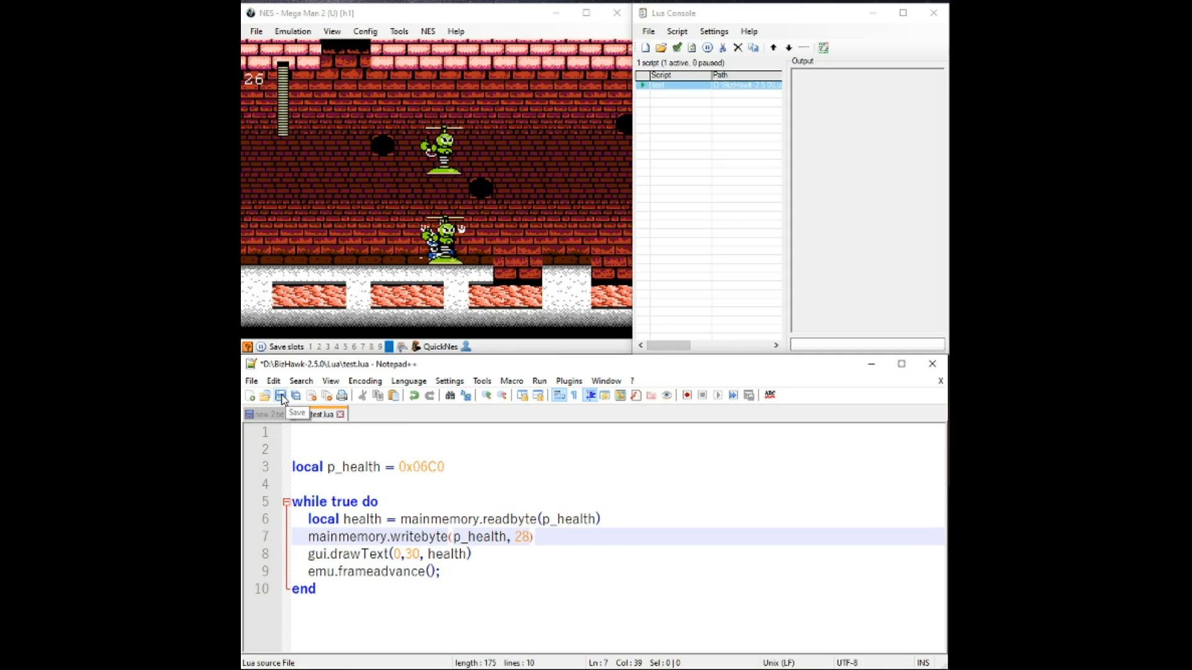
{"action": "left_click", "coordinate": [279, 395]}
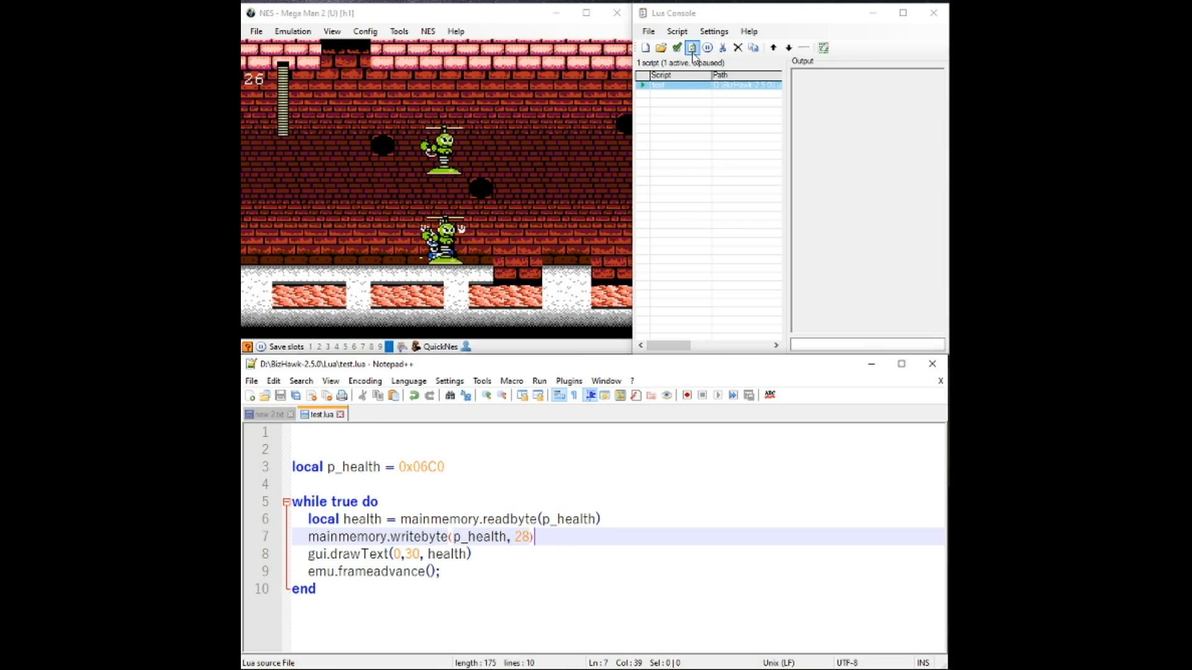
Reload the script so health reads 28, then return to the editor.
{"action": "left_click", "coordinate": [691, 47]}
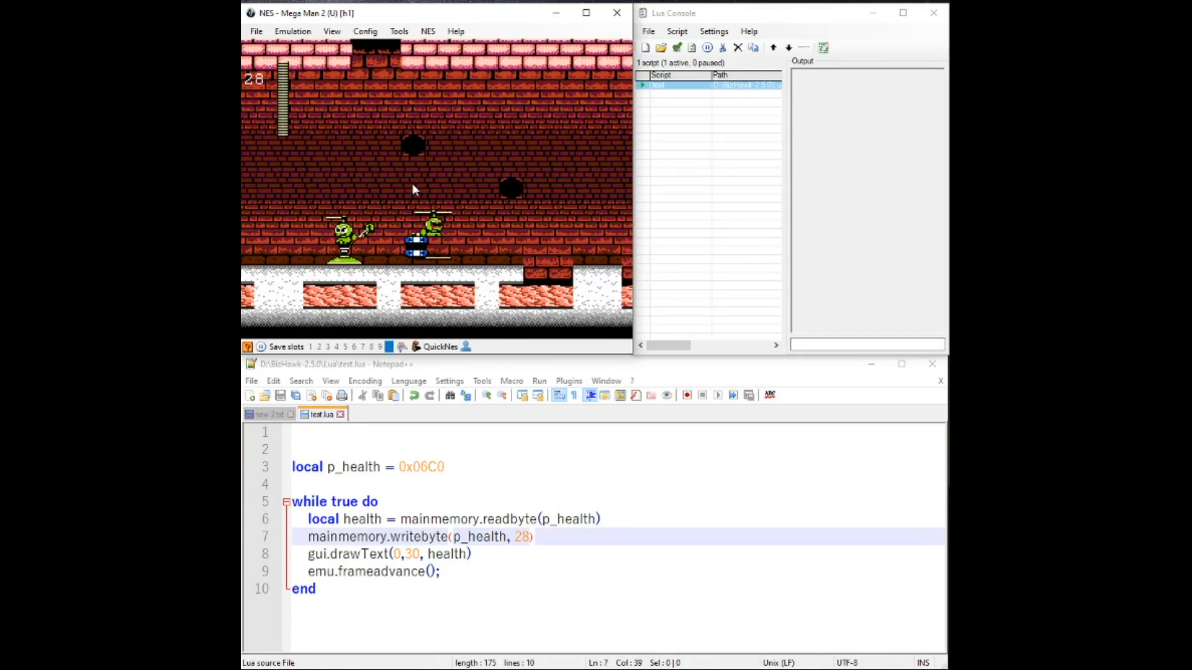
{"action": "left_click", "coordinate": [317, 484]}
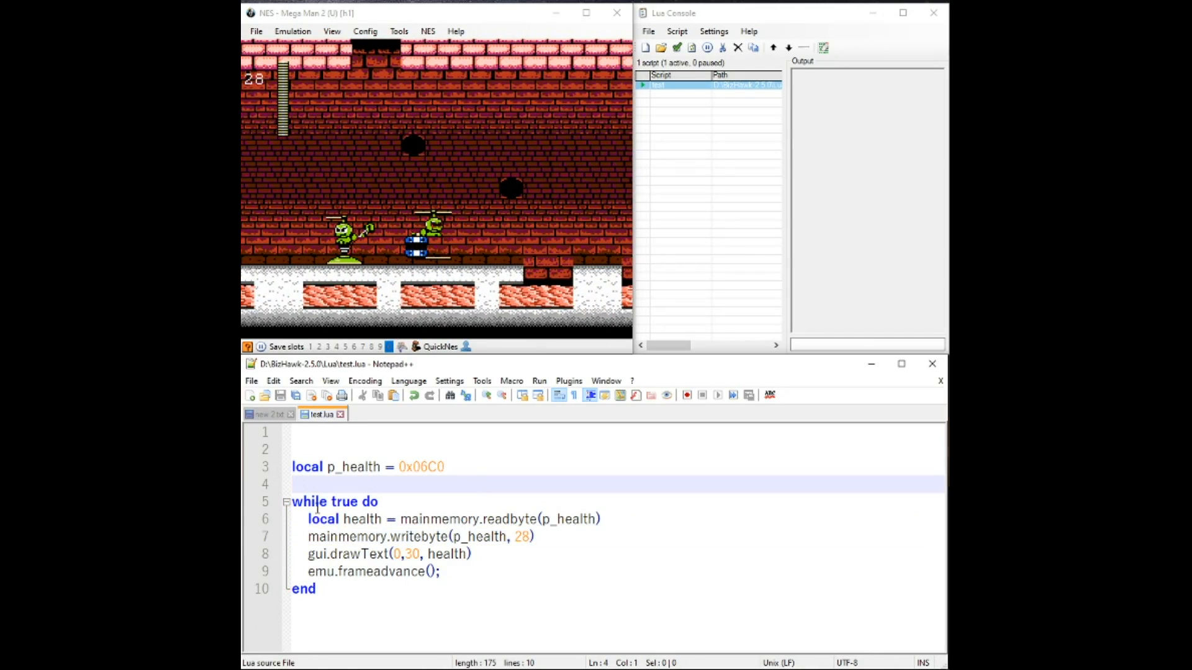
{"action": "left_click", "coordinate": [534, 536]}
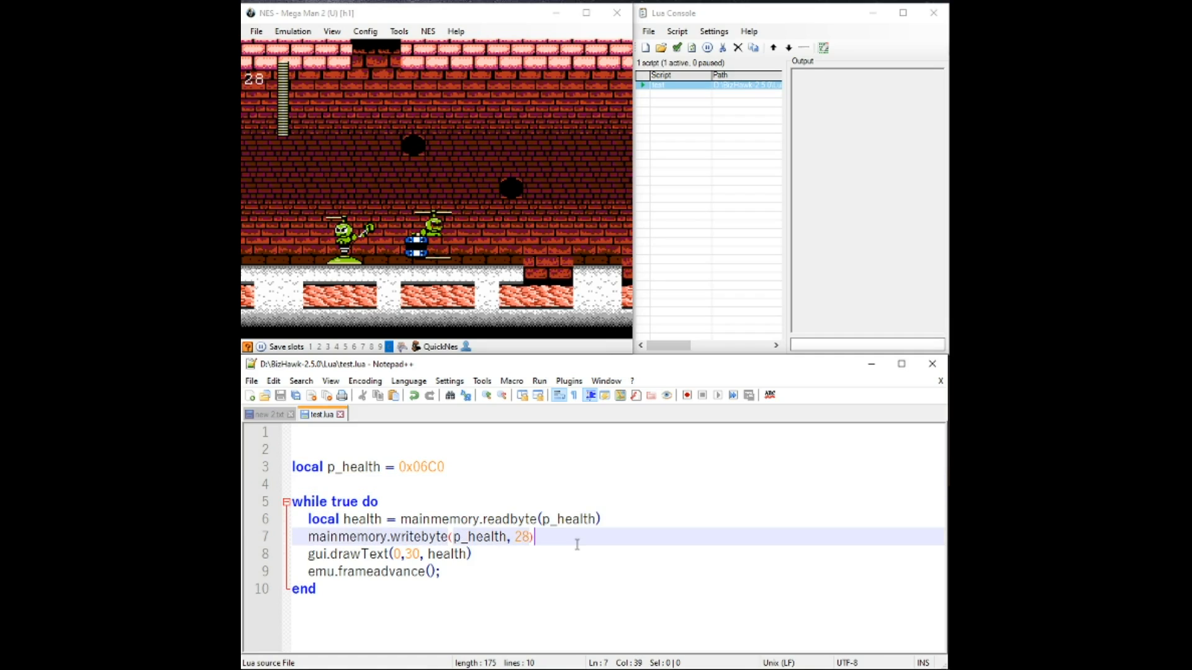
{"action": "mouse_move", "coordinate": [354, 469]}
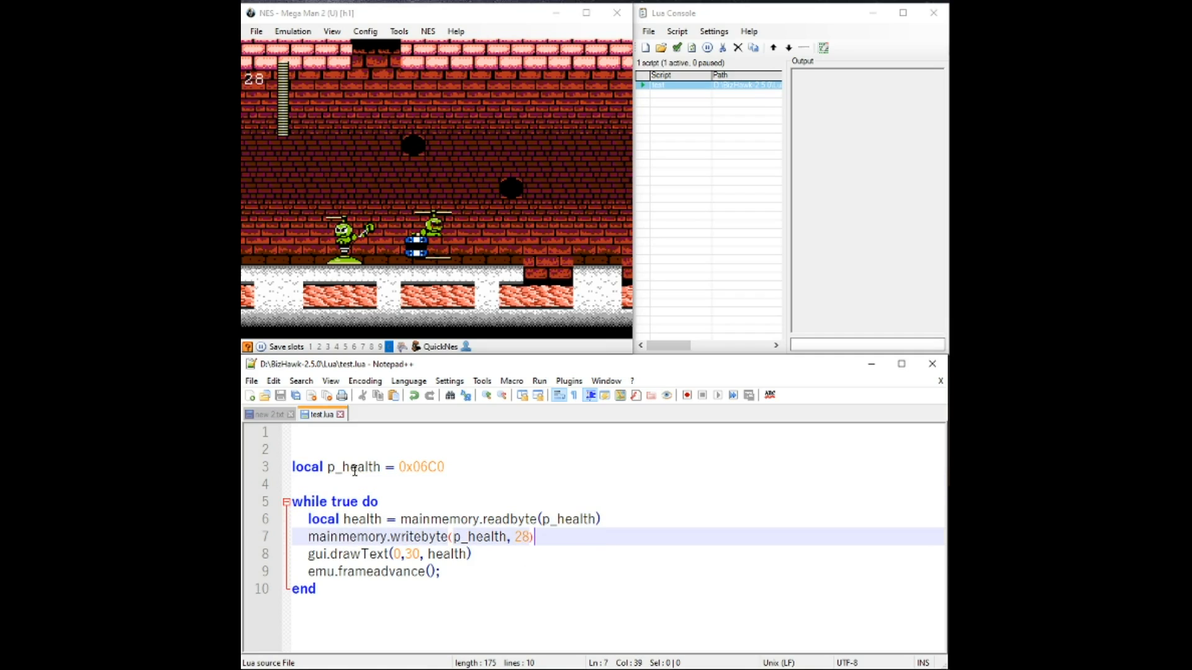
Declare 'local health = 0' above the loop, leaving the loop to assign health.
{"action": "left_click", "coordinate": [405, 485]}
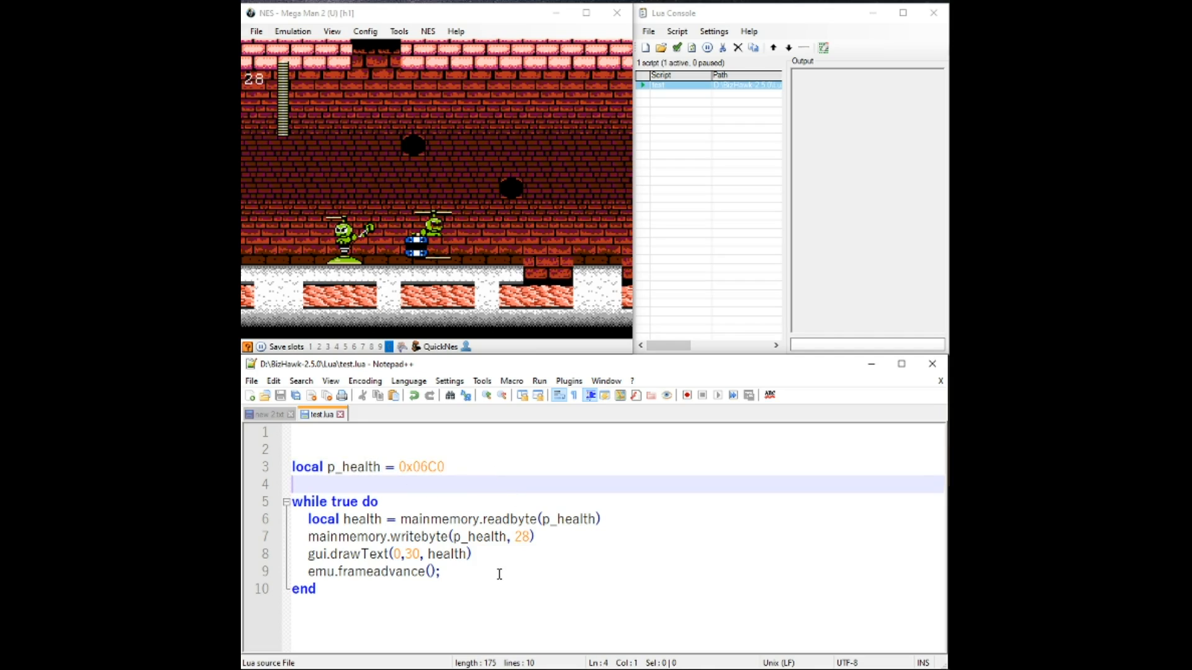
{"action": "left_click", "coordinate": [469, 554]}
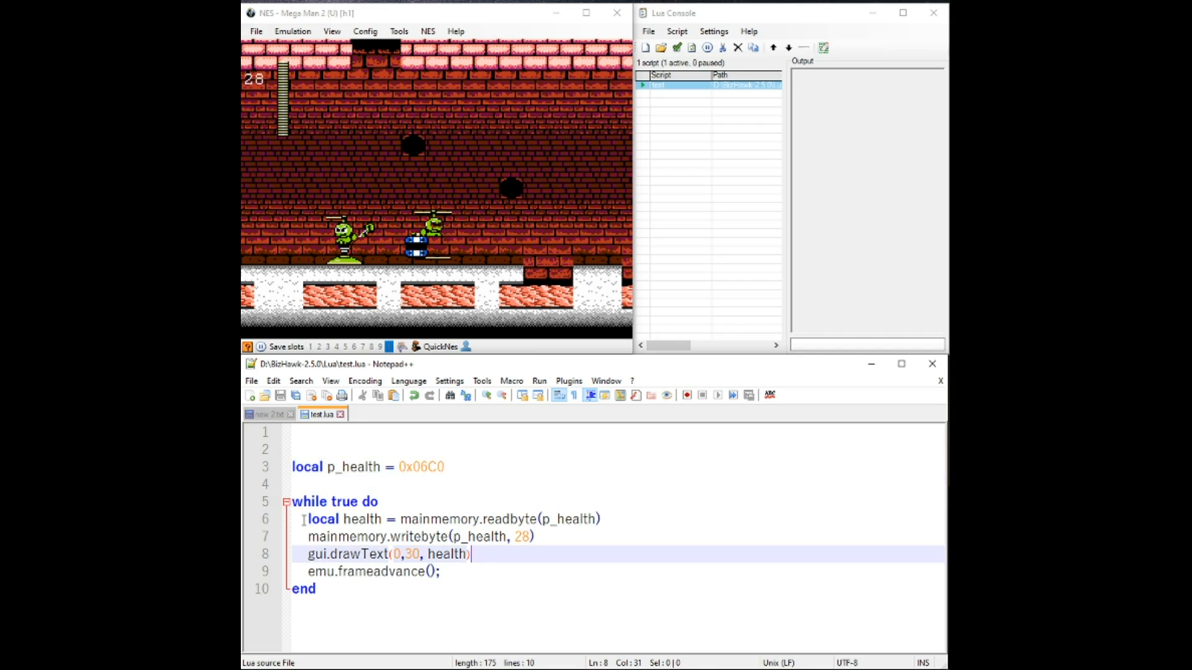
{"action": "left_click", "coordinate": [349, 537]}
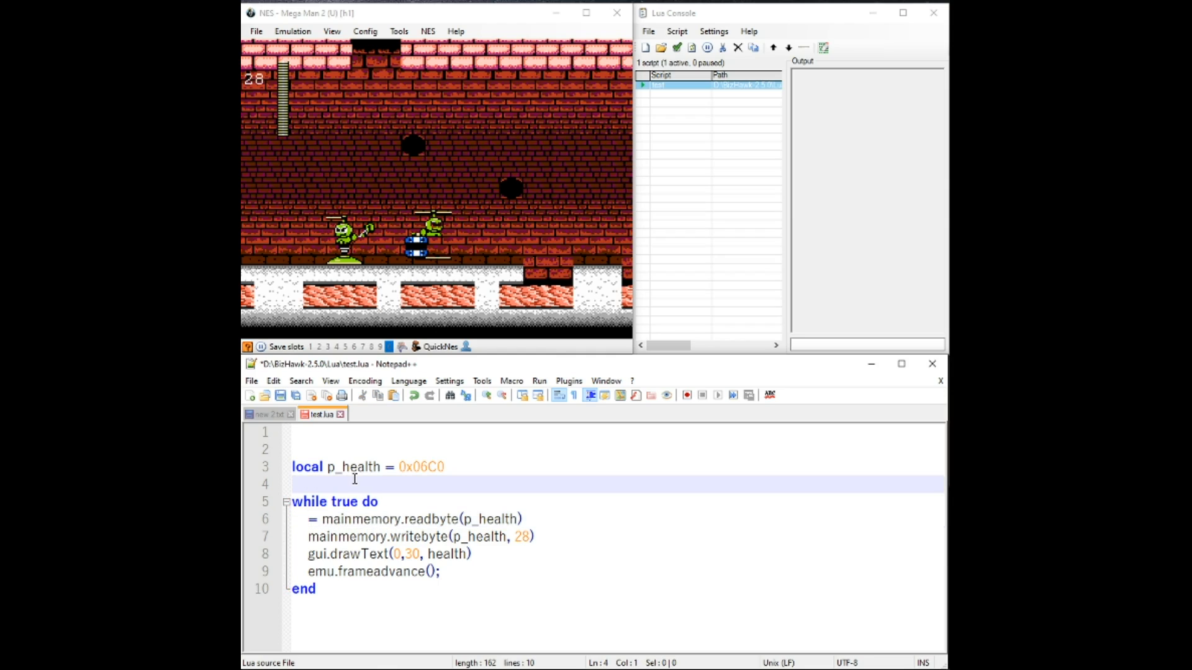
{"action": "type", "text": "local health"}
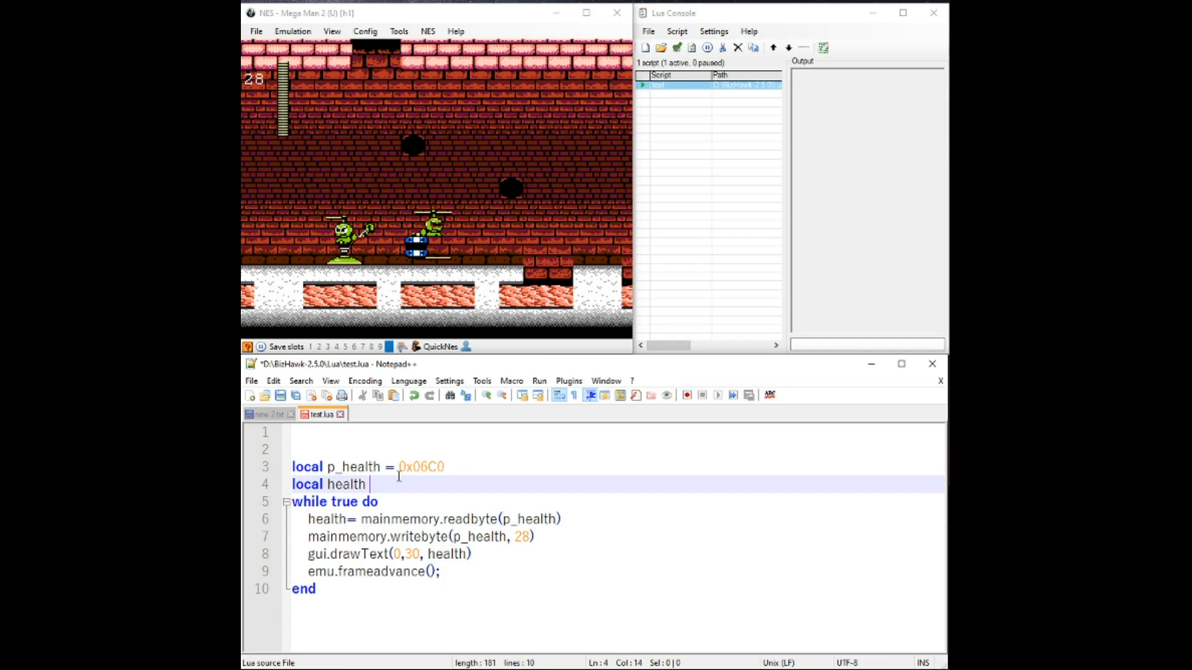
{"action": "type", "text": "= 0"}
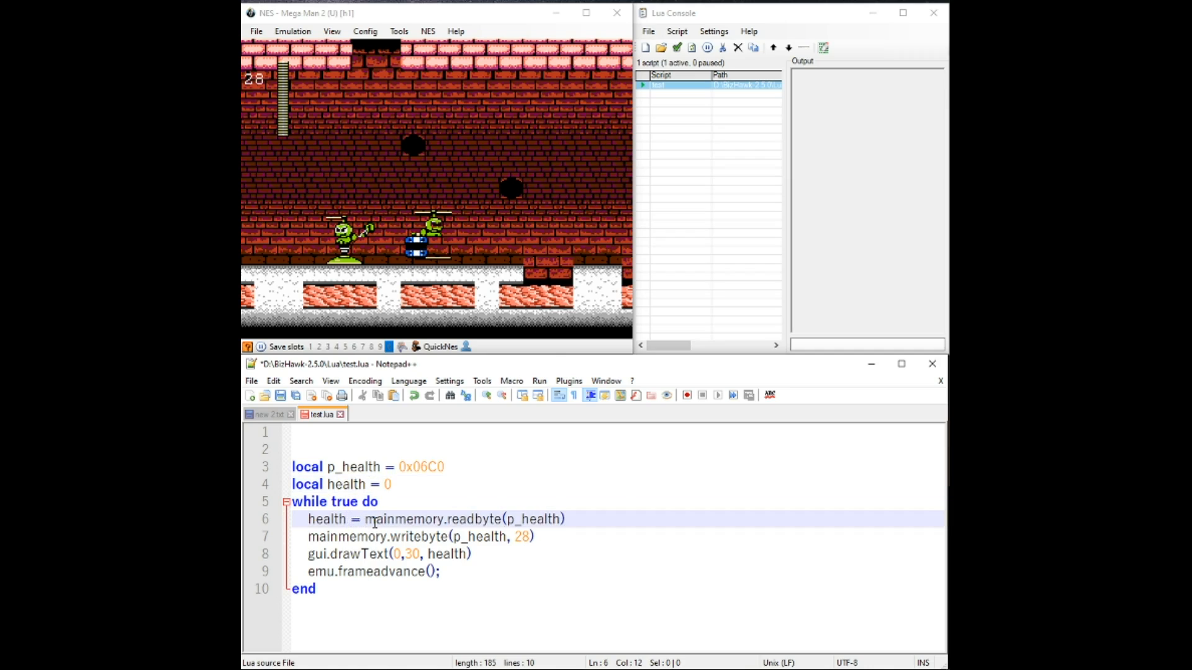
{"action": "left_click", "coordinate": [393, 484]}
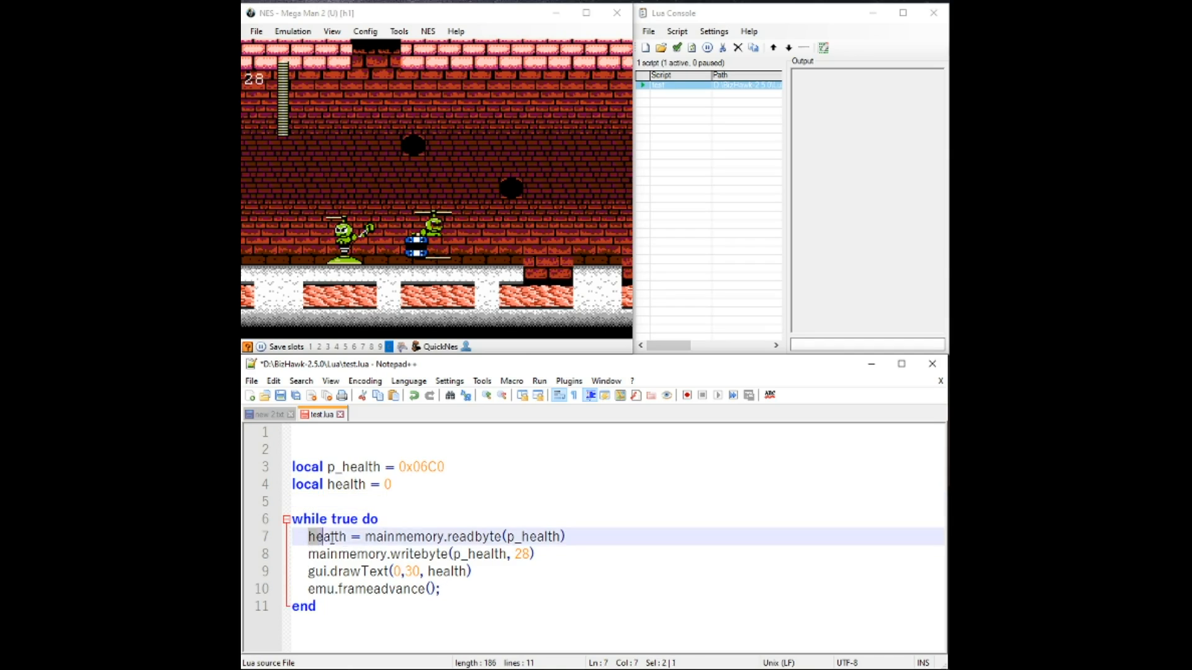
{"action": "left_click", "coordinate": [399, 553]}
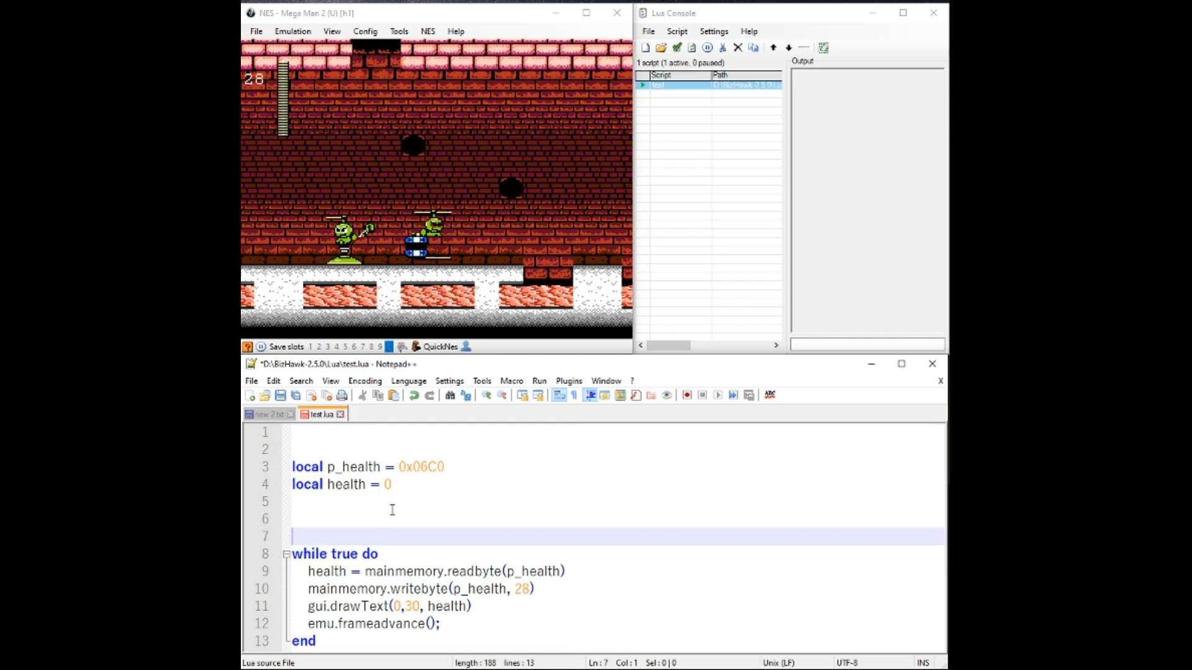
Wrap the read/write lines in a local function keep_max_health().
{"action": "type", "text": "local"}
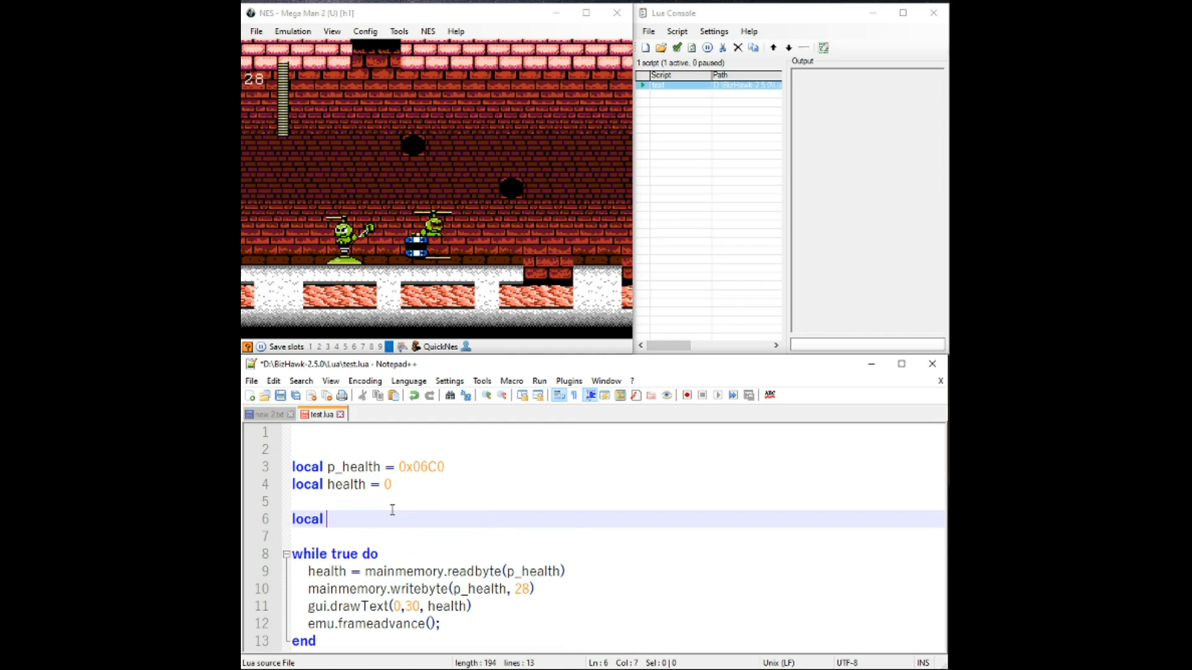
{"action": "type", "text": "function"}
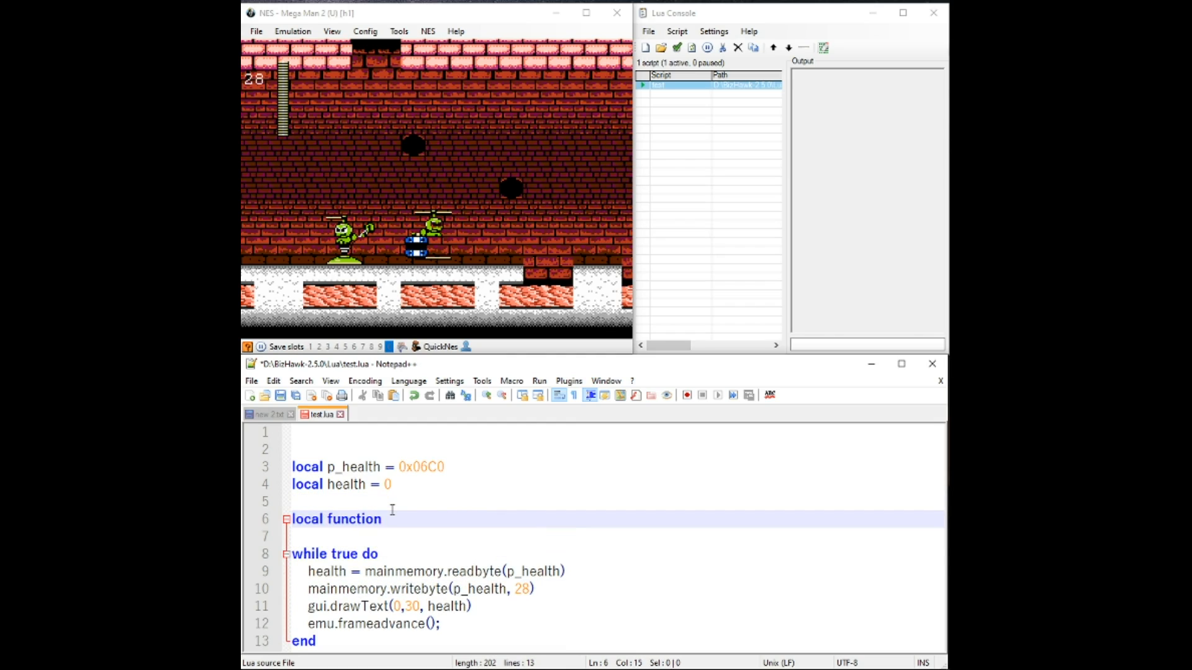
{"action": "type", "text": "keep"}
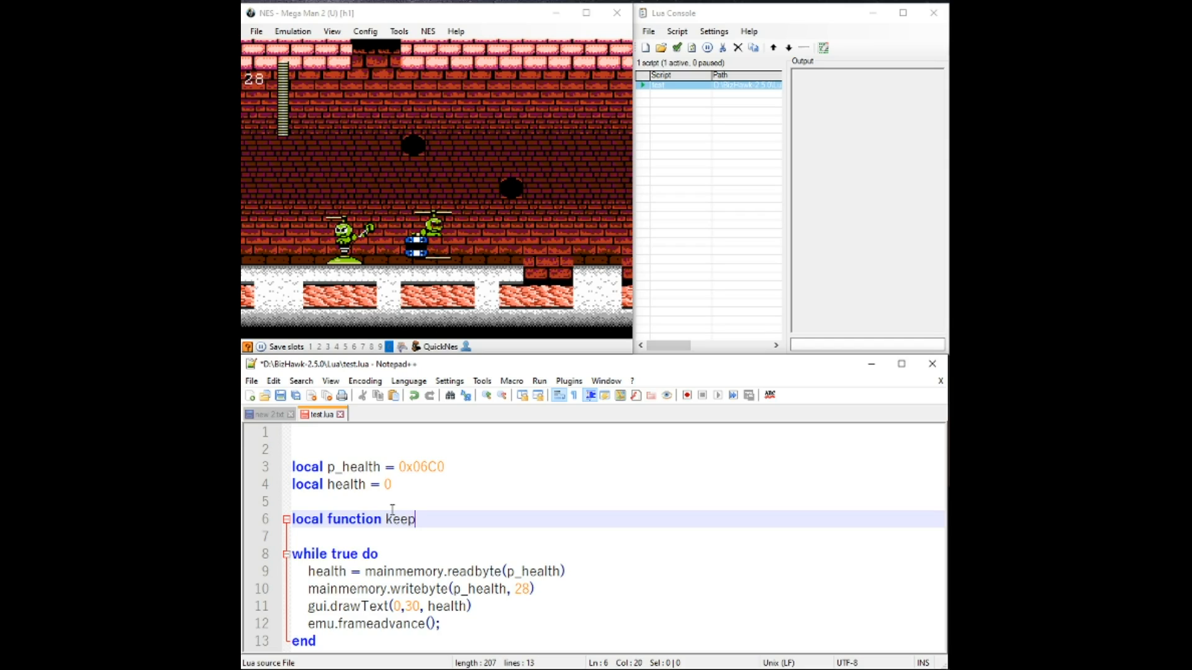
{"action": "type", "text": "_max"}
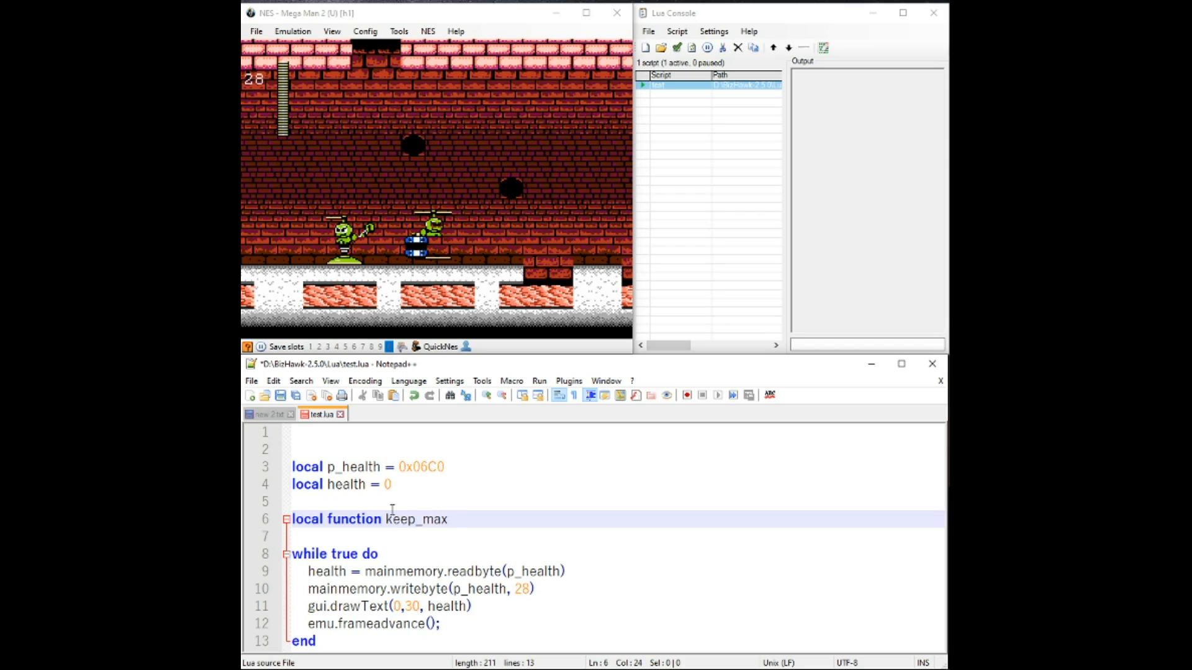
{"action": "type", "text": "_health("}
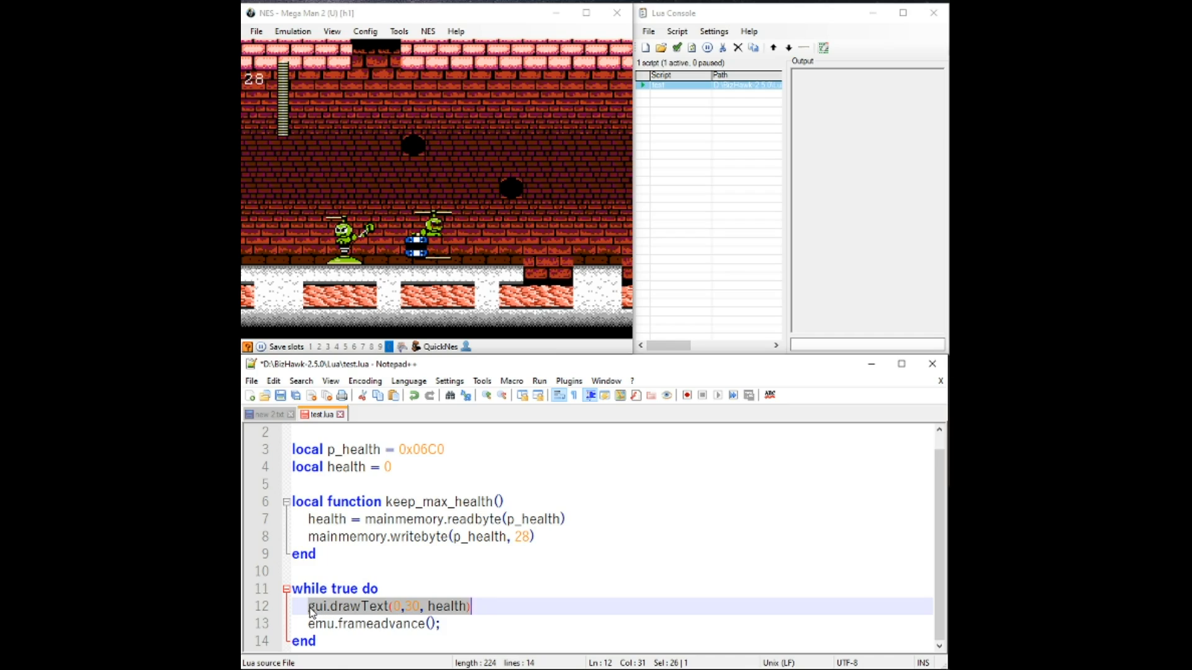
Comment out drawText, call keep_max_health() in the loop, and reload the script.
{"action": "left_click", "coordinate": [307, 606]}
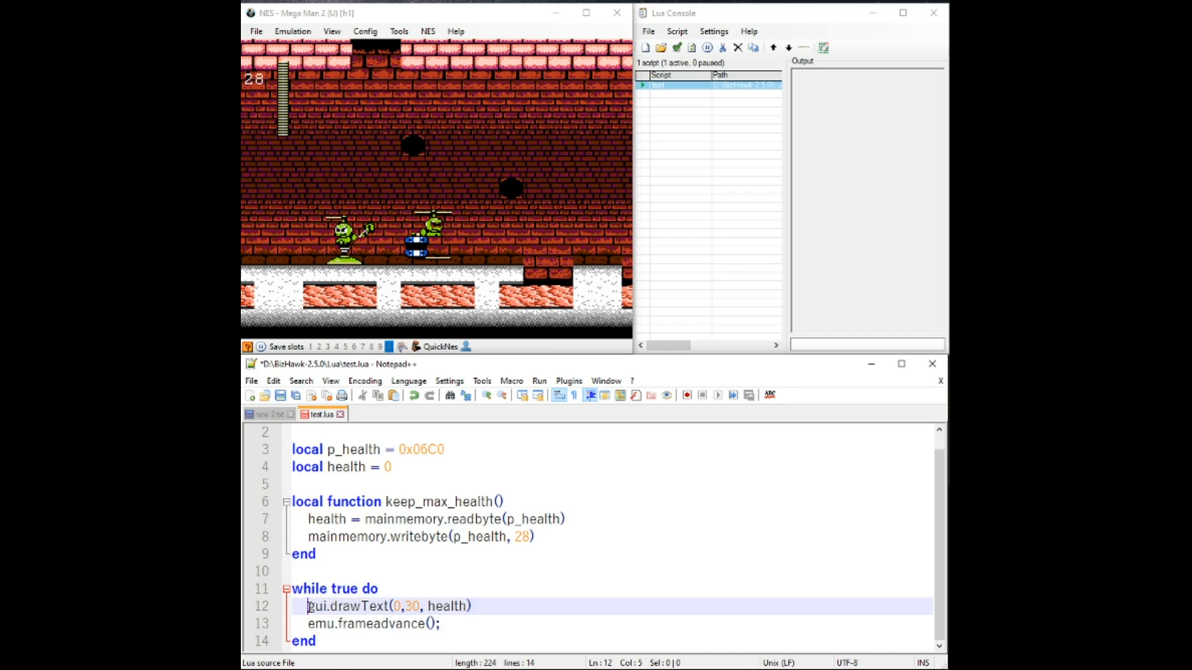
{"action": "mouse_move", "coordinate": [343, 605]}
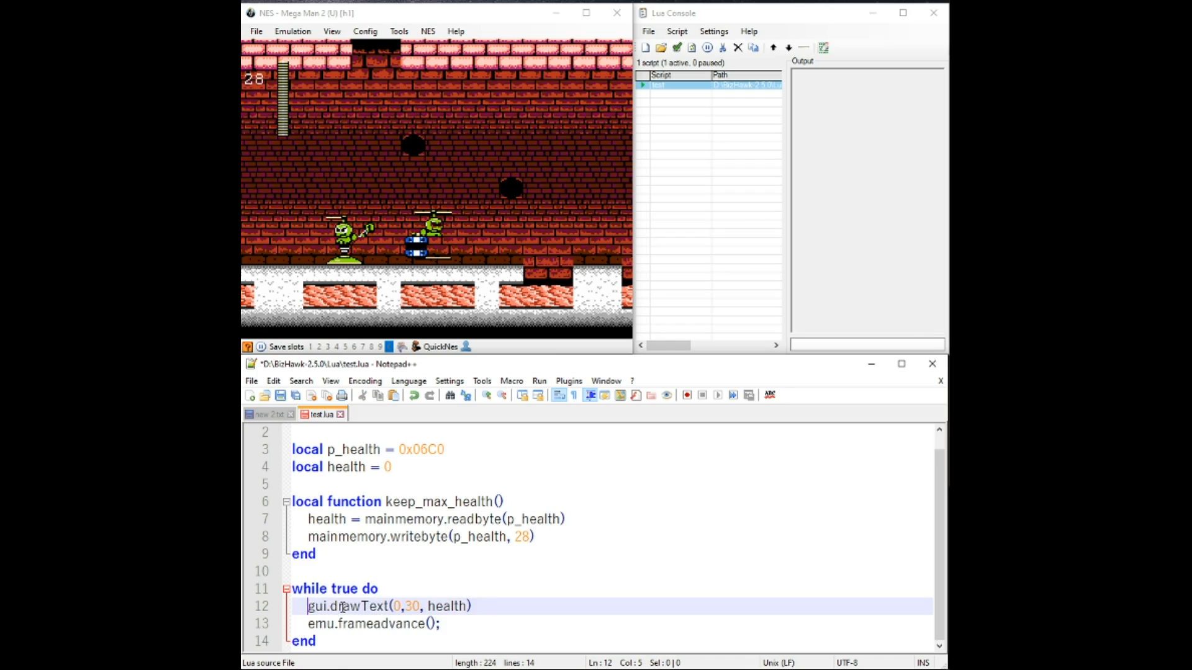
{"action": "type", "text": "--"}
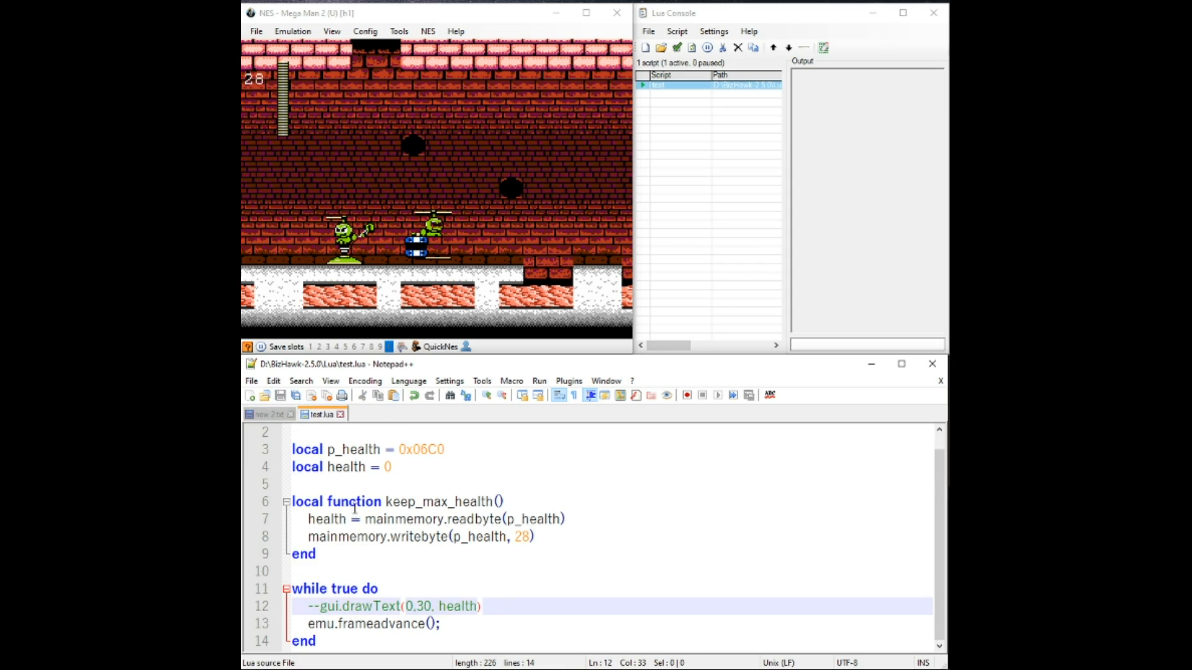
{"action": "mouse_move", "coordinate": [433, 504]}
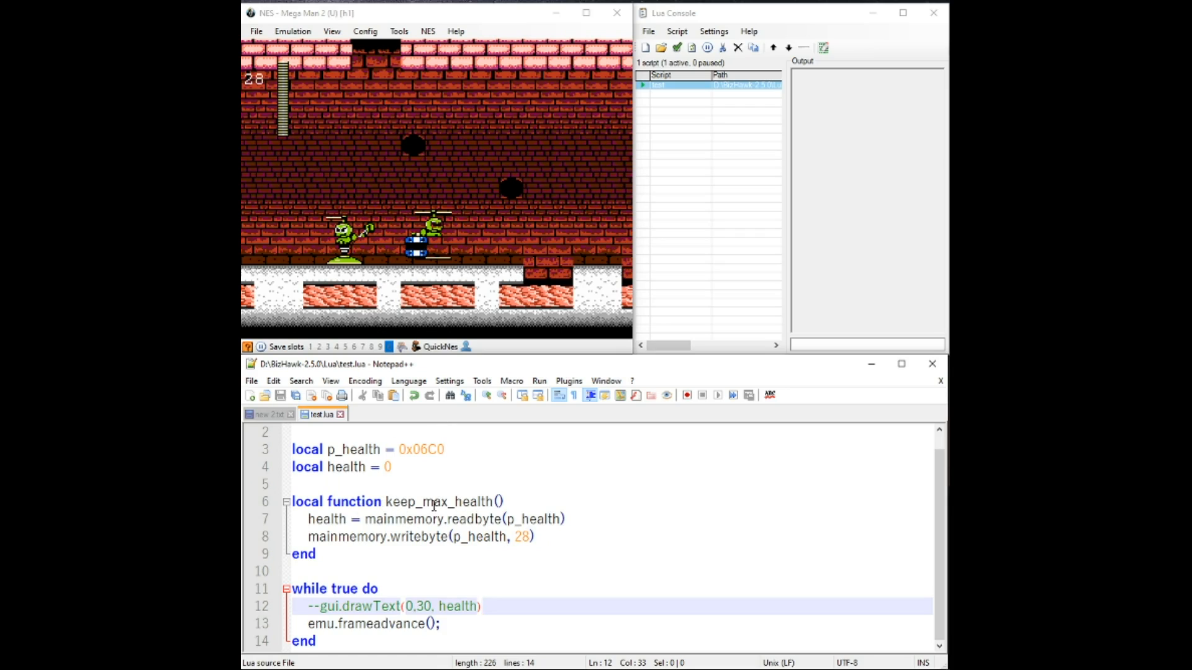
{"action": "double_click", "coordinate": [437, 502]}
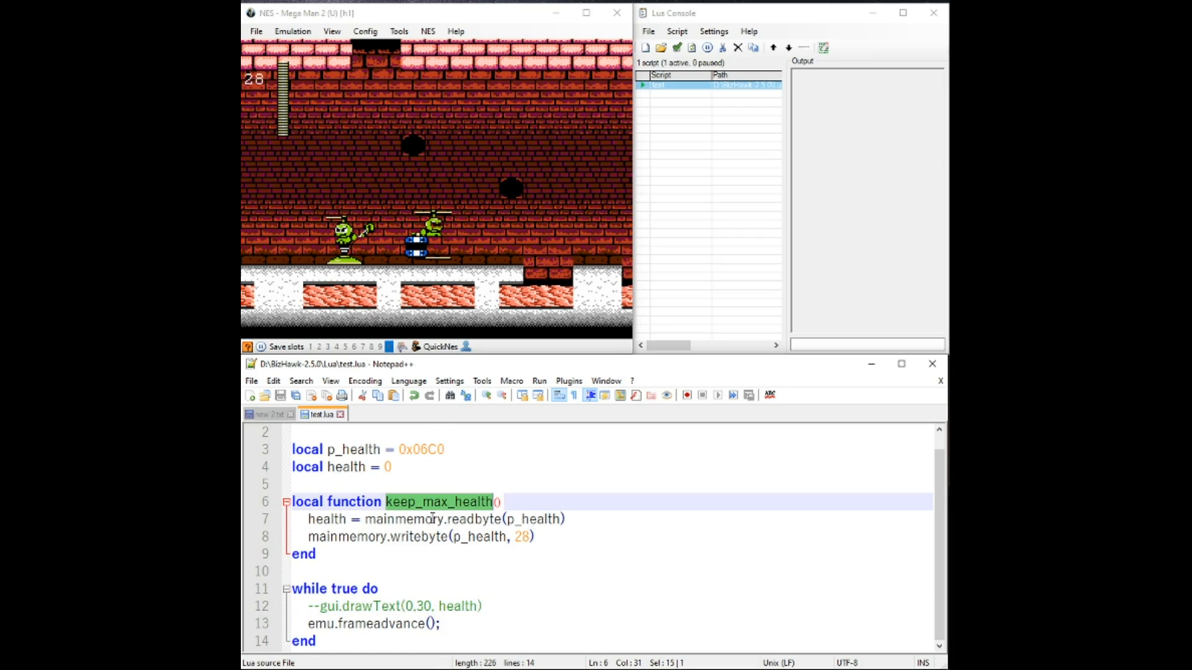
{"action": "type", "text": "keep_max_health"}
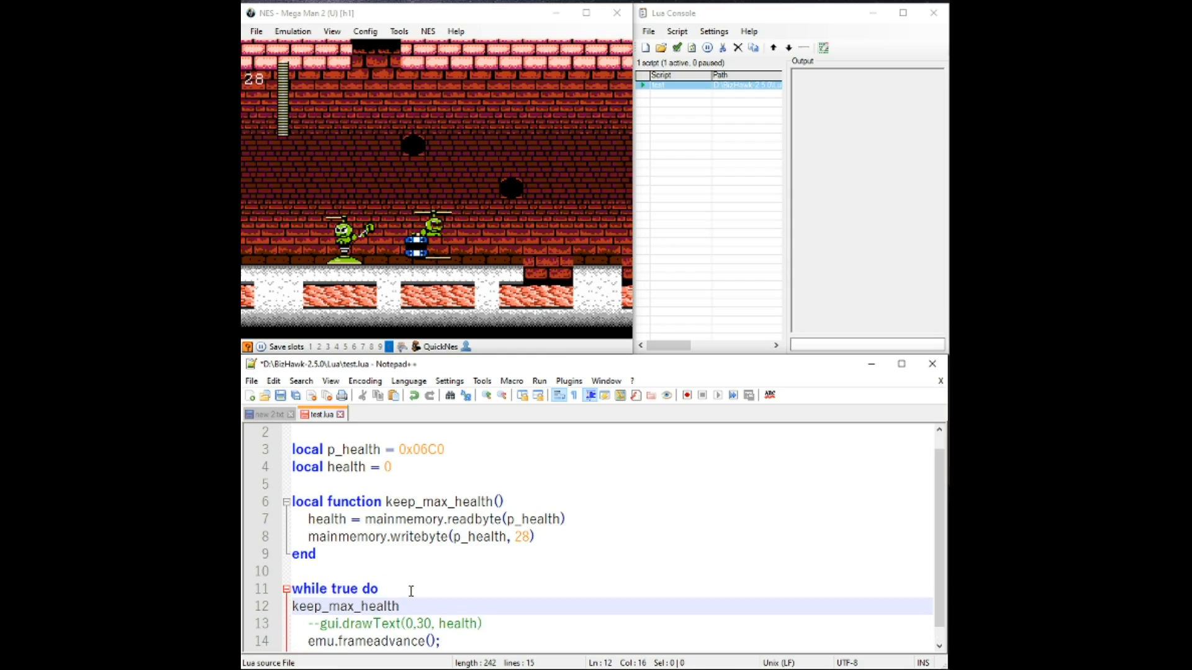
{"action": "type", "text": "()"}
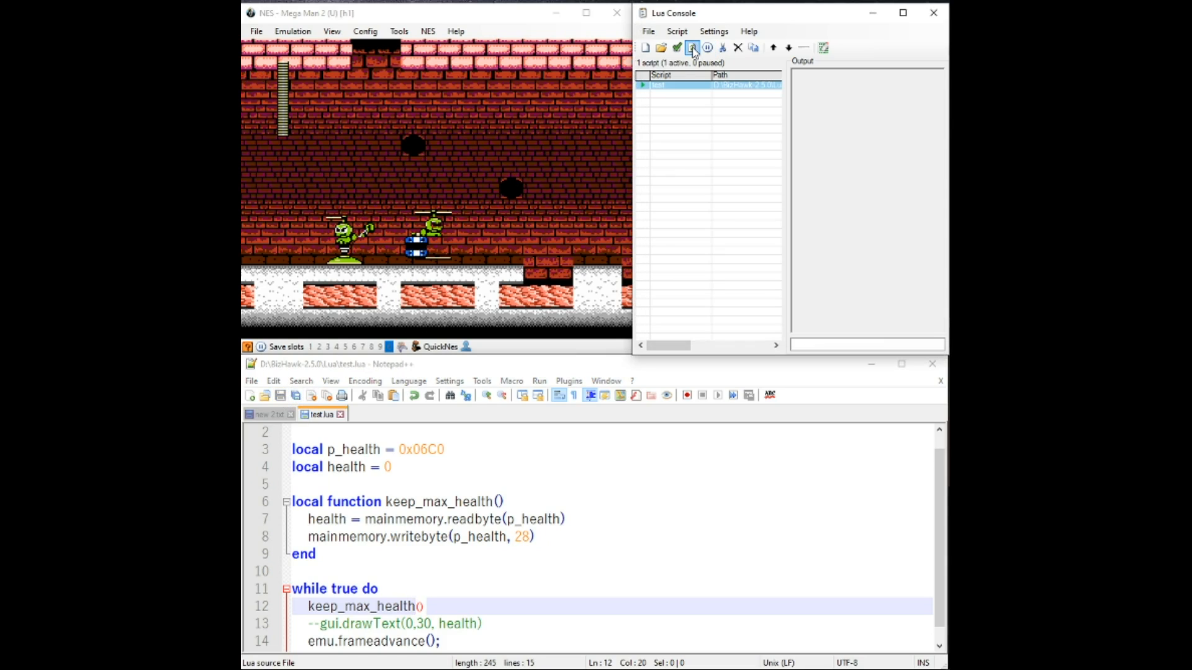
{"action": "left_click", "coordinate": [692, 48]}
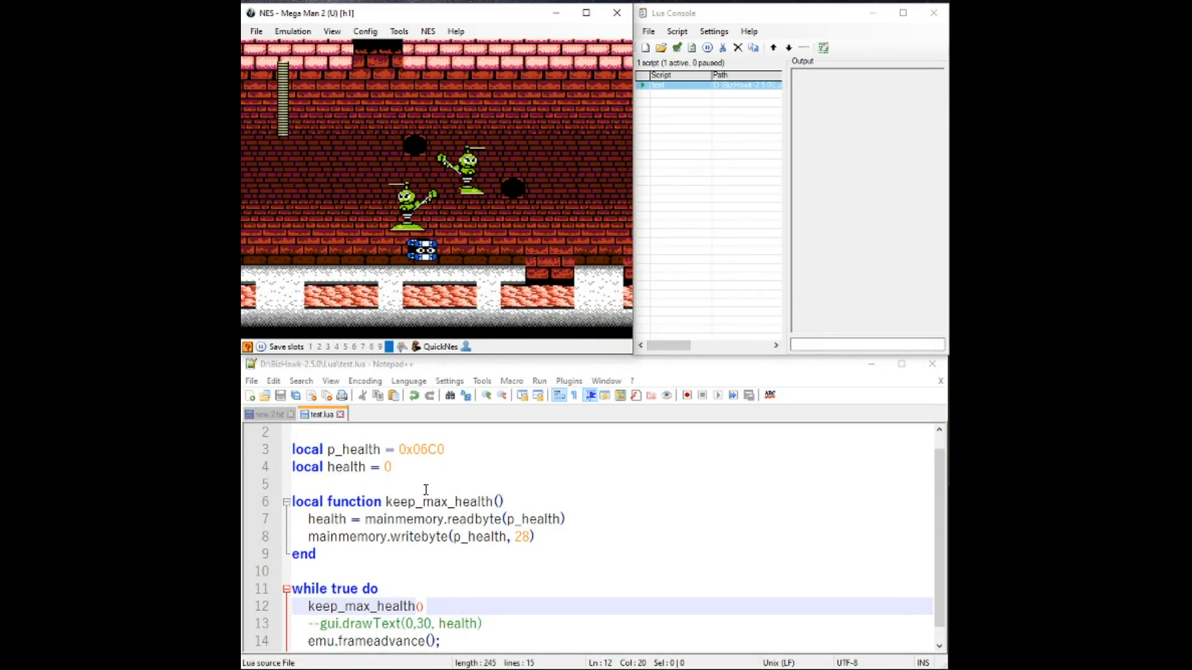
{"action": "left_click", "coordinate": [312, 641]}
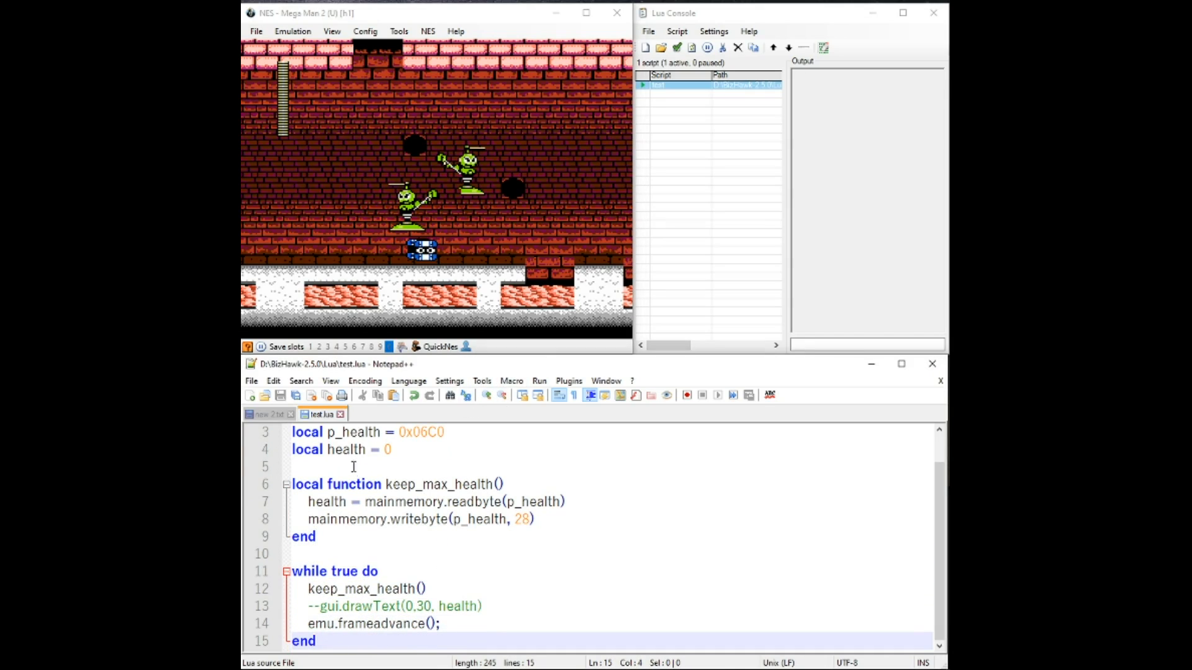
Turn the health assignment into an if condition on the readbyte value.
{"action": "left_click", "coordinate": [361, 501]}
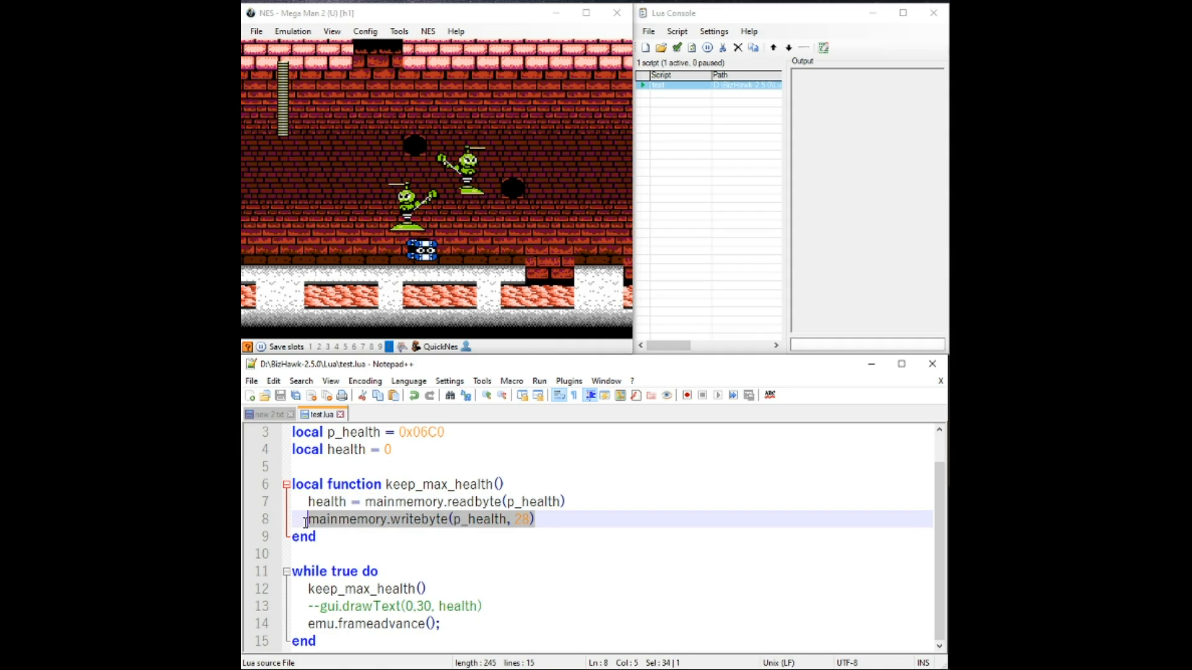
{"action": "left_click", "coordinate": [314, 536]}
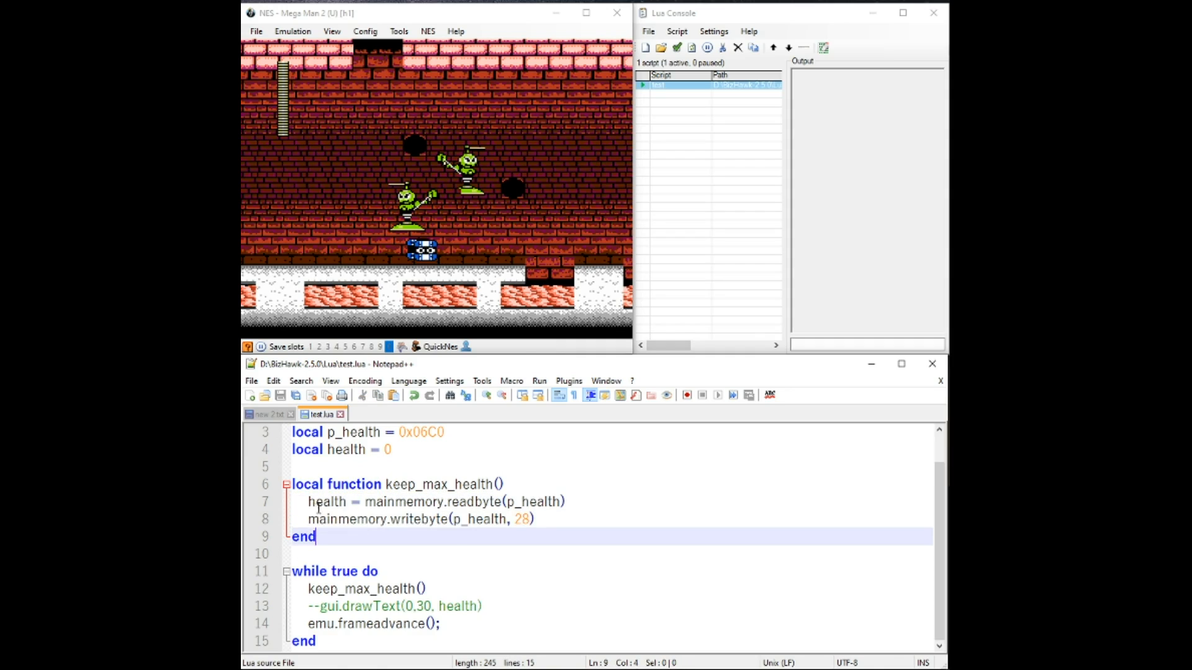
{"action": "double_click", "coordinate": [327, 501]}
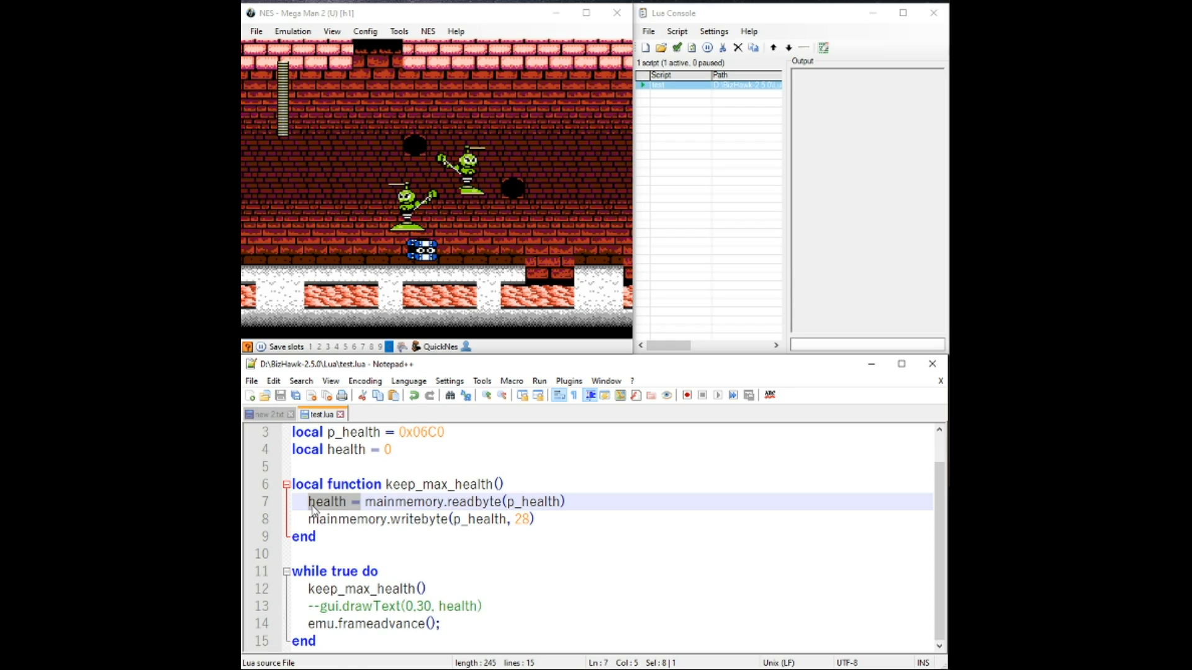
{"action": "left_click", "coordinate": [346, 501]}
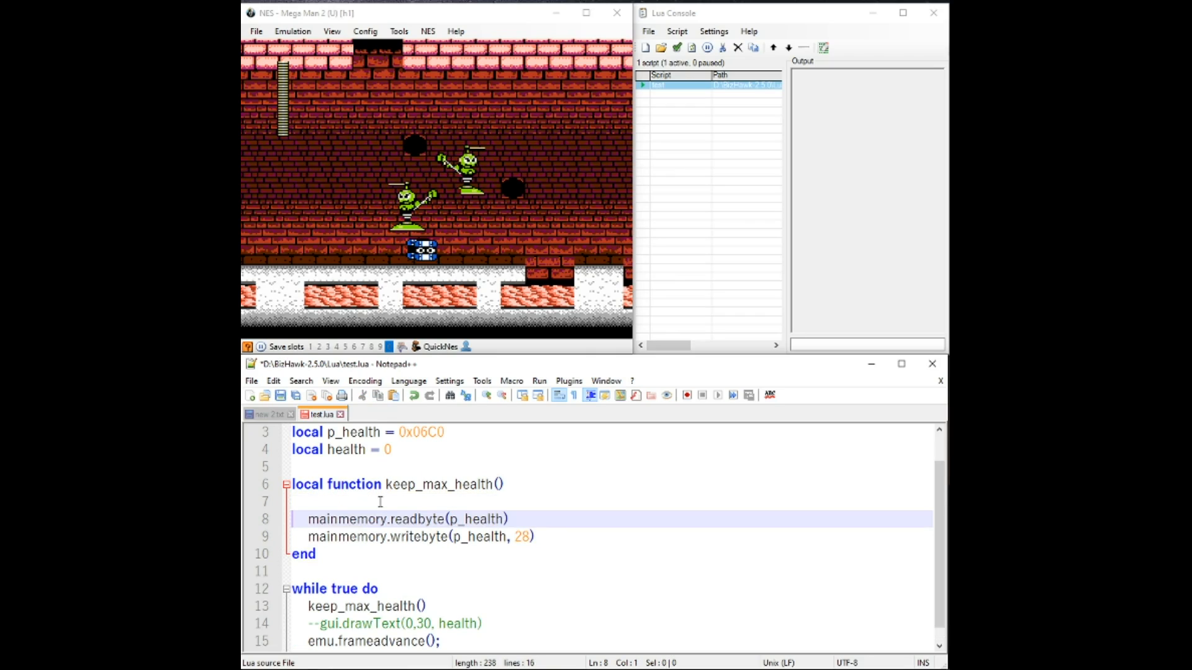
{"action": "left_click", "coordinate": [306, 519]}
{"action": "type", "text": "if "}
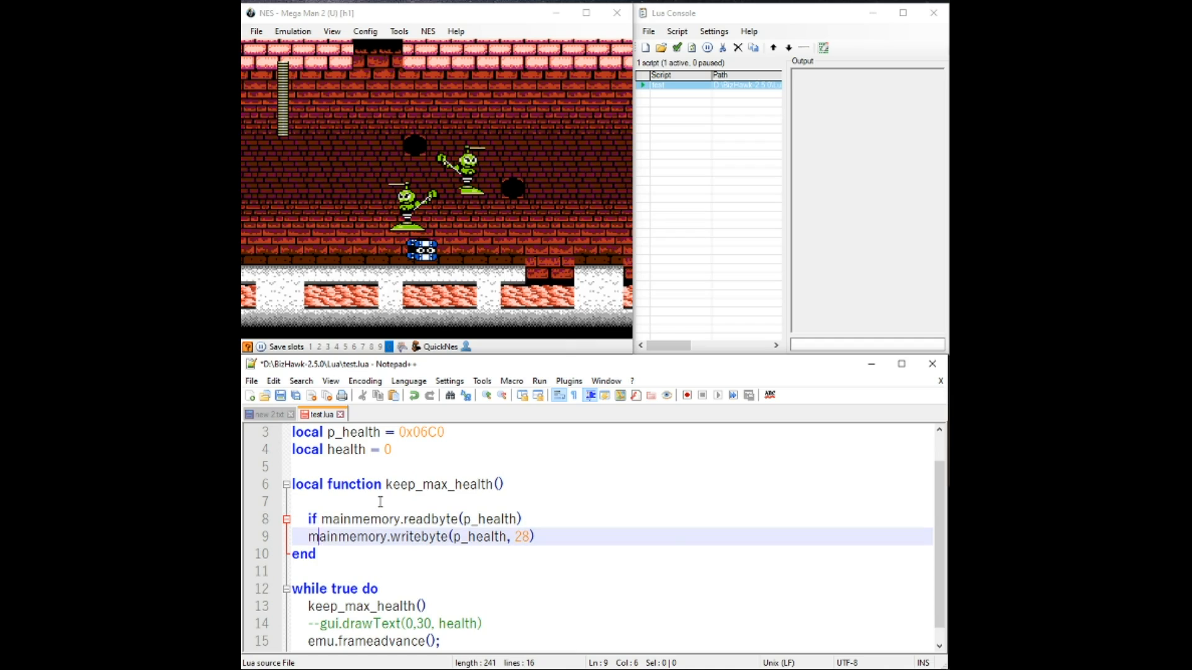
{"action": "left_click", "coordinate": [519, 519]}
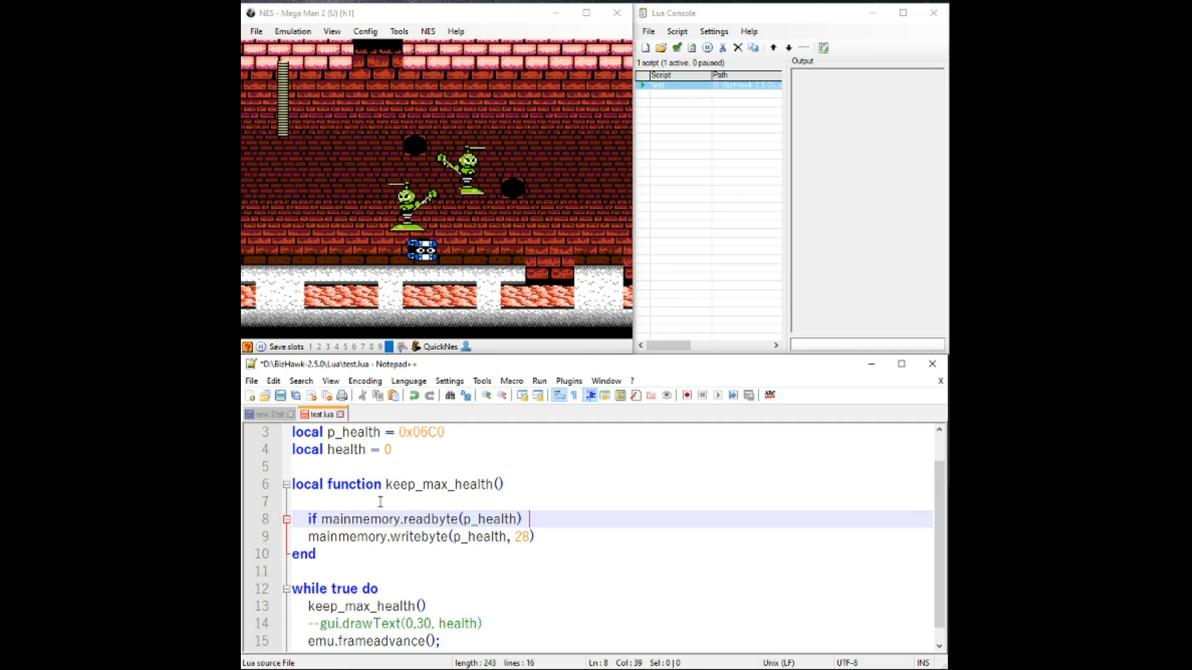
Finish 'if ... < 28 then ... end' around writebyte and reload the script.
{"action": "type", "text": "<"}
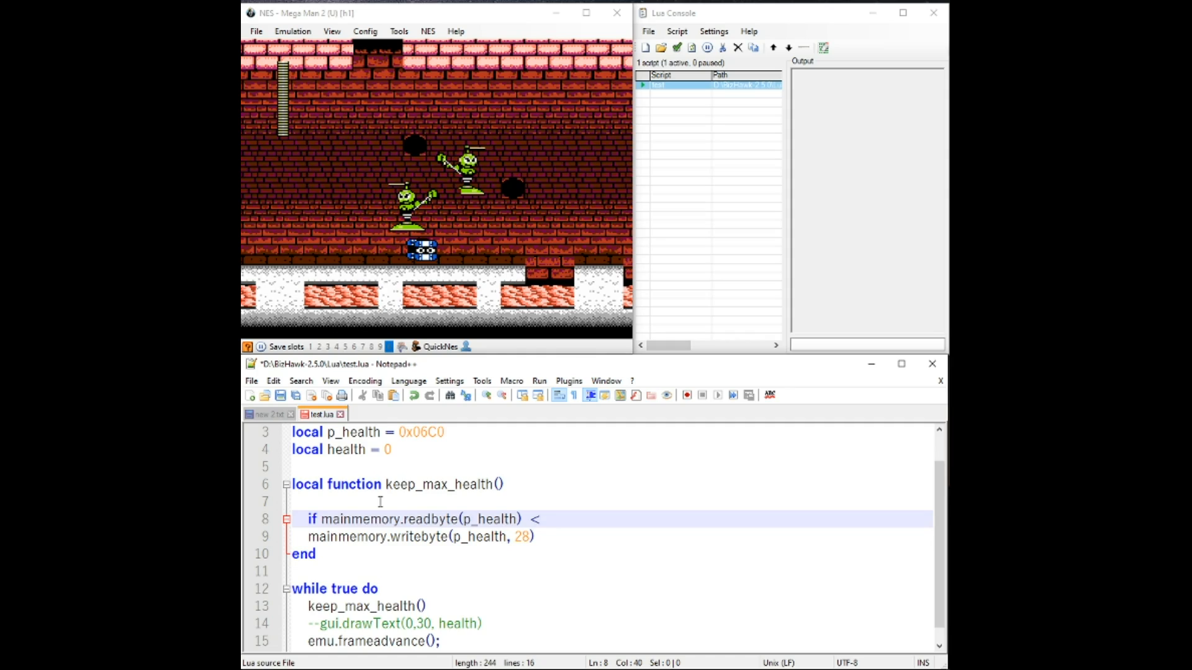
{"action": "type", "text": "28"}
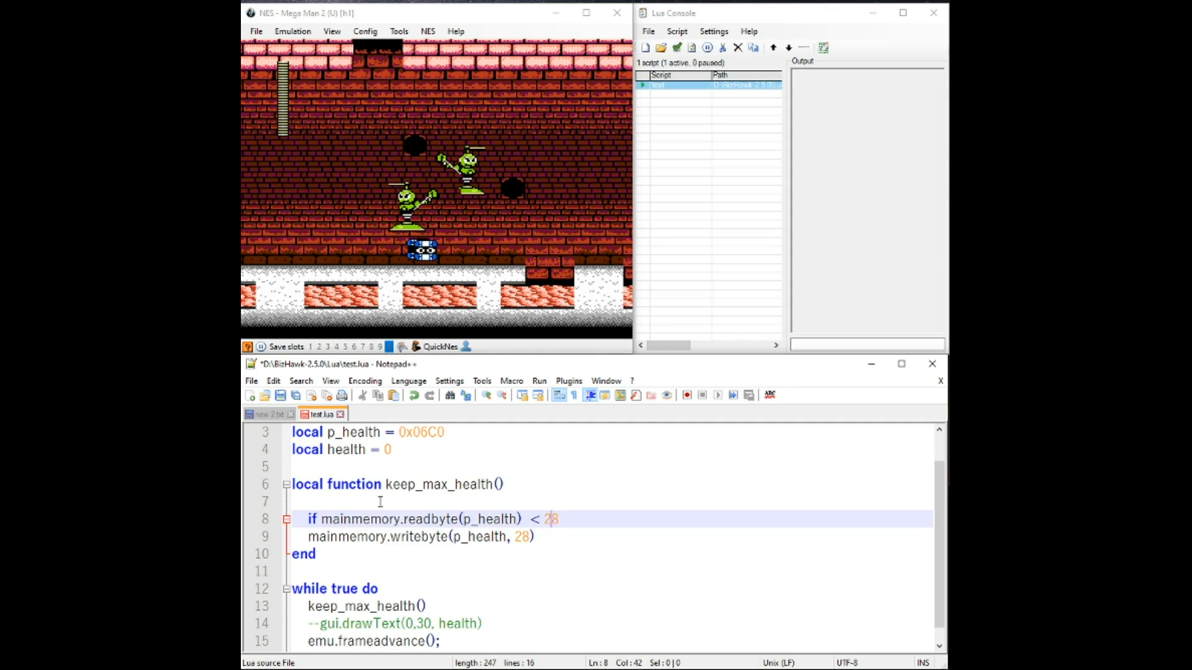
{"action": "type", "text": "then"}
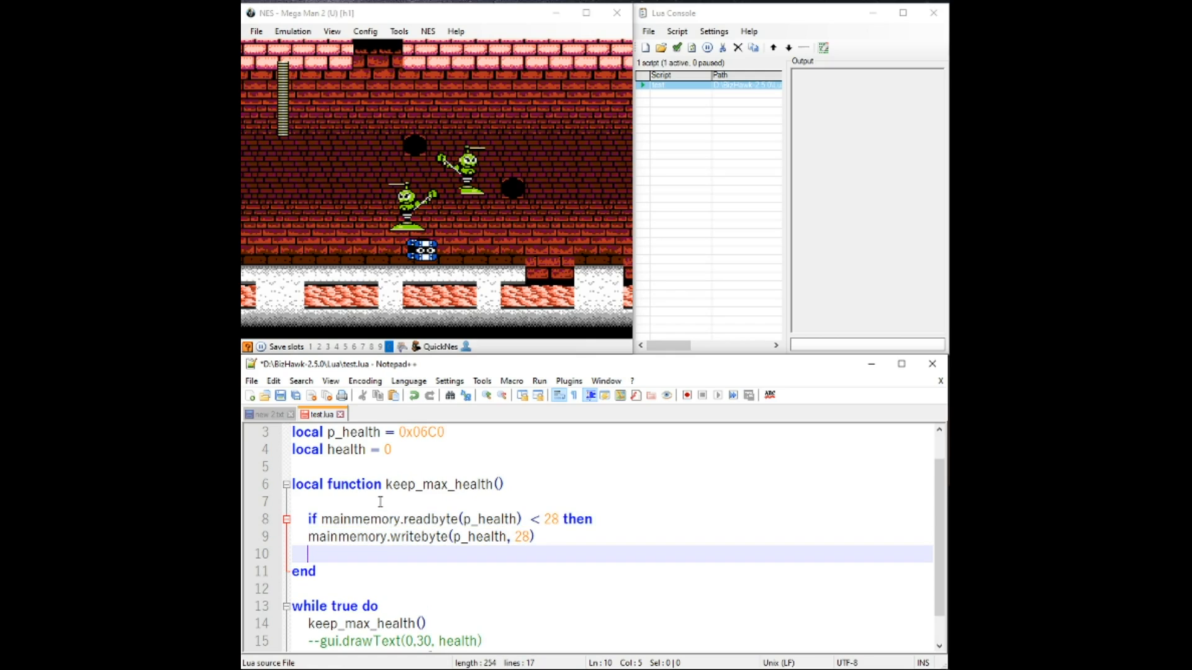
{"action": "type", "text": "end"}
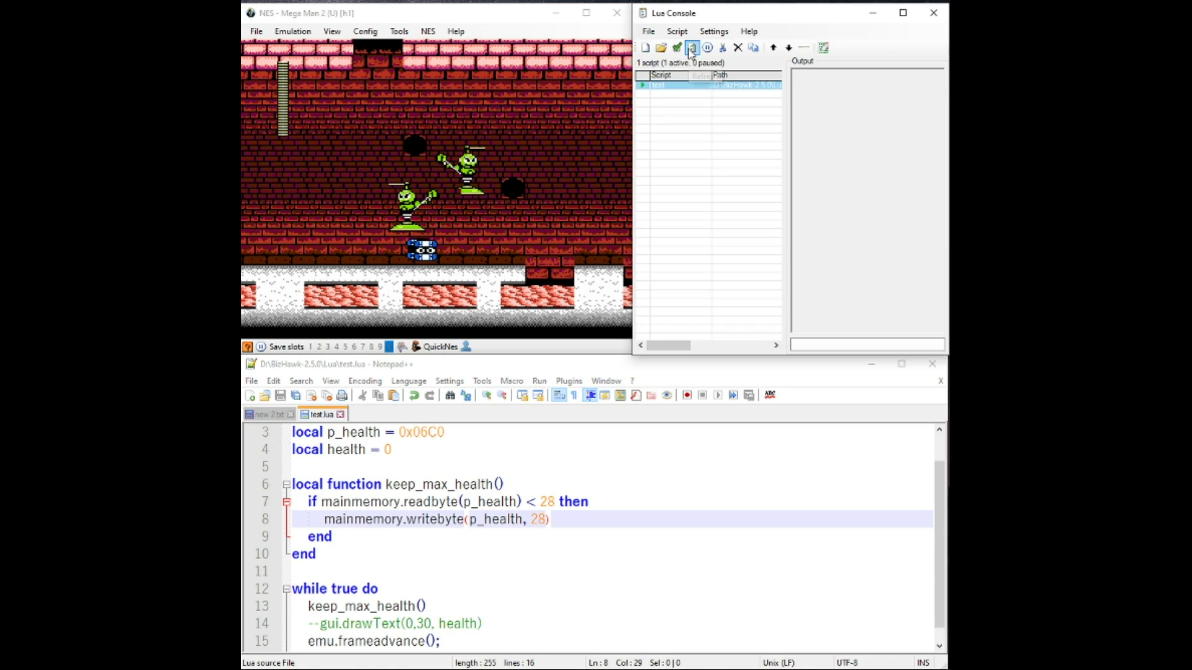
{"action": "left_click", "coordinate": [690, 47]}
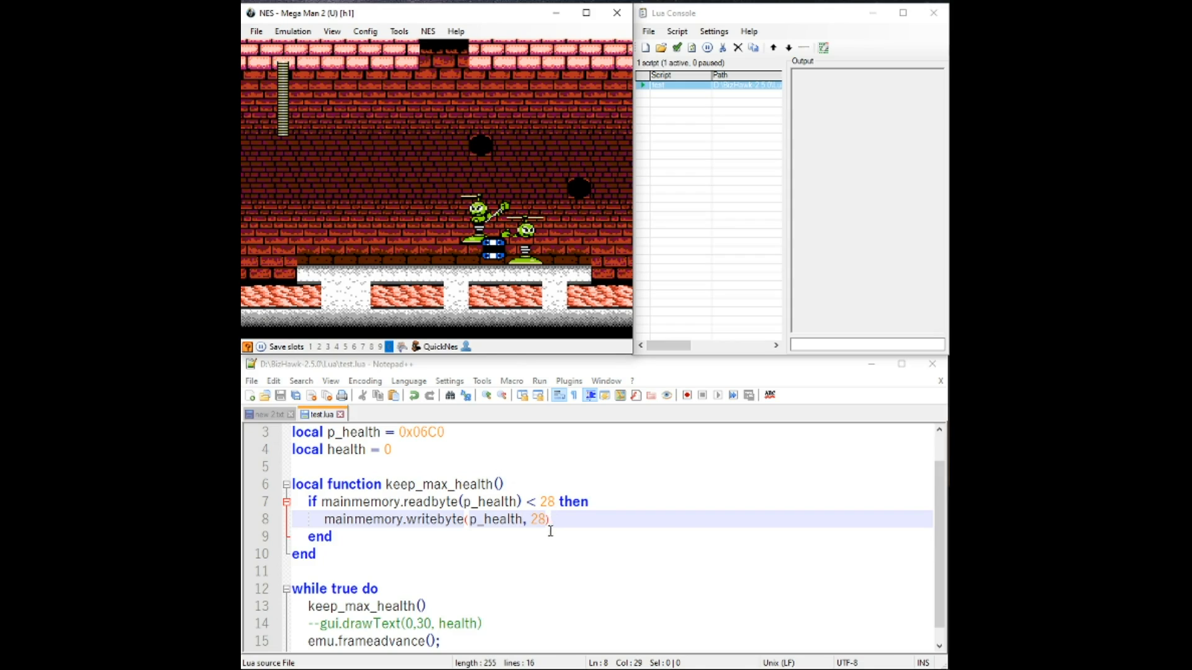
{"action": "mouse_move", "coordinate": [483, 472]}
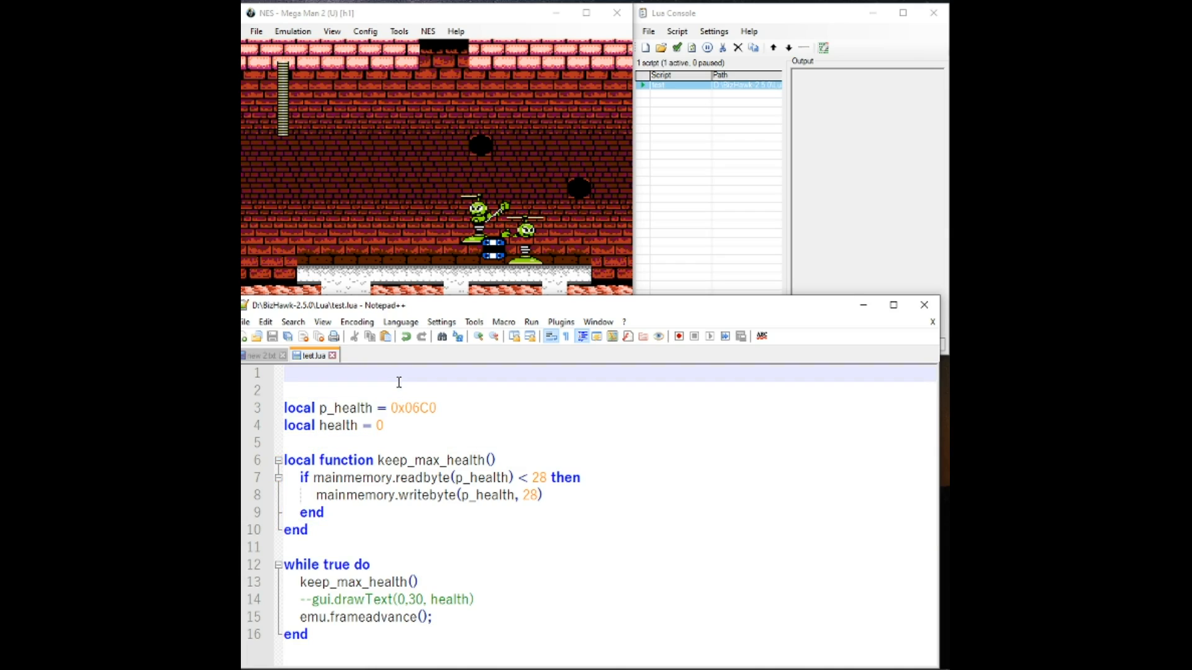
Add the '--Mega Man 2 Max Health Cheat' title comment.
{"action": "type", "text": "--mega"}
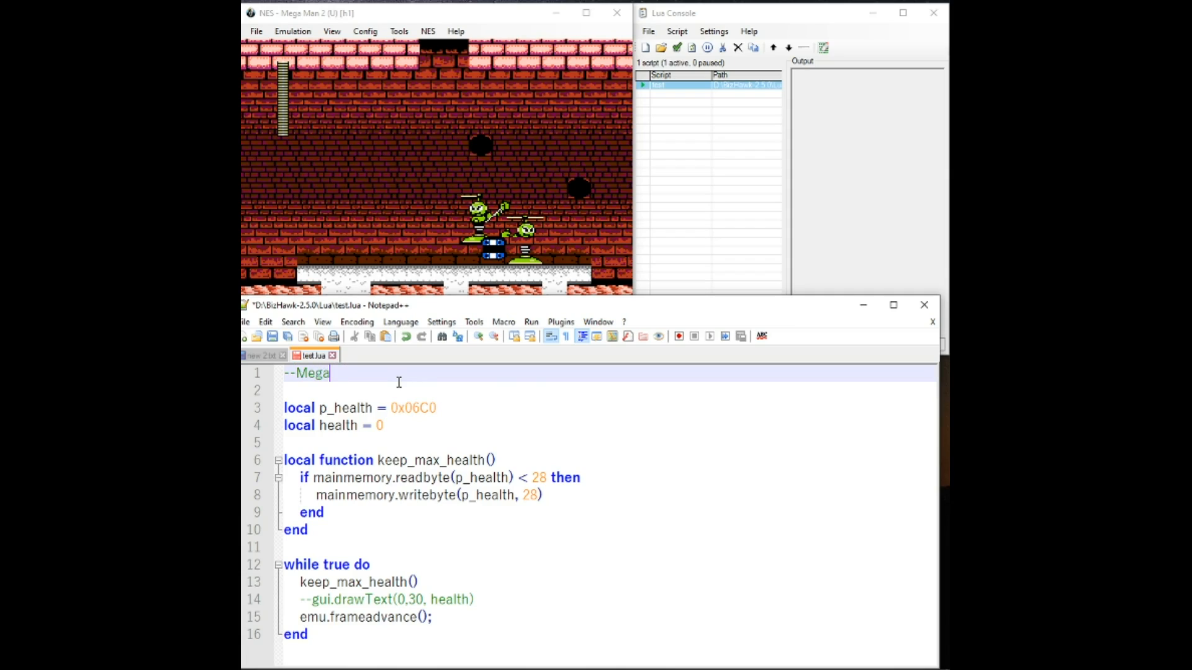
{"action": "type", "text": "Man 2"}
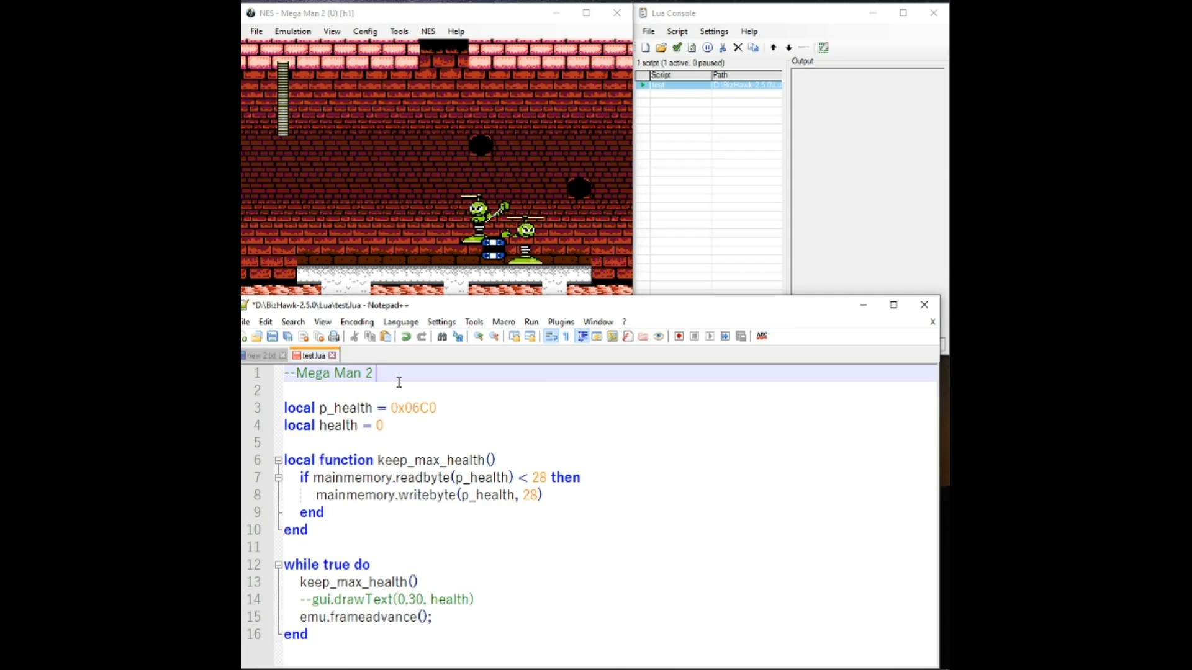
{"action": "type", "text": "Max health"}
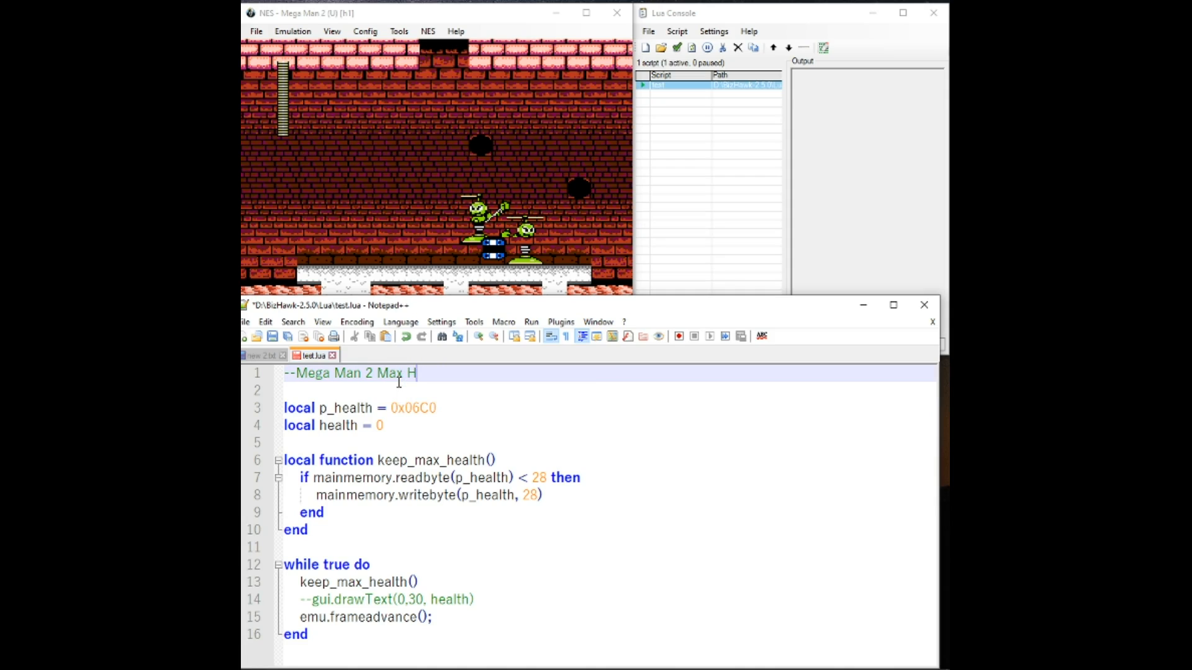
{"action": "type", "text": "ealth"}
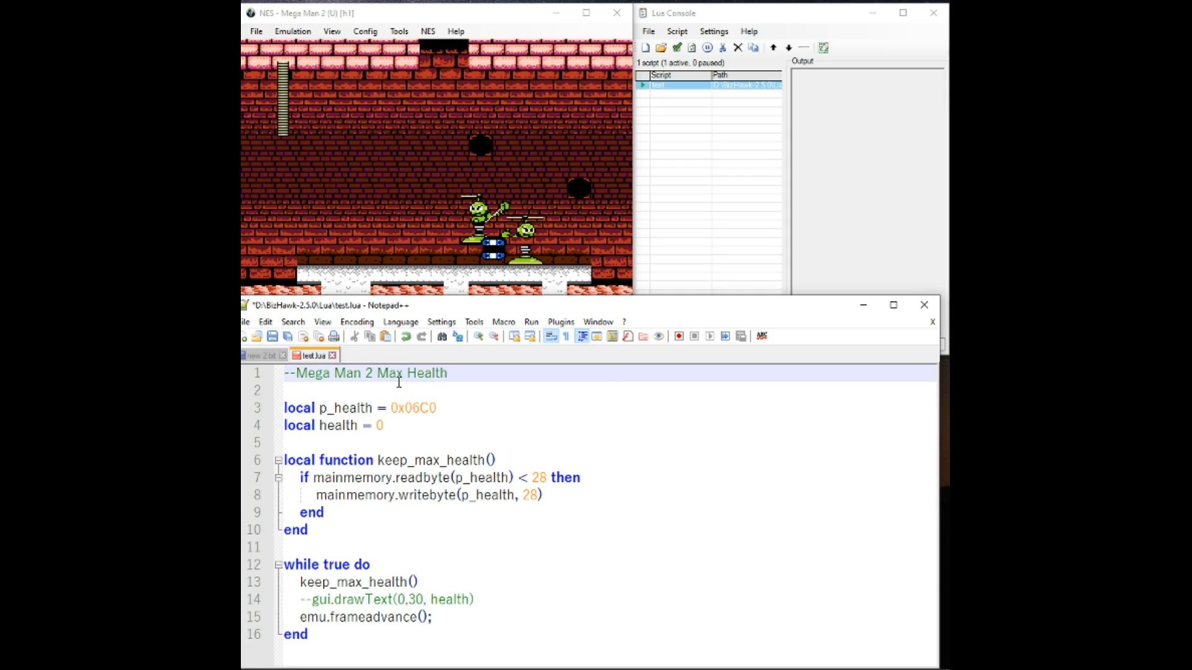
{"action": "left_click", "coordinate": [449, 374]}
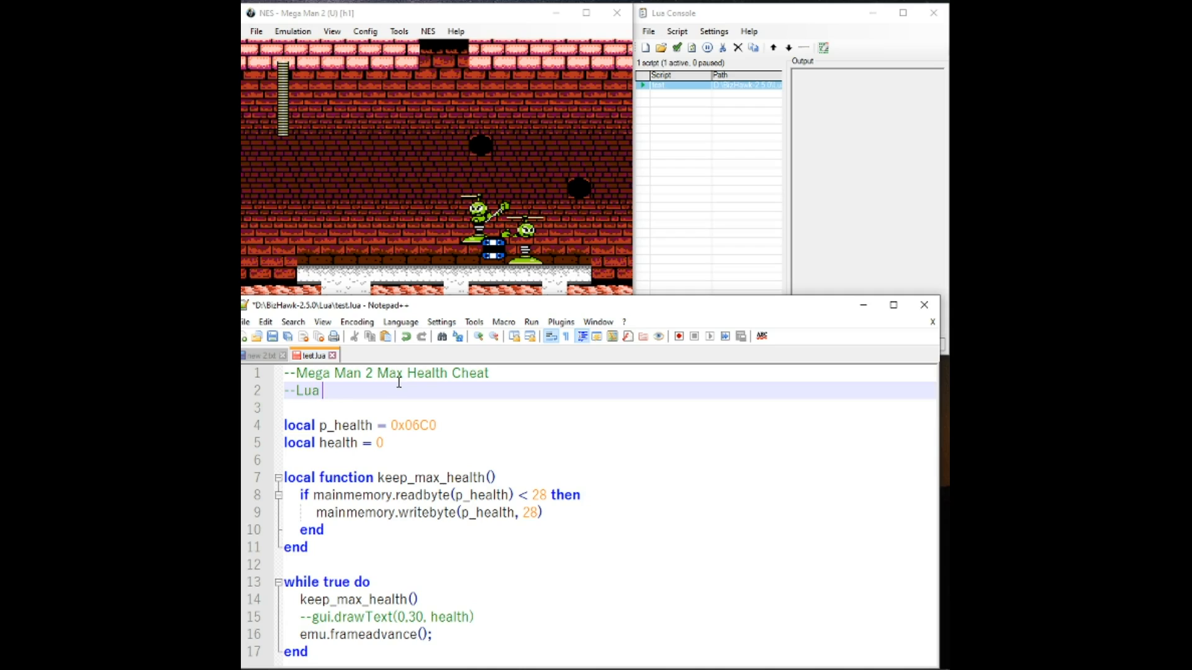
Add 'Lua Scripting Example' and 'Author:CoolHandMike' comment lines.
{"action": "type", "text": "Scription"}
{"action": "left_click", "coordinate": [607, 407]}
{"action": "type", "text": "--"}
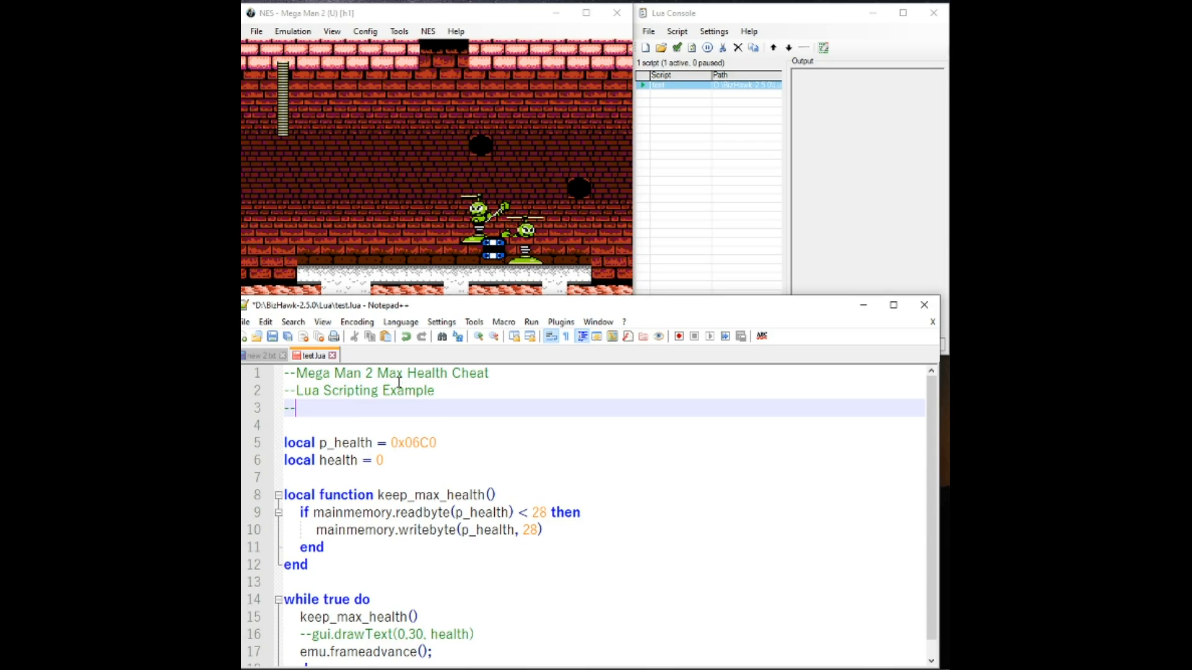
{"action": "type", "text": "Author"}
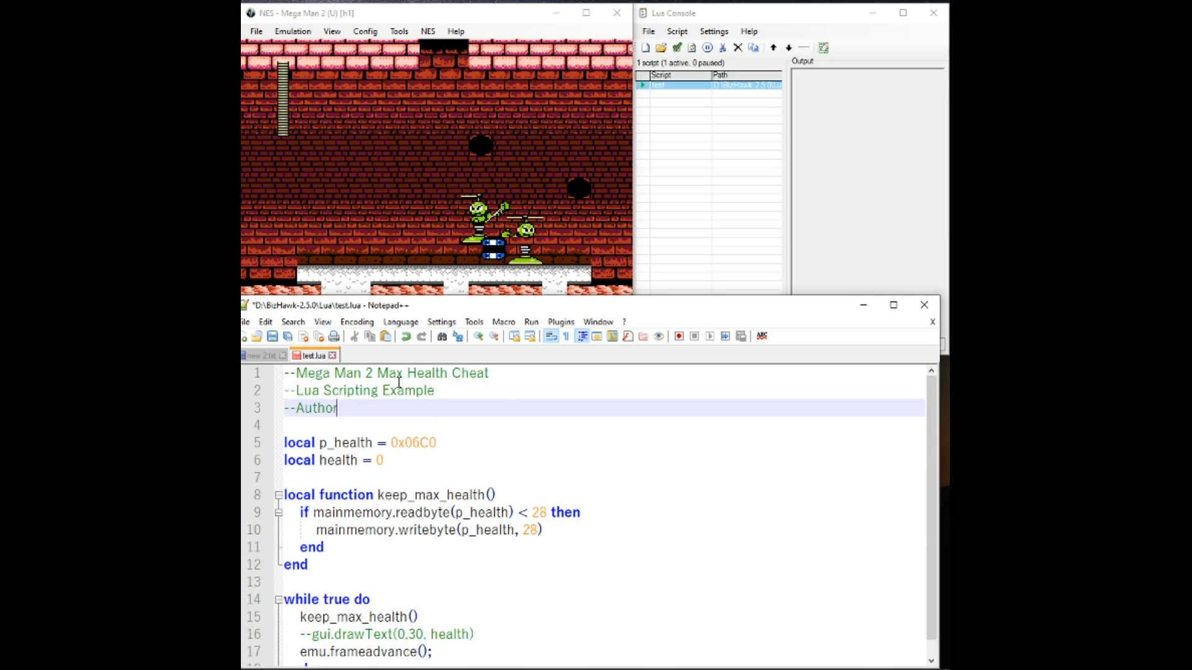
{"action": "type", "text": ":CoolHandM"}
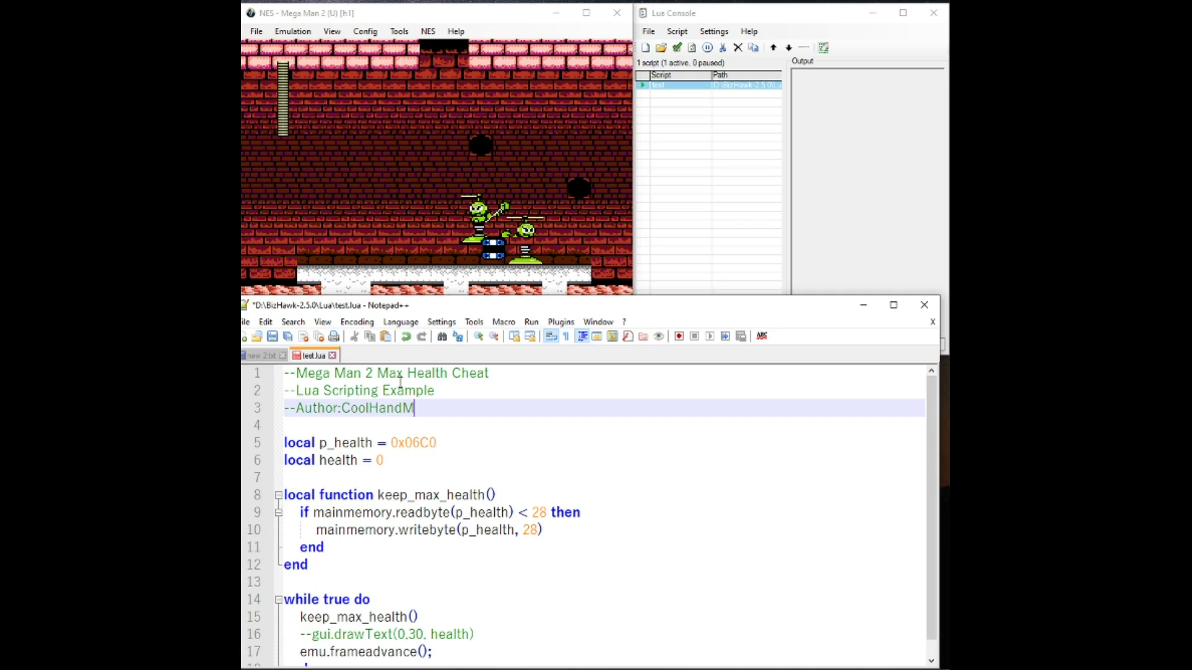
{"action": "type", "text": "ike"}
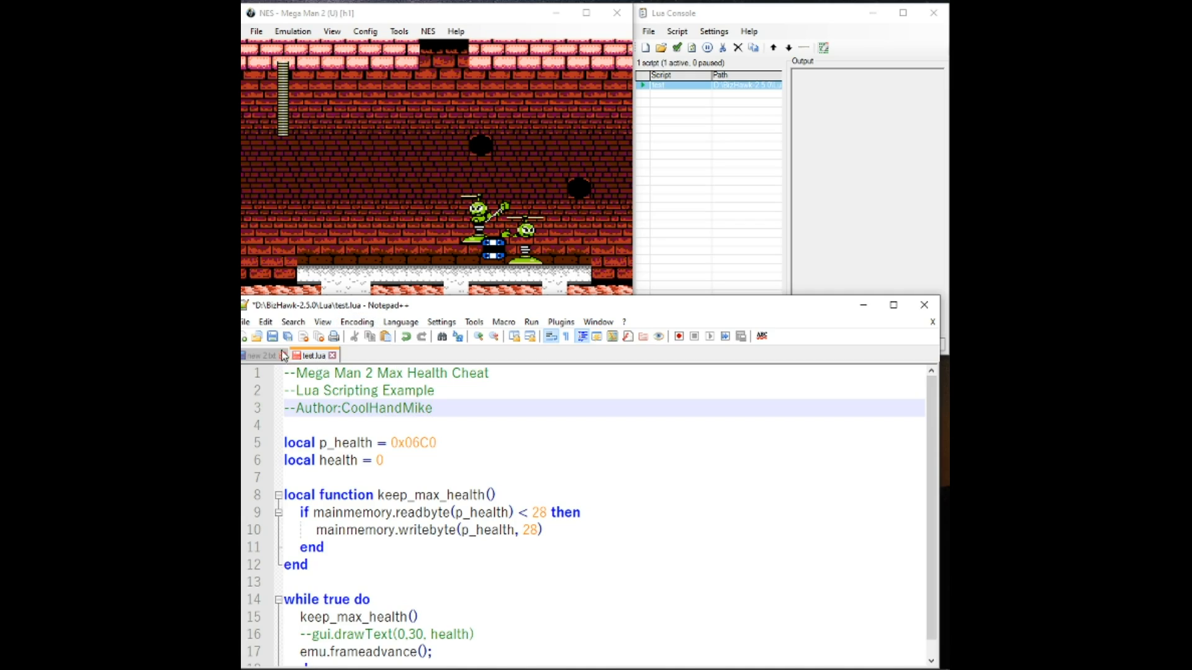
Save As 'Mega Man 2 Max Health Cheat Script.lua' in the Lua folder.
{"action": "left_click", "coordinate": [244, 322]}
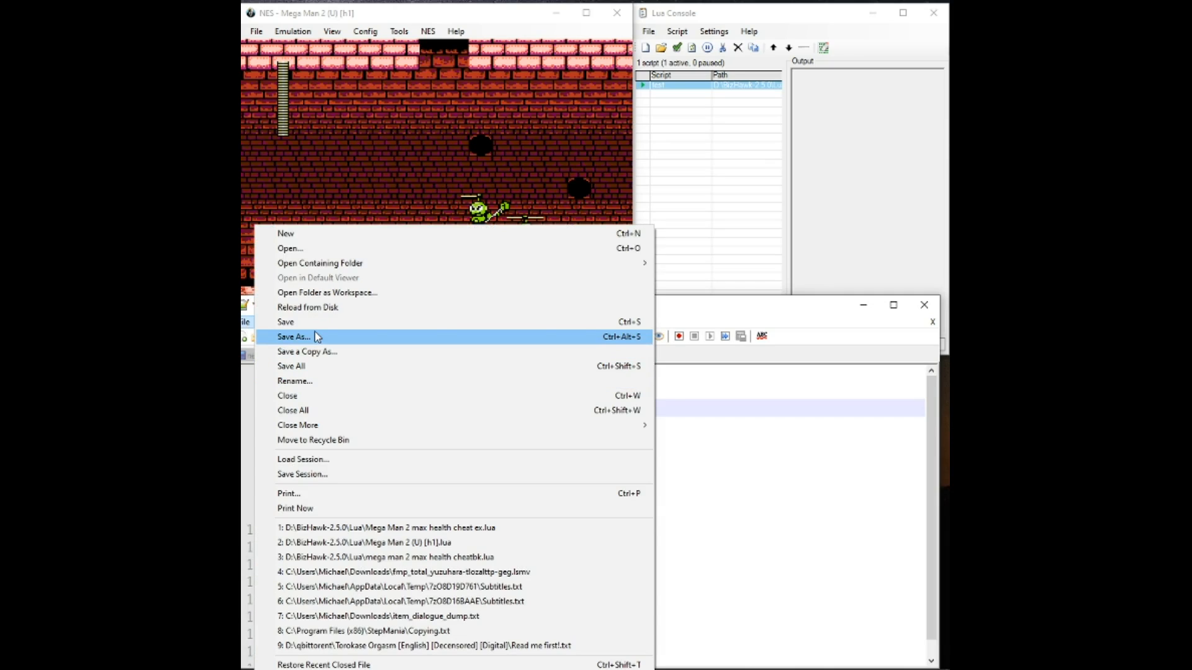
{"action": "left_click", "coordinate": [293, 336]}
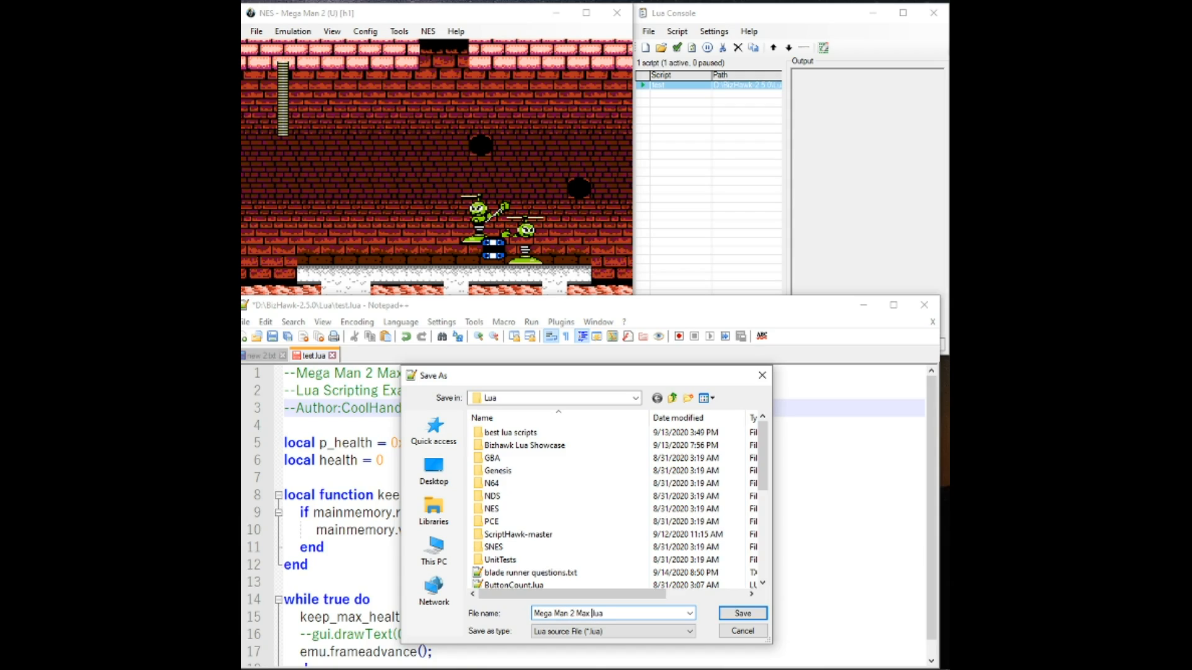
{"action": "type", "text": "Health Cheat Script"}
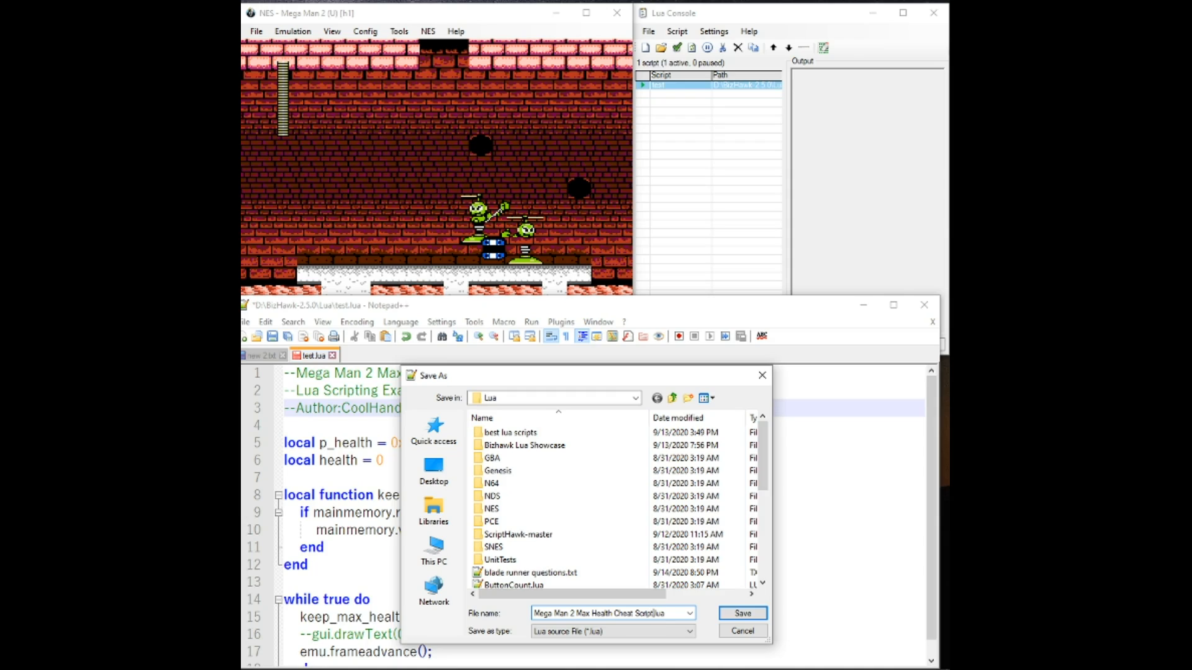
{"action": "left_click", "coordinate": [742, 613]}
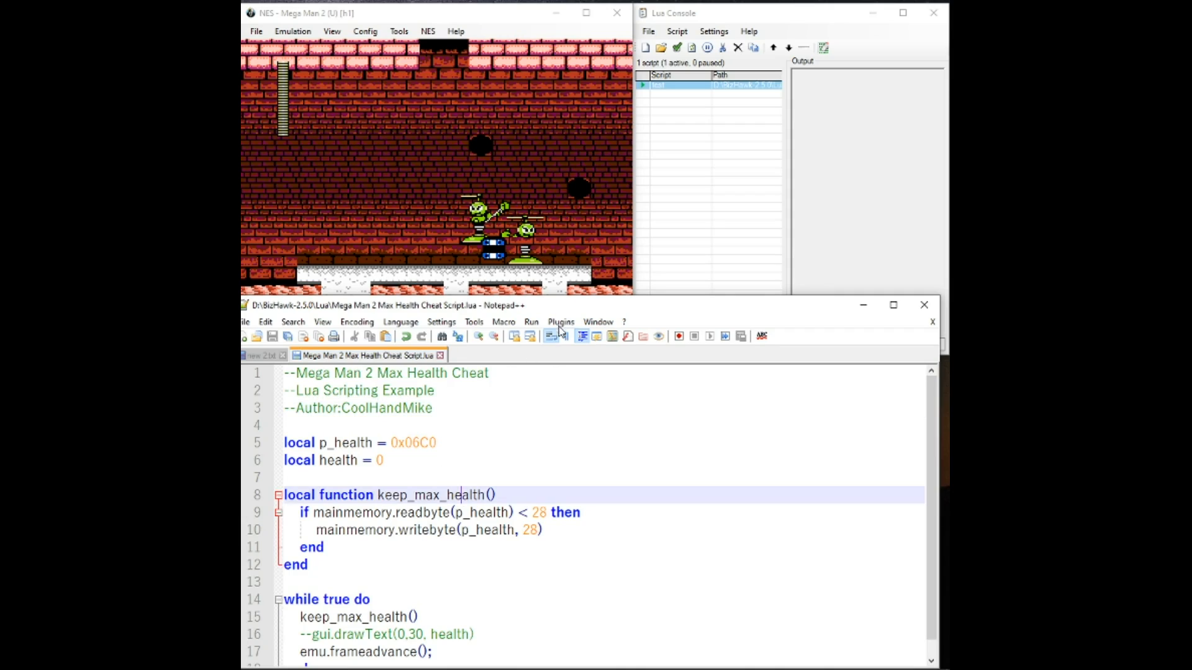
Delete the 'local health = 0' line and the commented drawText line.
{"action": "scroll", "scroll_direction": "down", "scroll_amount": 3}
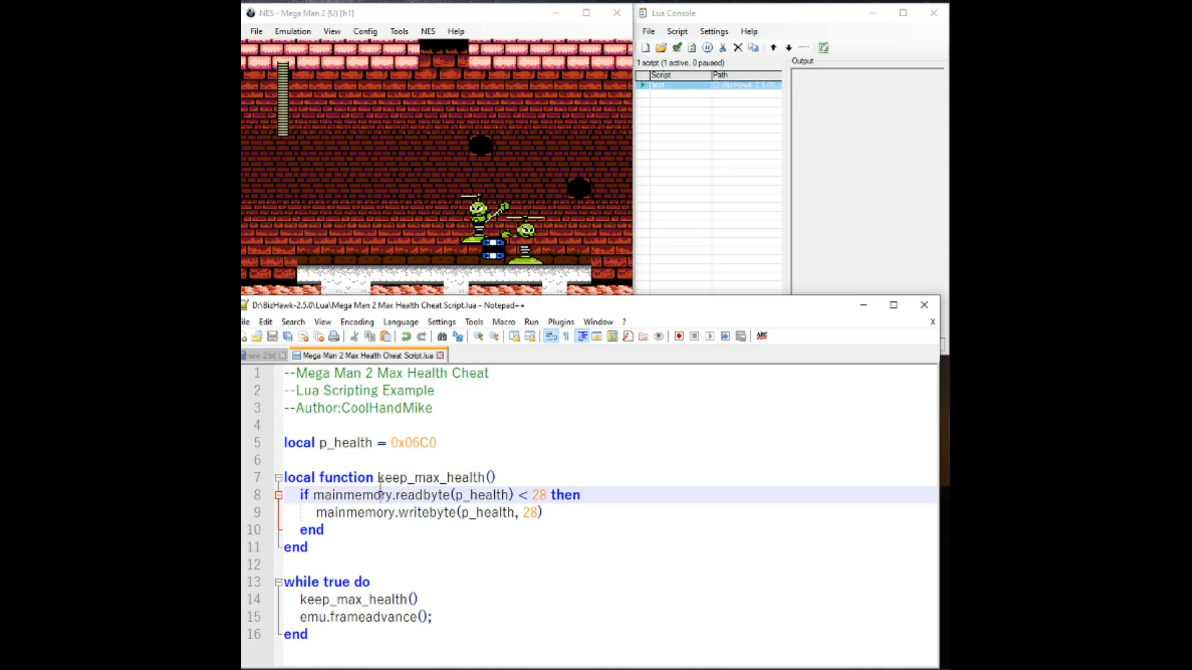
{"action": "left_click", "coordinate": [585, 424]}
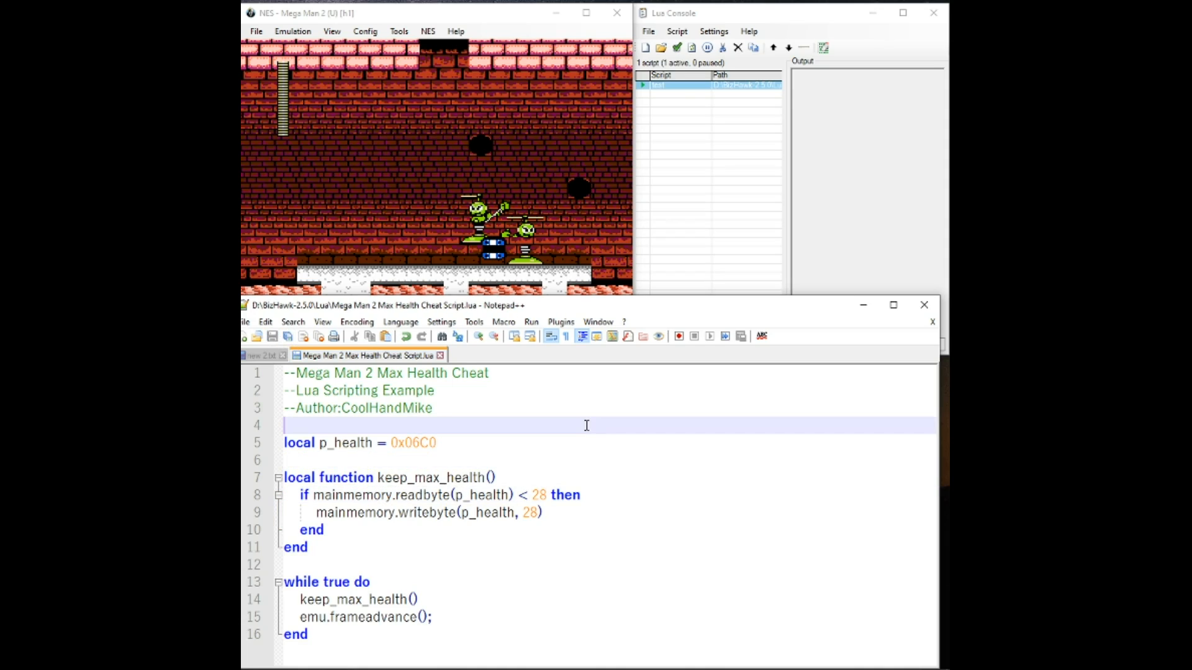
{"action": "left_click", "coordinate": [365, 390]}
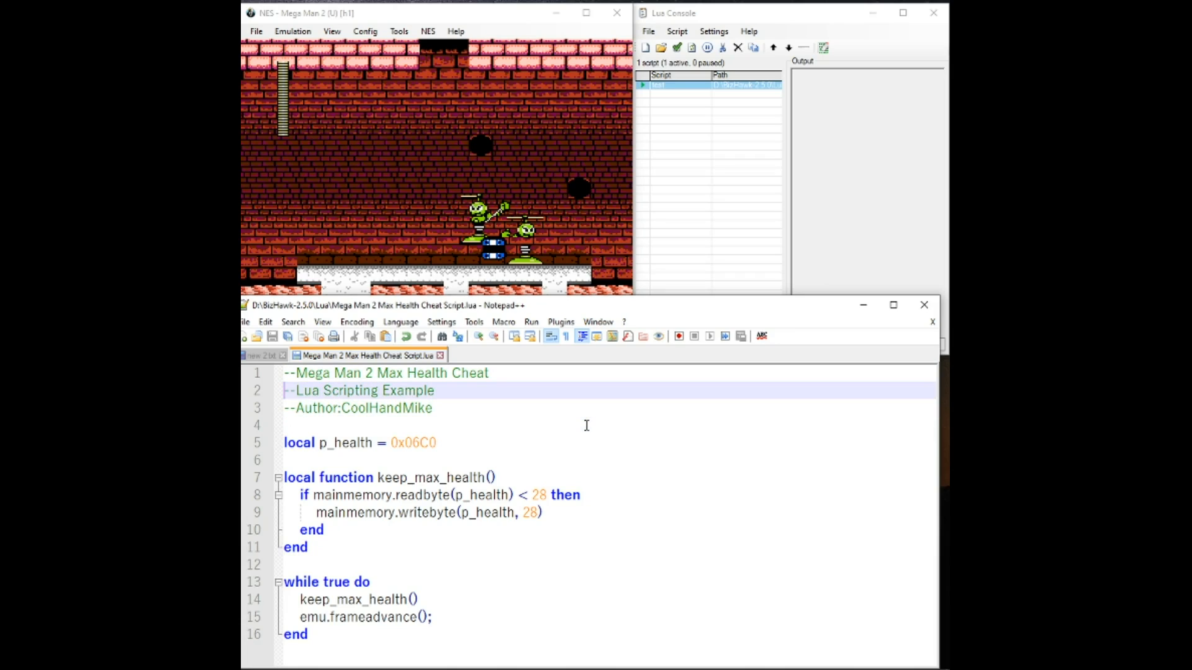